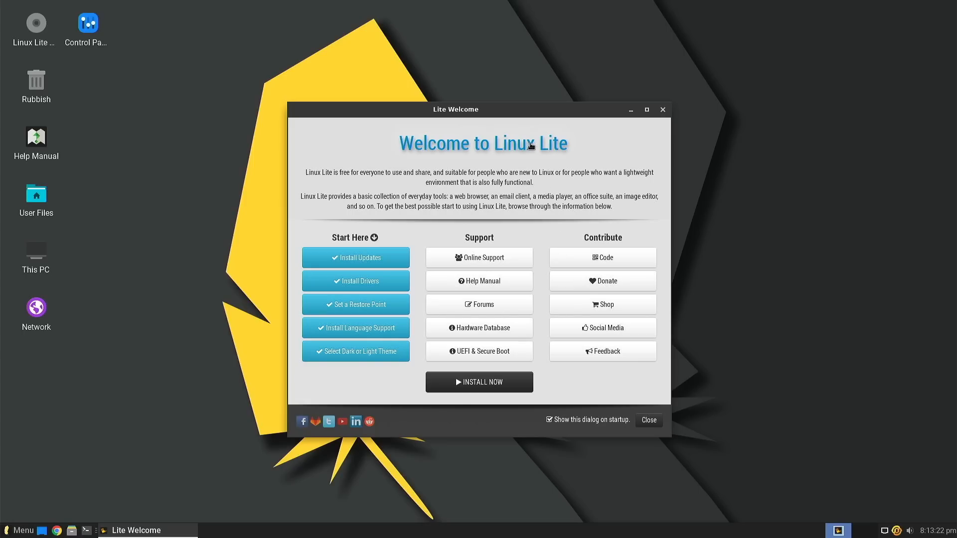
mouse_move(529, 131)
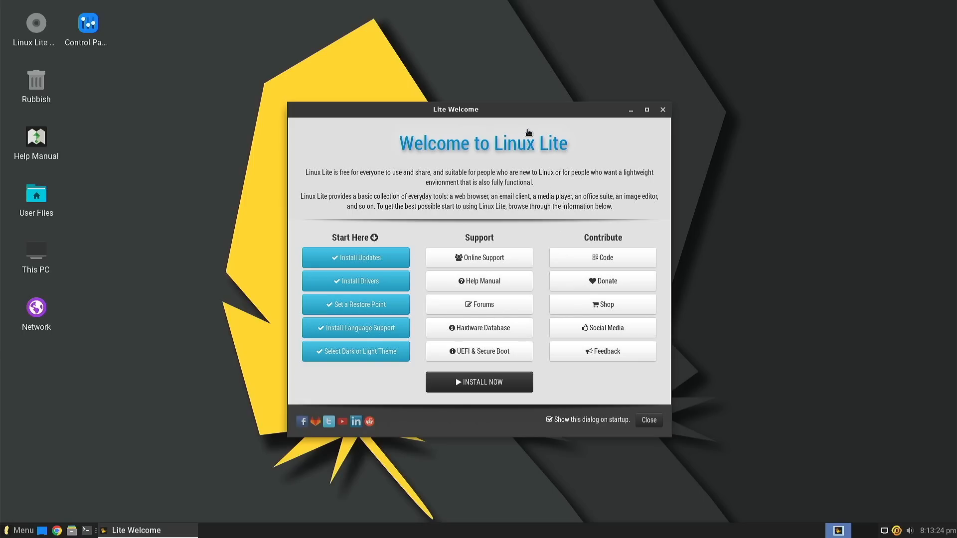
mouse_move(501, 116)
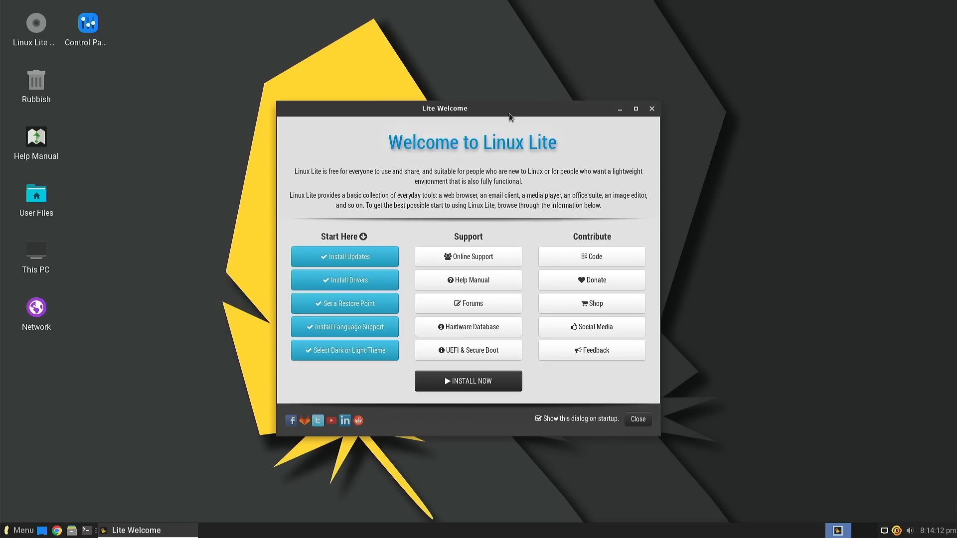
mouse_move(554, 117)
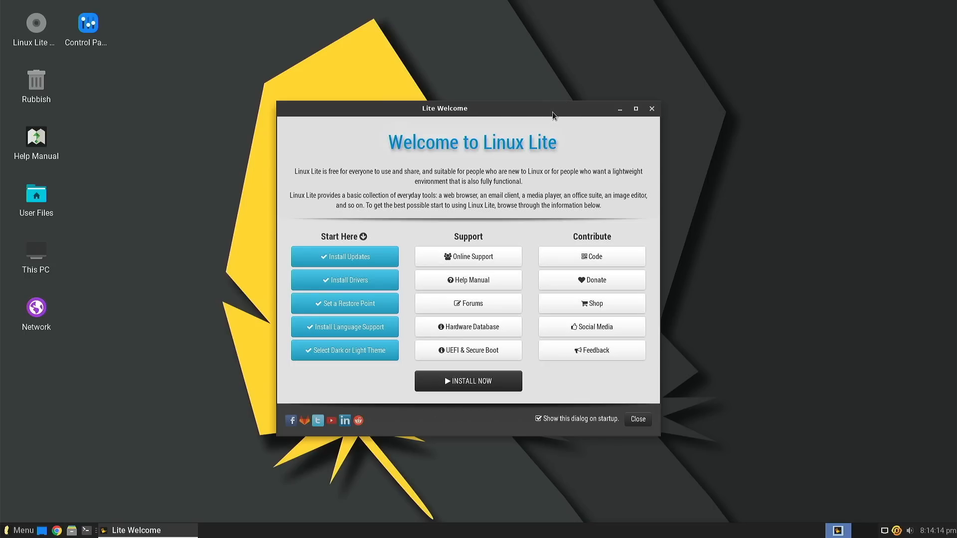
mouse_move(543, 117)
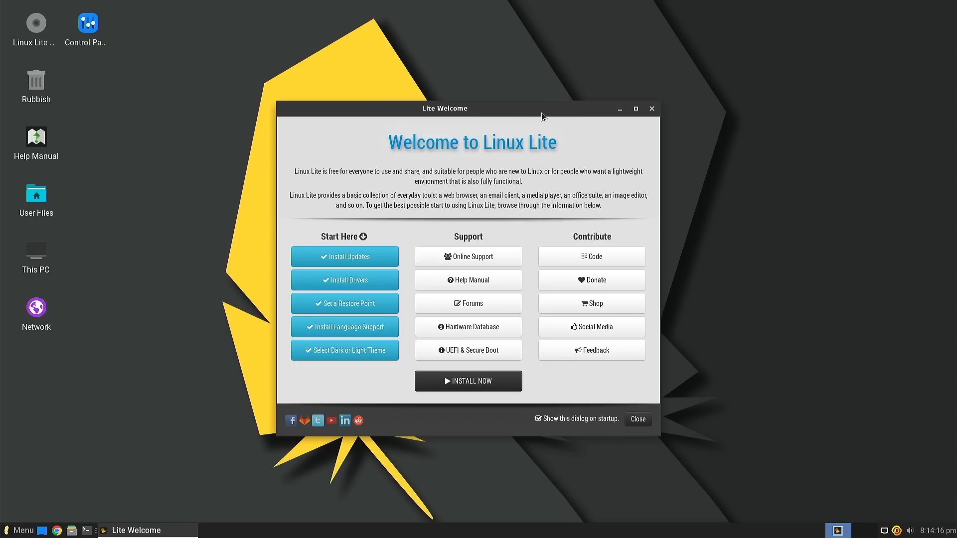
mouse_move(501, 132)
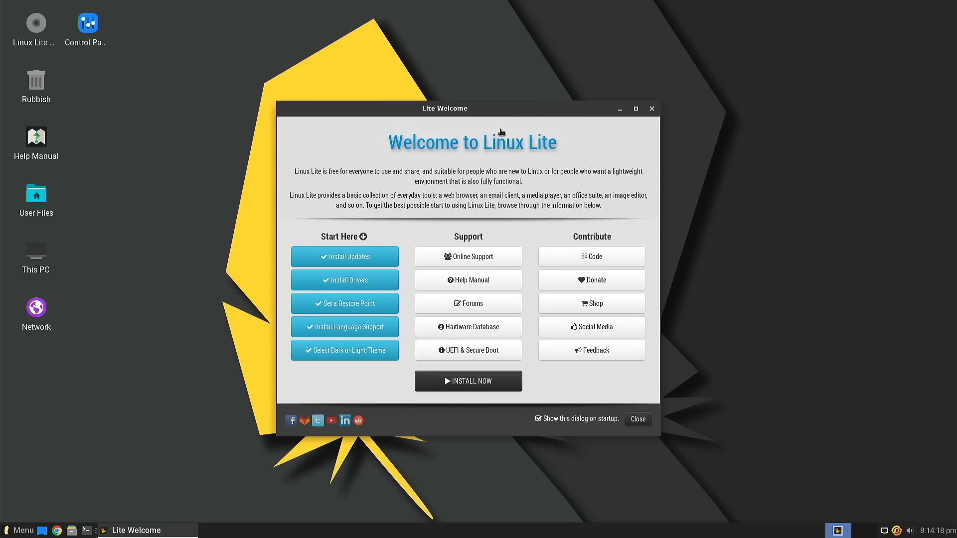
mouse_move(473, 164)
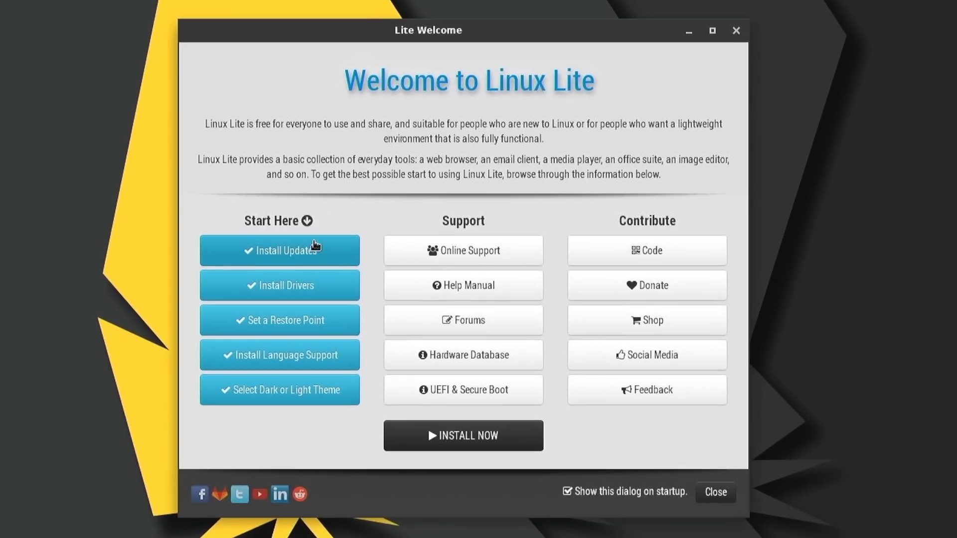
mouse_move(303, 320)
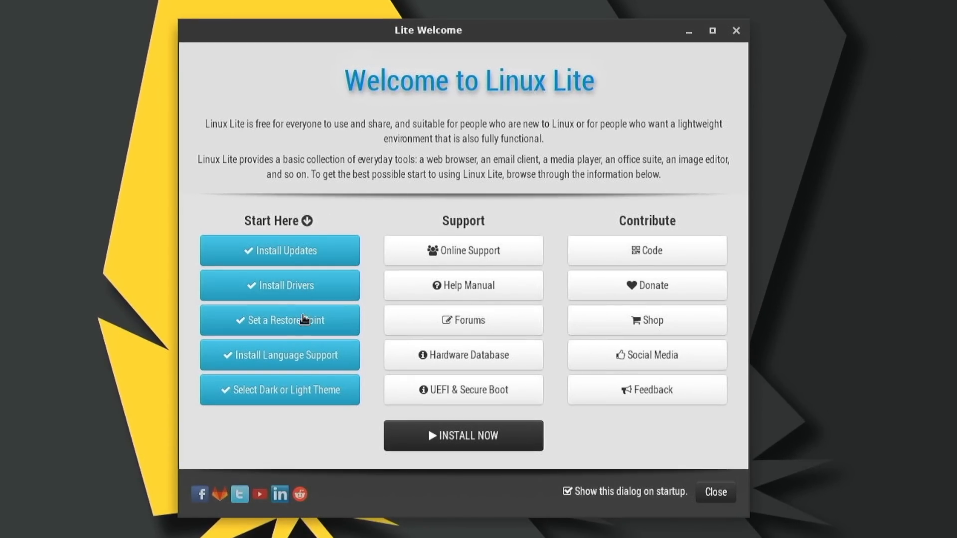
mouse_move(297, 356)
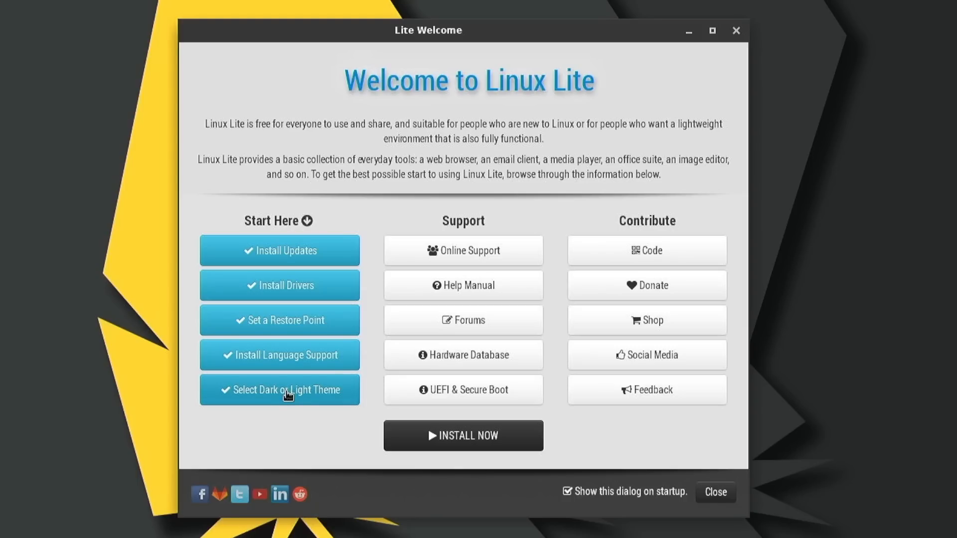
mouse_move(328, 358)
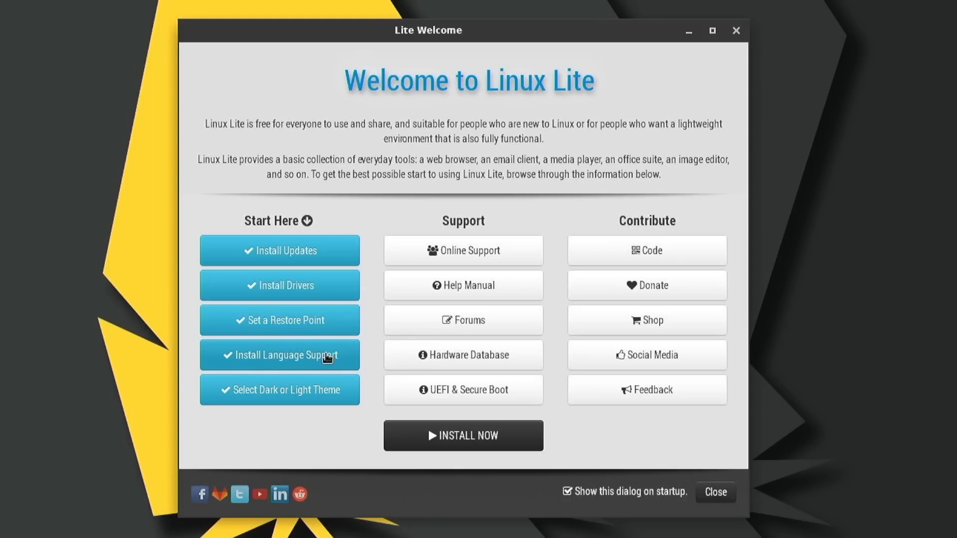
mouse_move(473, 364)
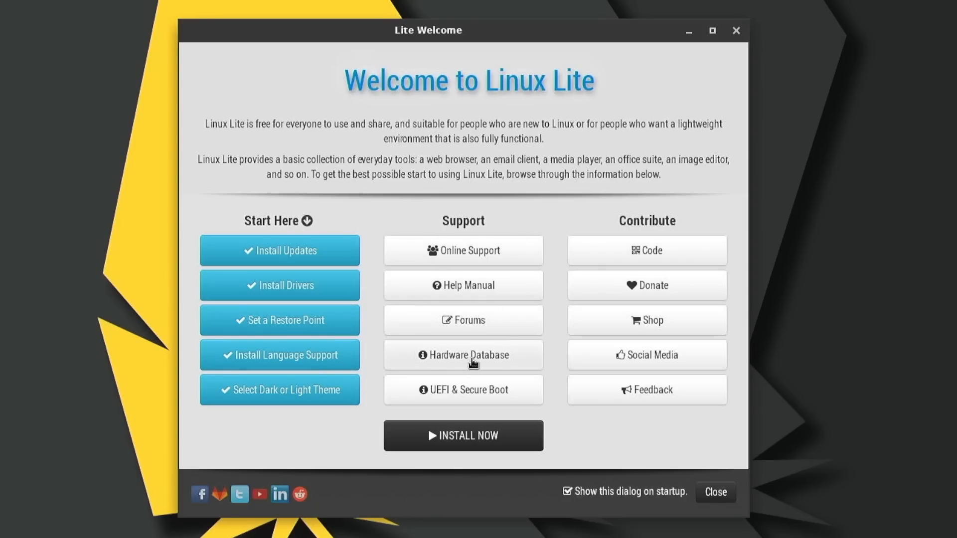
mouse_move(446, 210)
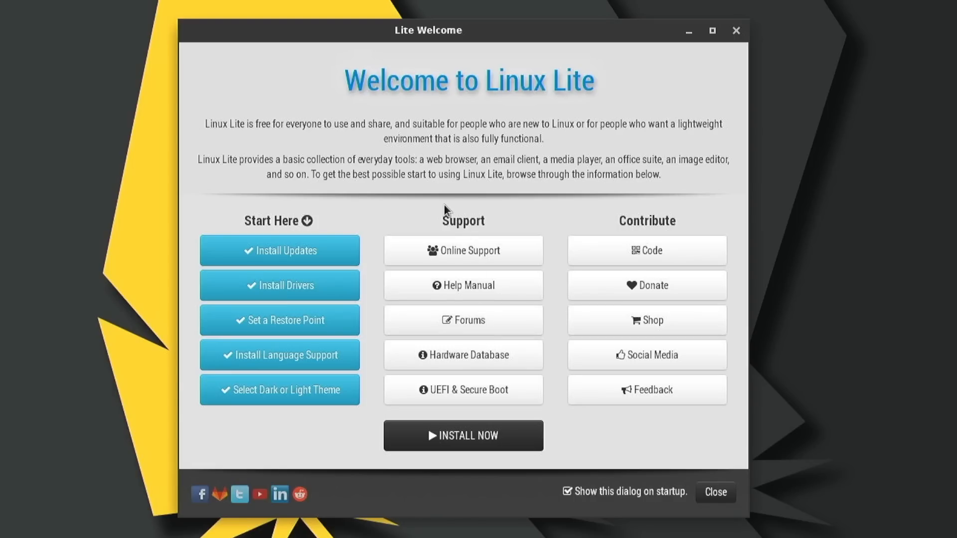
Open the Help Manual from Lite Welcome's Support column to show its home topic grid
left_click(462, 285)
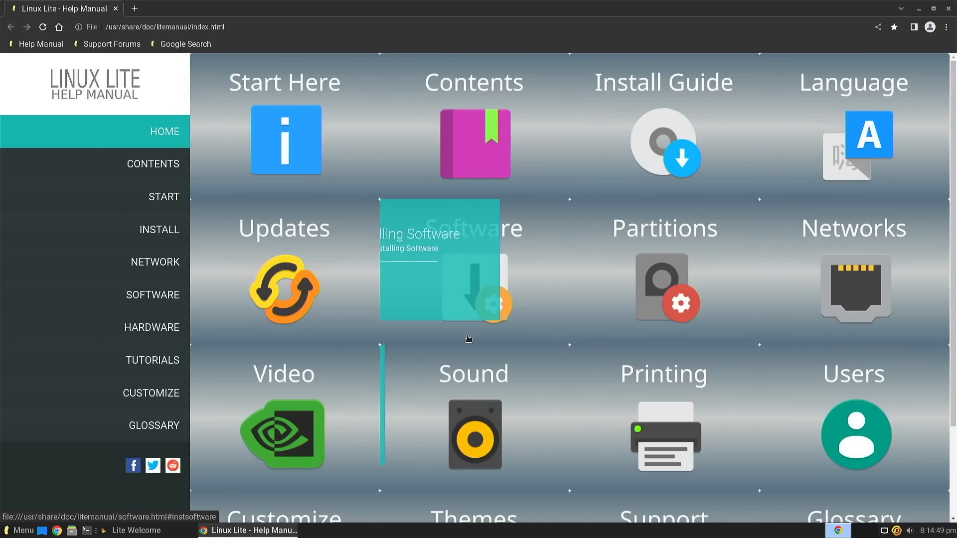
mouse_move(783, 352)
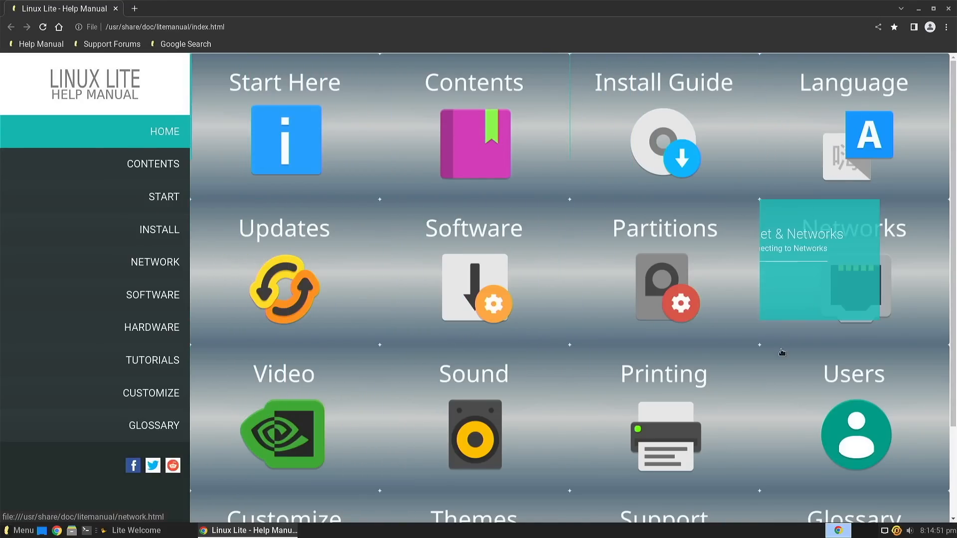
mouse_move(803, 25)
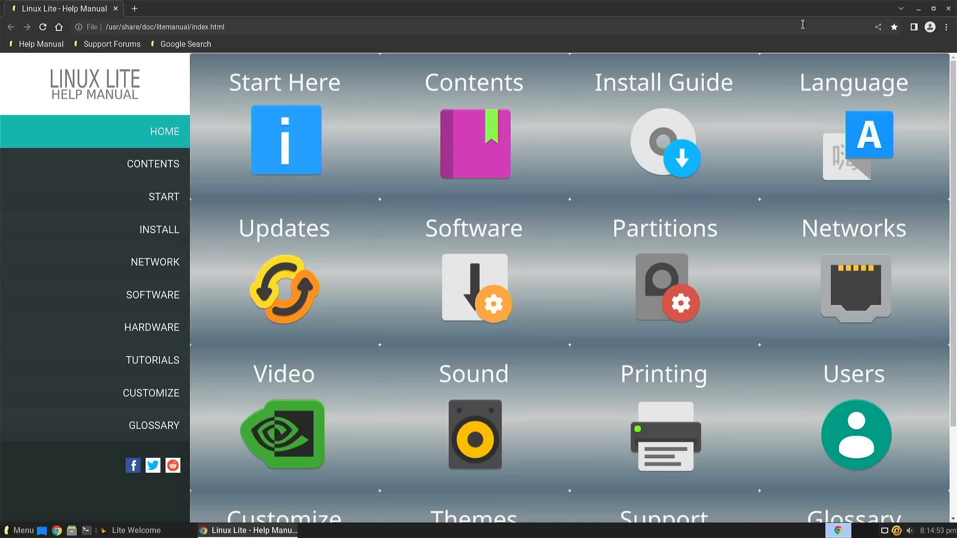
mouse_move(949, 11)
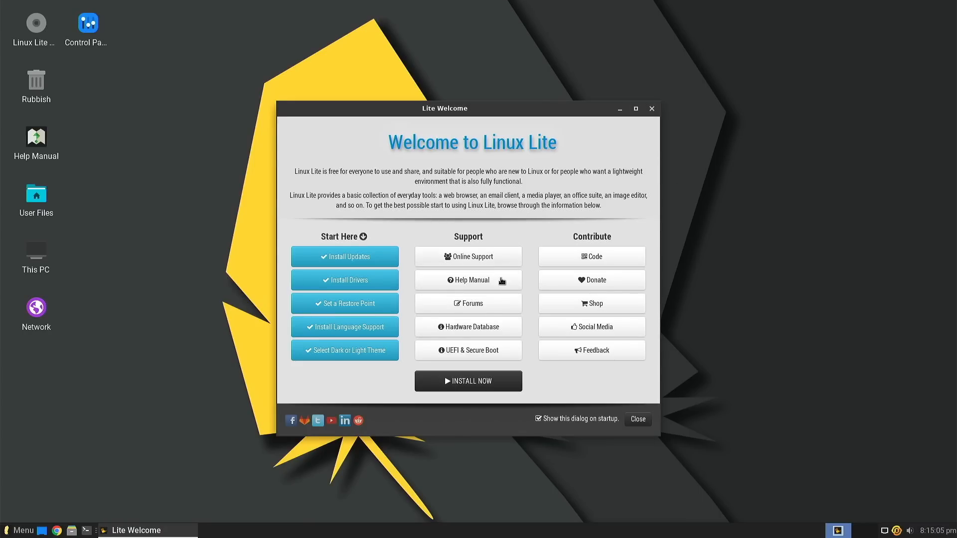
mouse_move(485, 328)
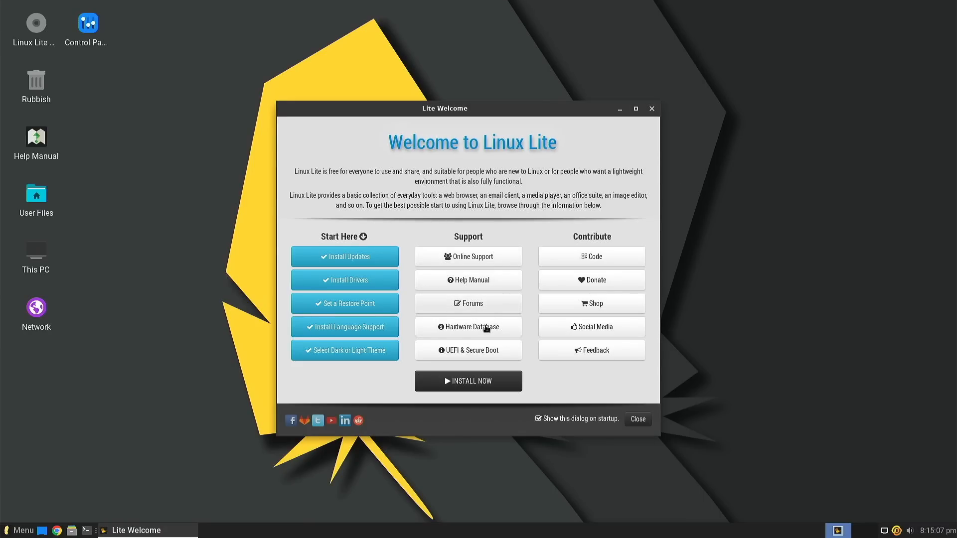
mouse_move(496, 360)
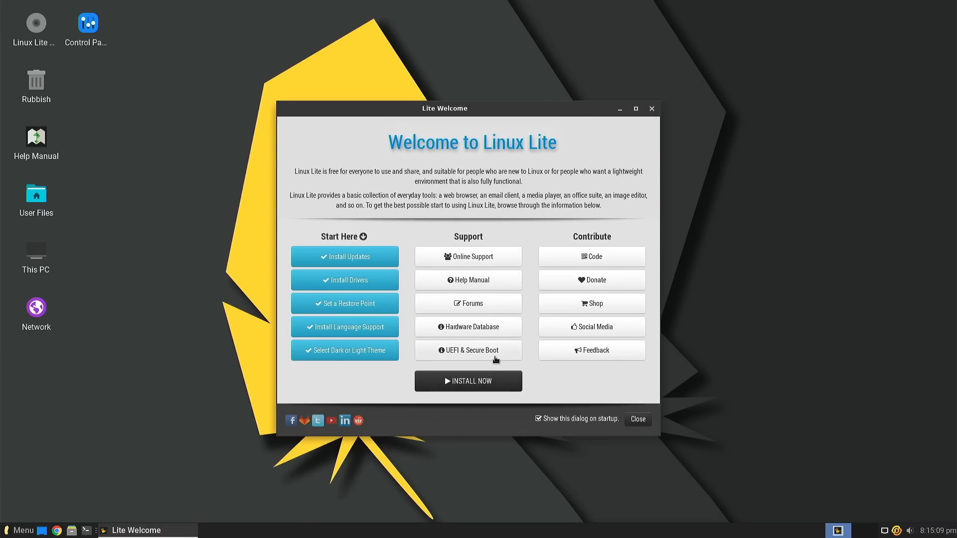
mouse_move(867, 499)
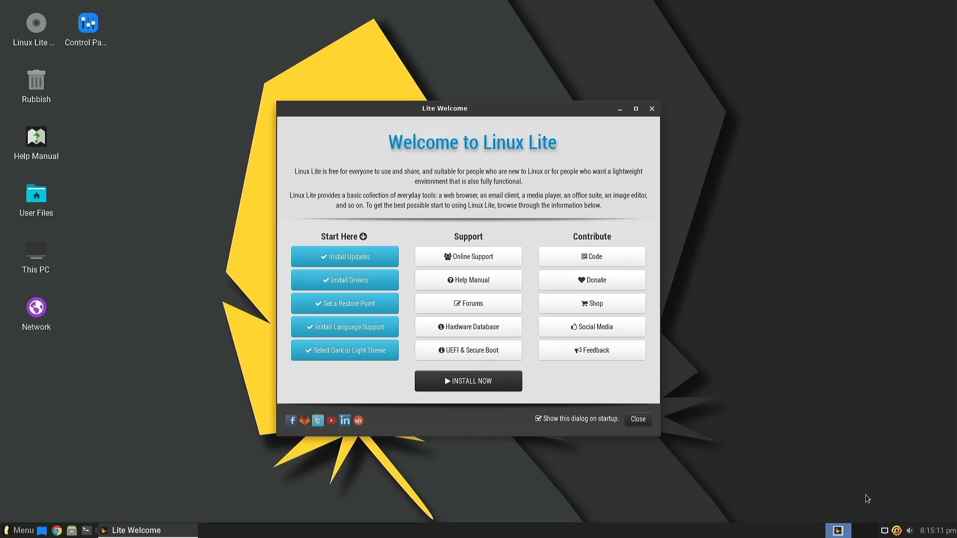
left_click(20, 530)
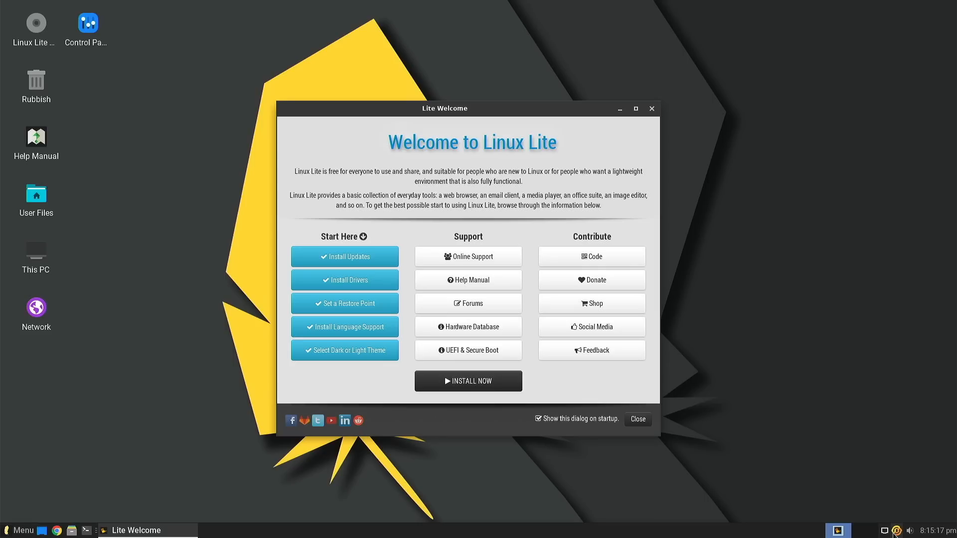
mouse_move(897, 531)
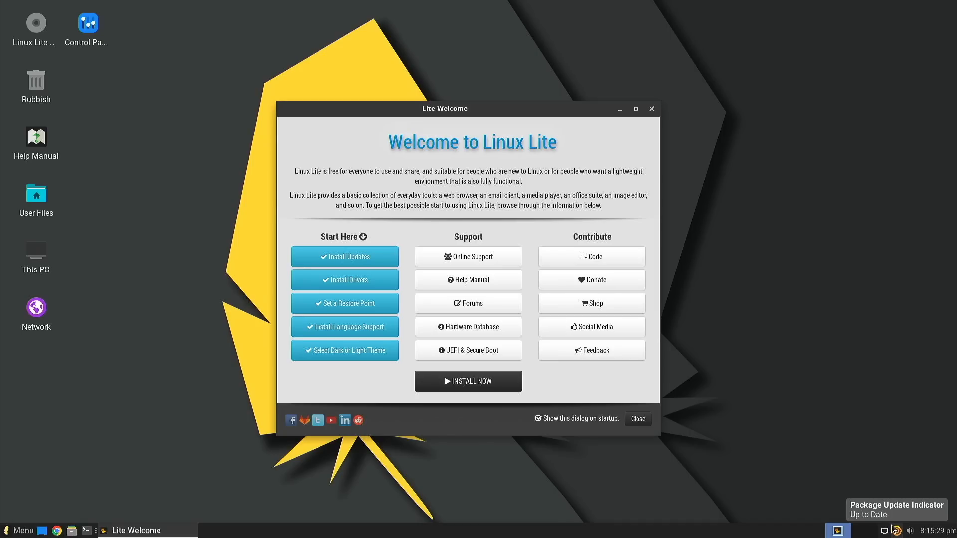
mouse_move(872, 487)
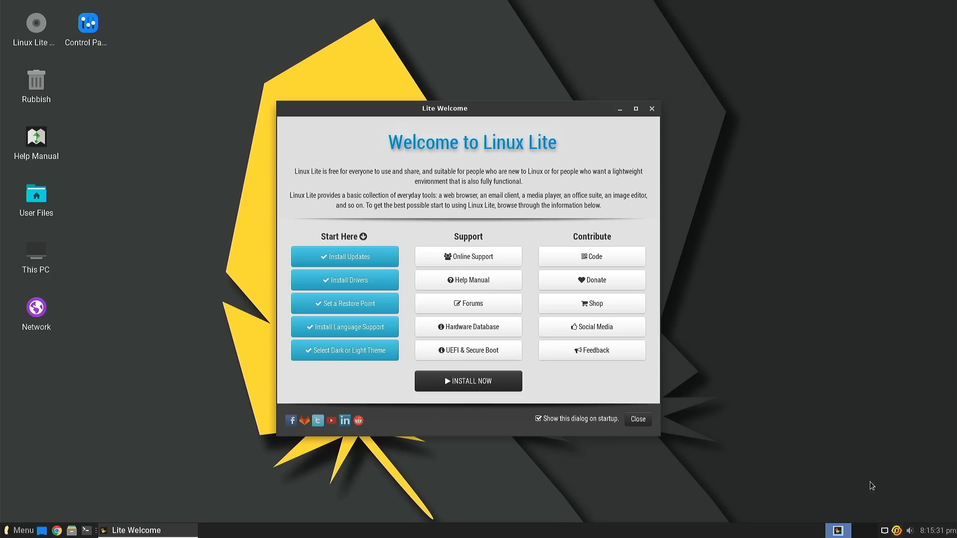
mouse_move(796, 337)
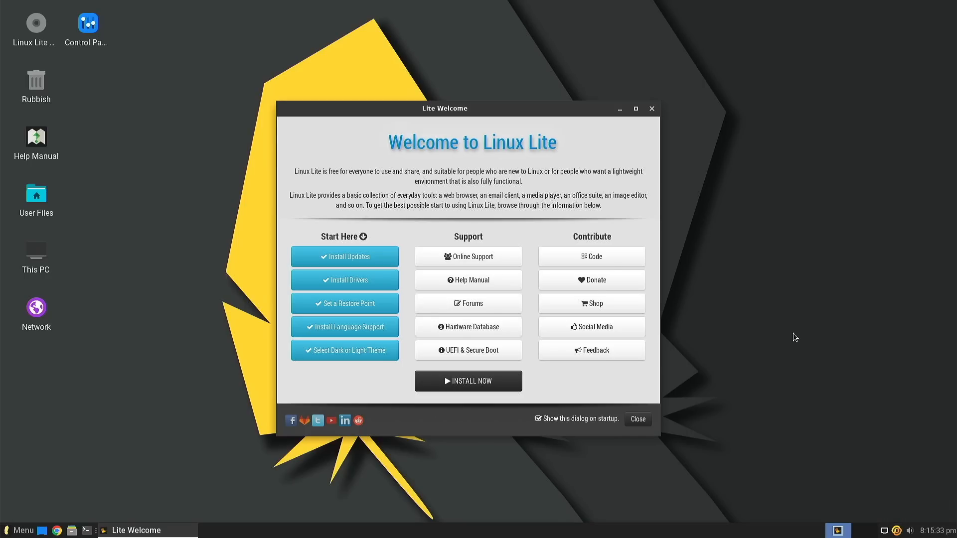
mouse_move(468, 309)
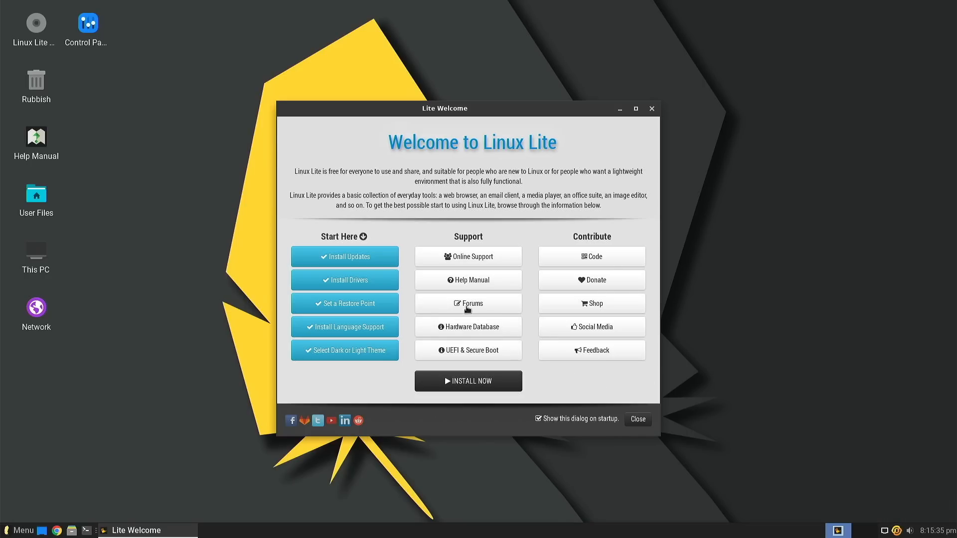
mouse_move(386, 218)
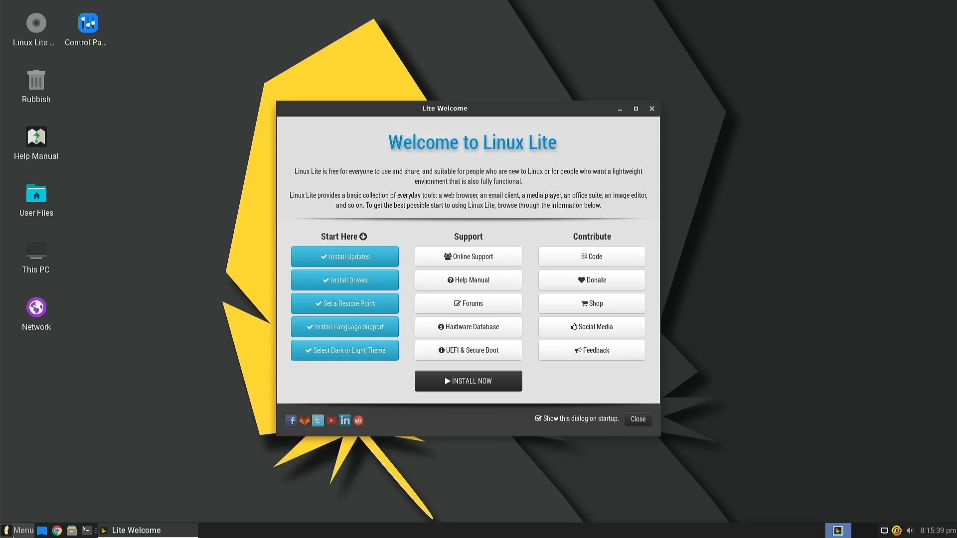
left_click(19, 530)
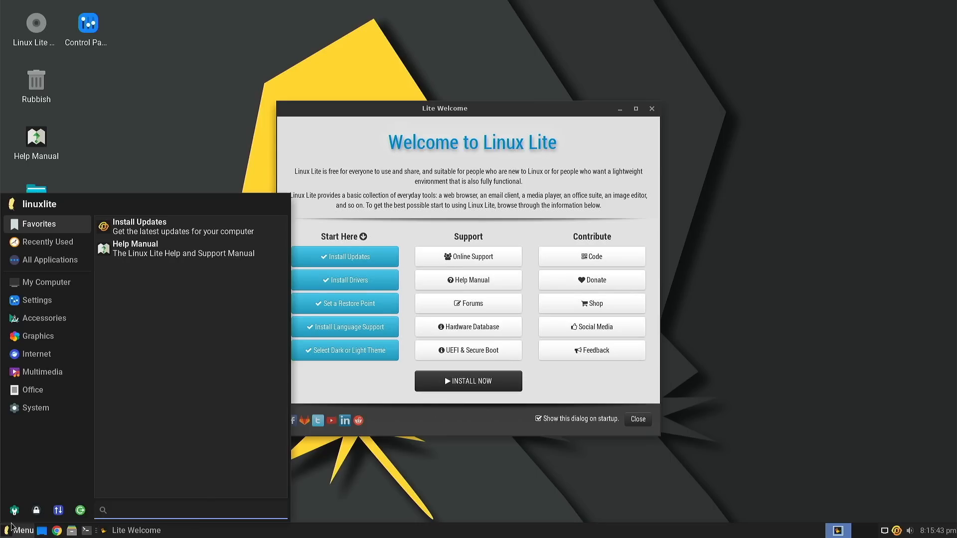
left_click(33, 407)
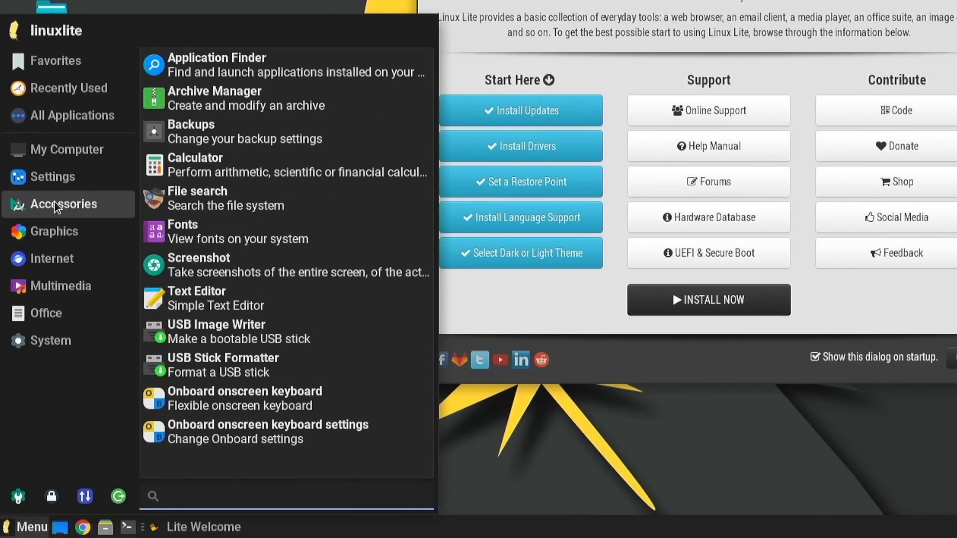
left_click(285, 496)
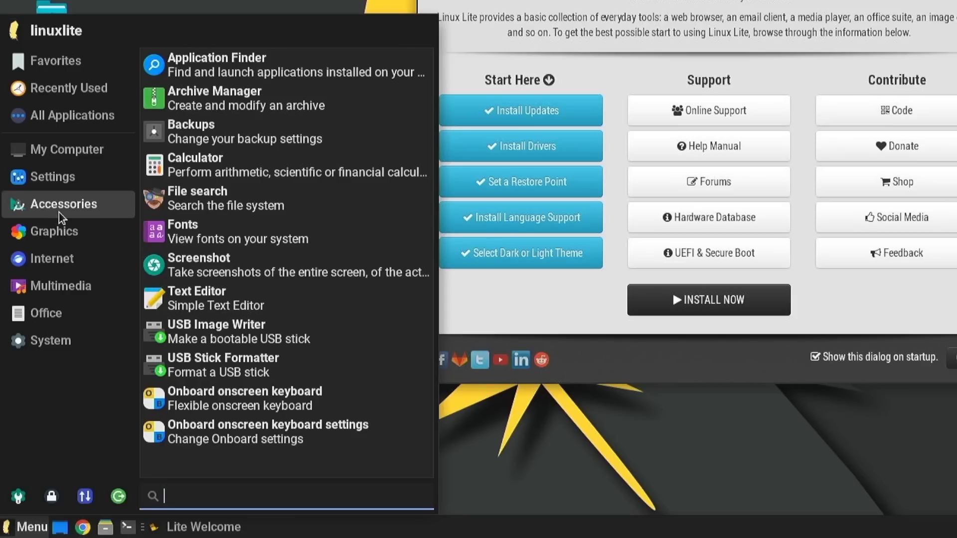
mouse_move(293, 206)
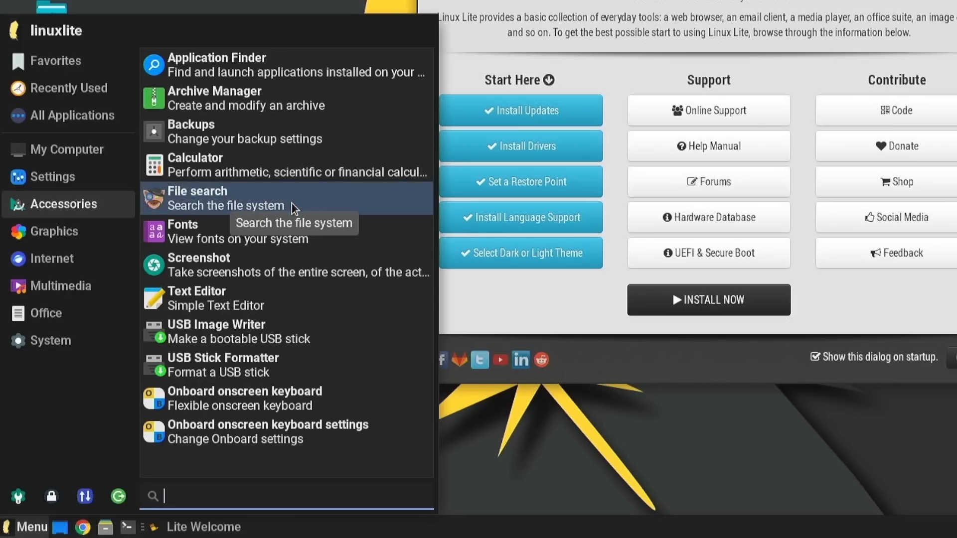
mouse_move(174, 218)
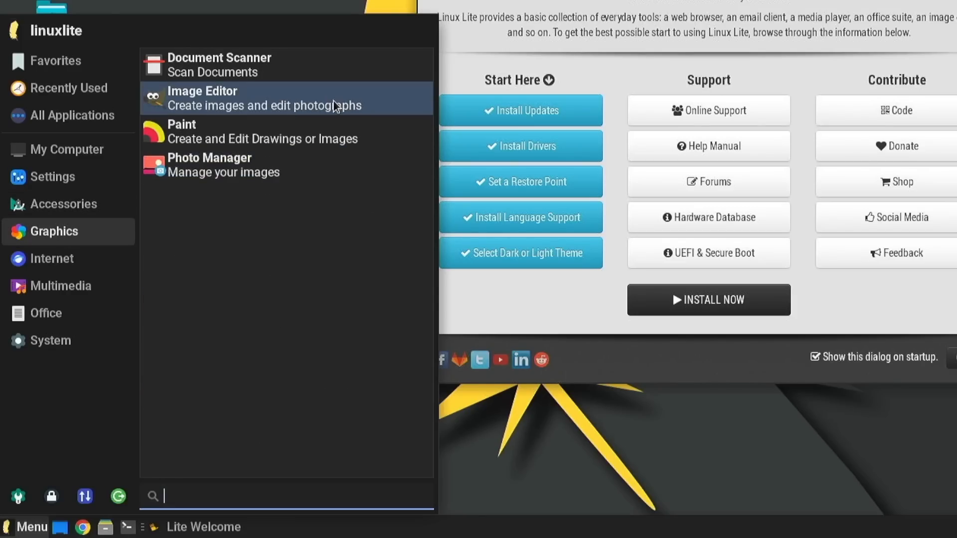
mouse_move(334, 107)
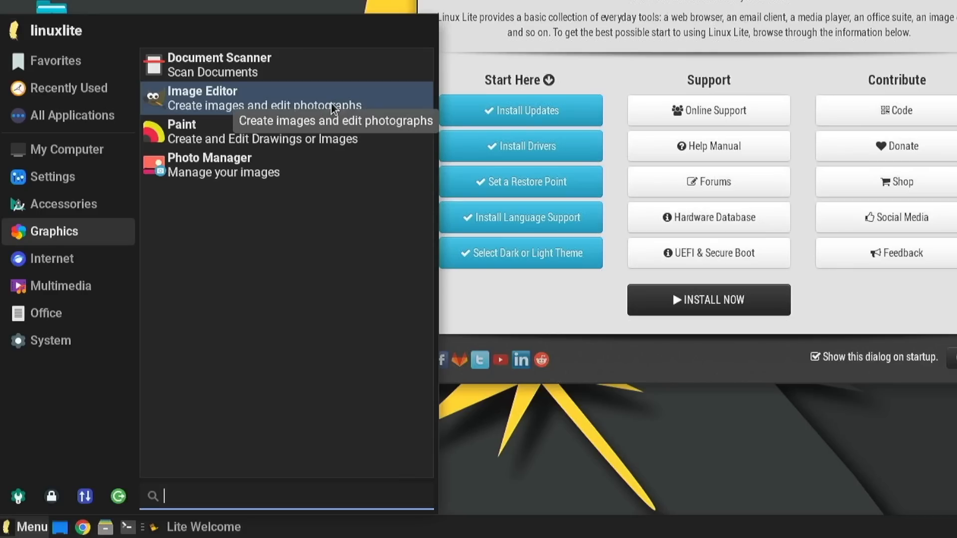
mouse_move(223, 163)
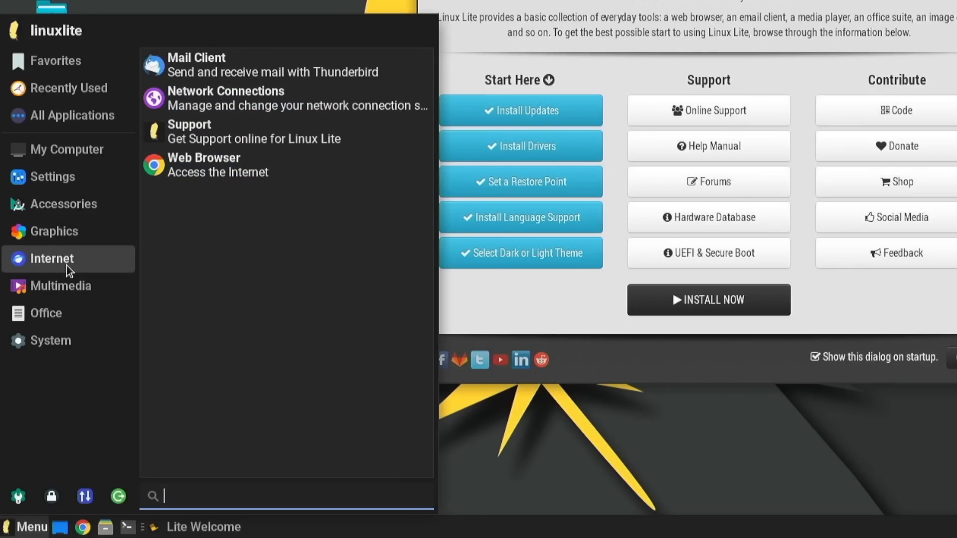
mouse_move(203, 165)
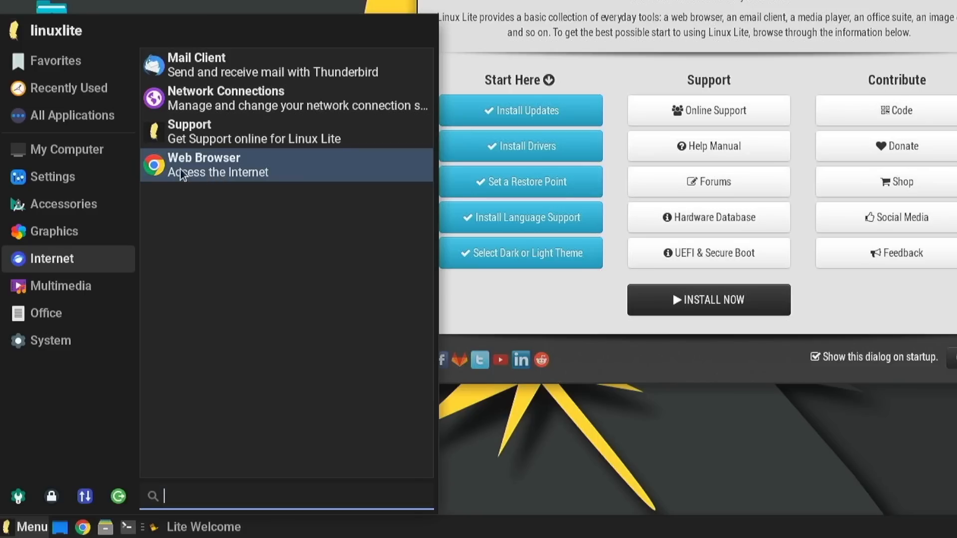
mouse_move(177, 168)
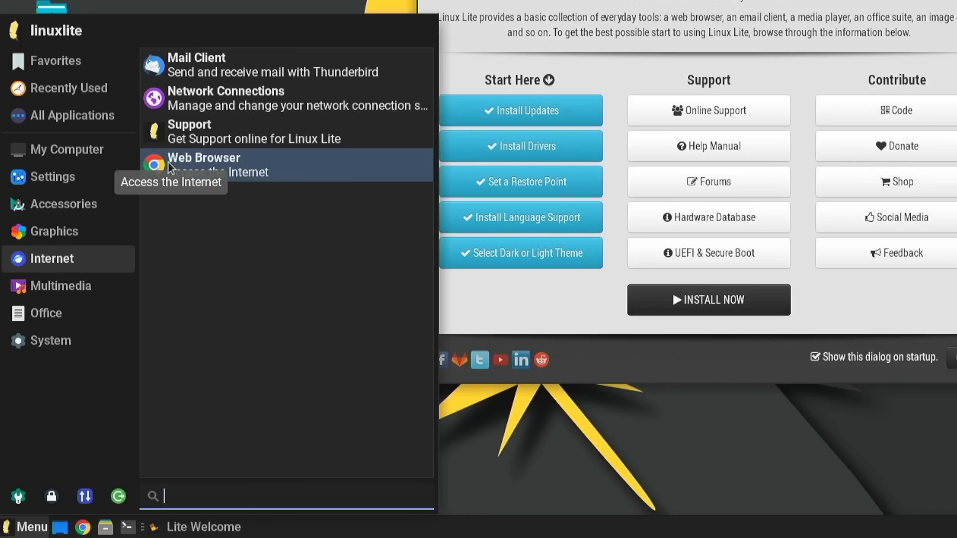
mouse_move(166, 172)
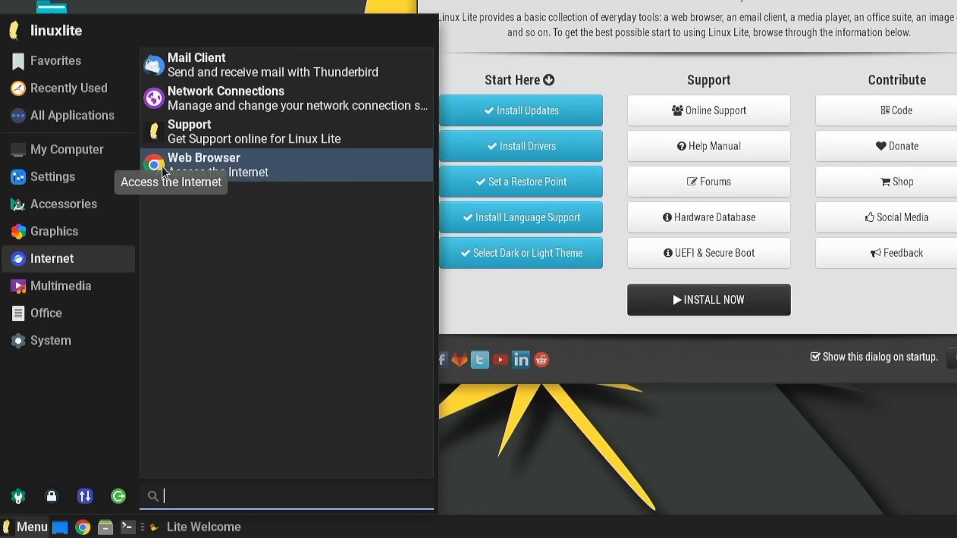
mouse_move(126, 286)
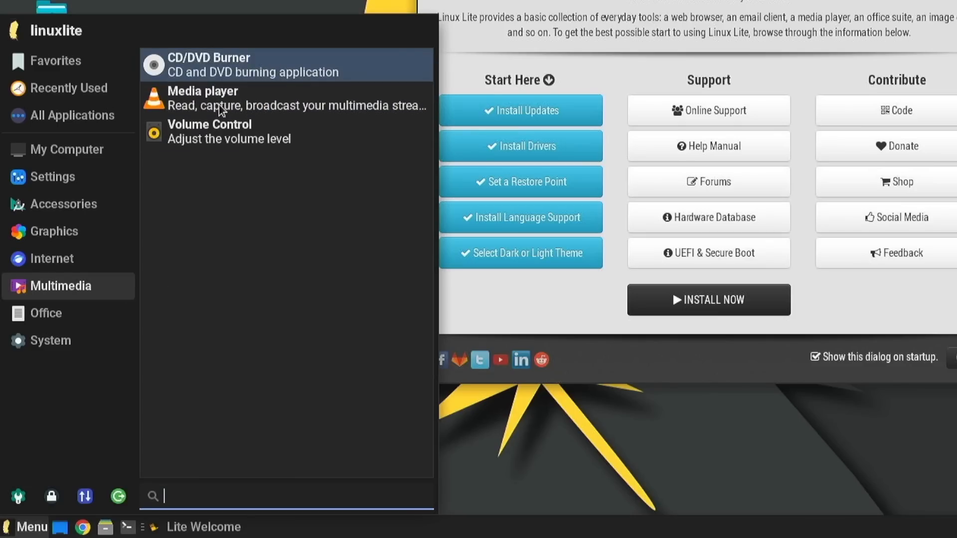
left_click(46, 313)
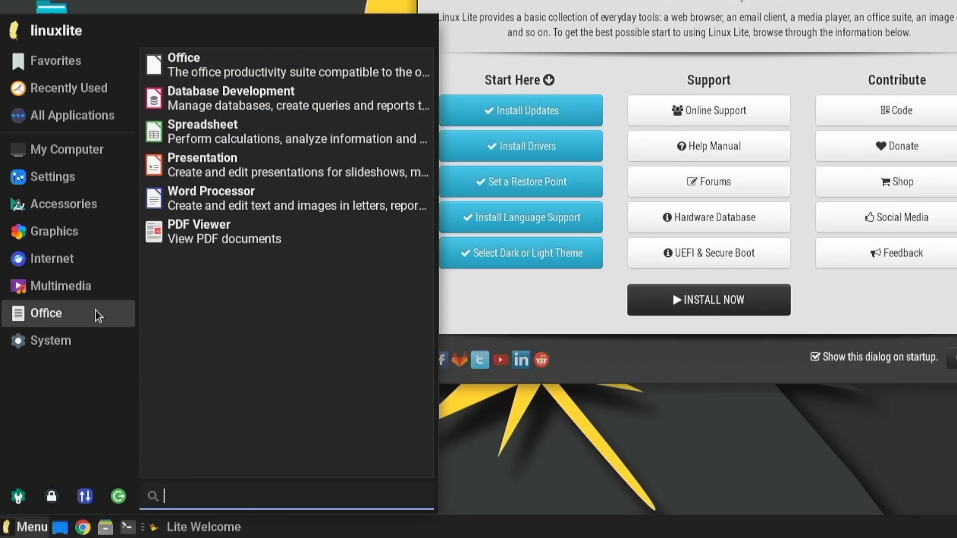
mouse_move(215, 65)
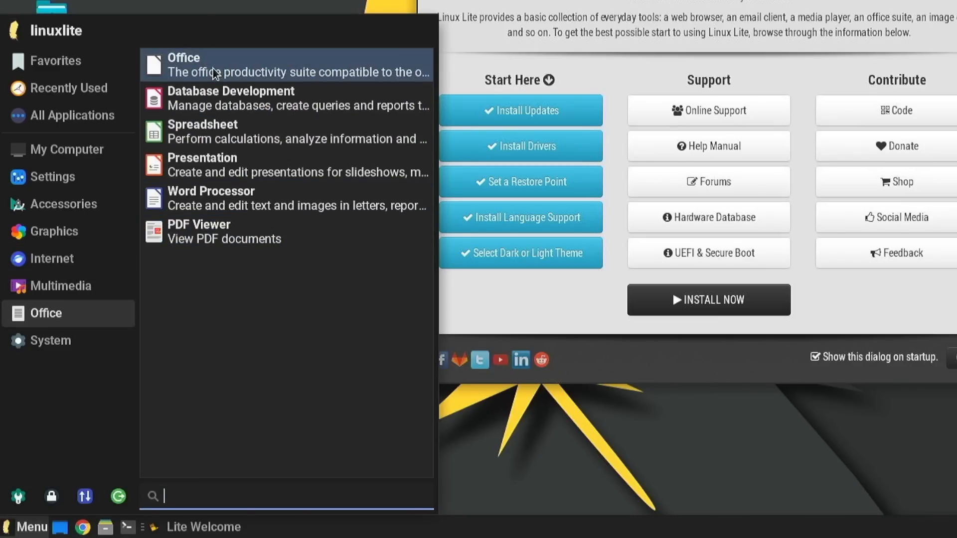
left_click(50, 340)
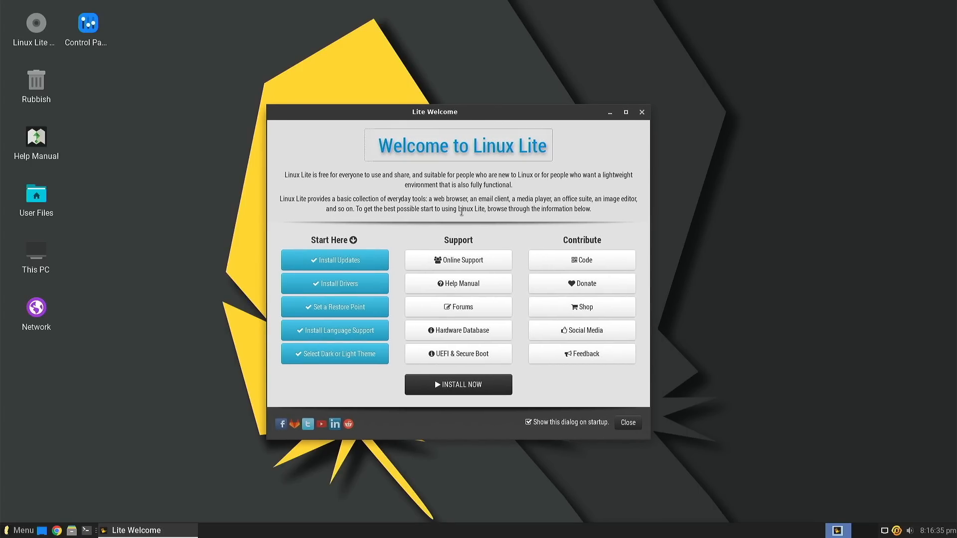
Close Lite Welcome and browse My Computer in the application menu
left_click(628, 422)
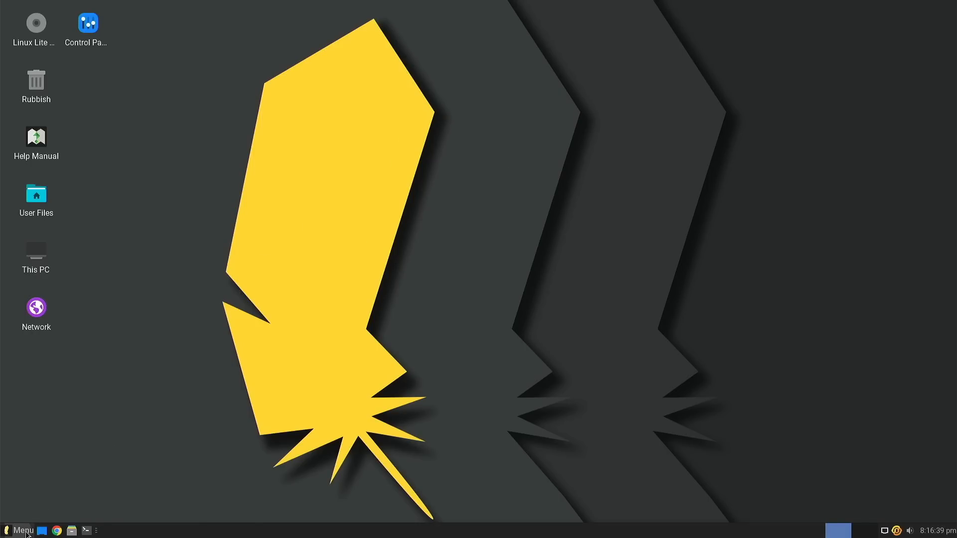
left_click(20, 531)
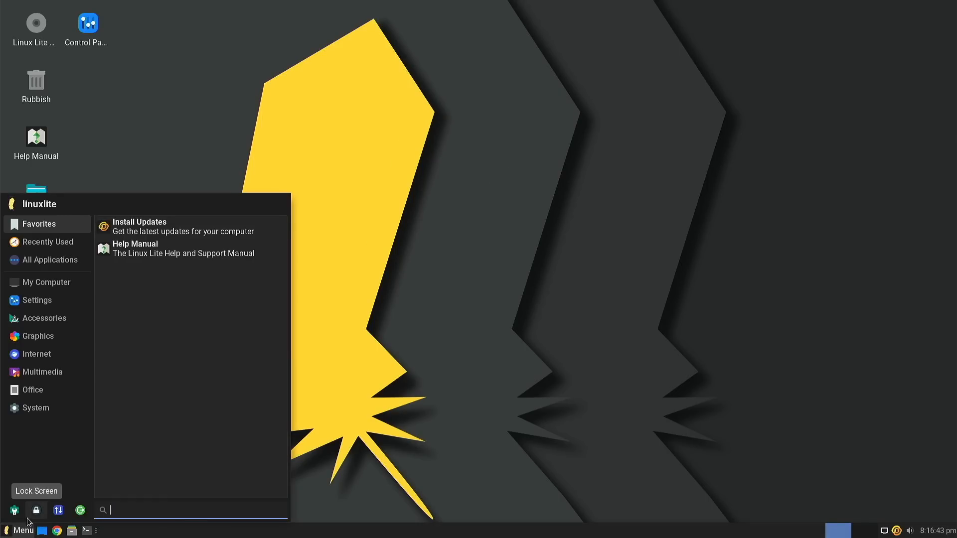
mouse_move(117, 430)
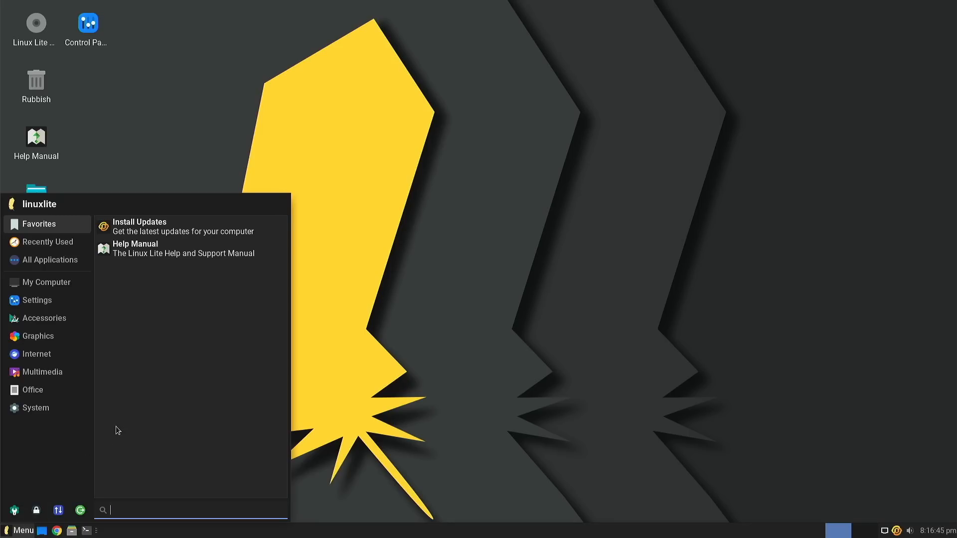
mouse_move(70, 457)
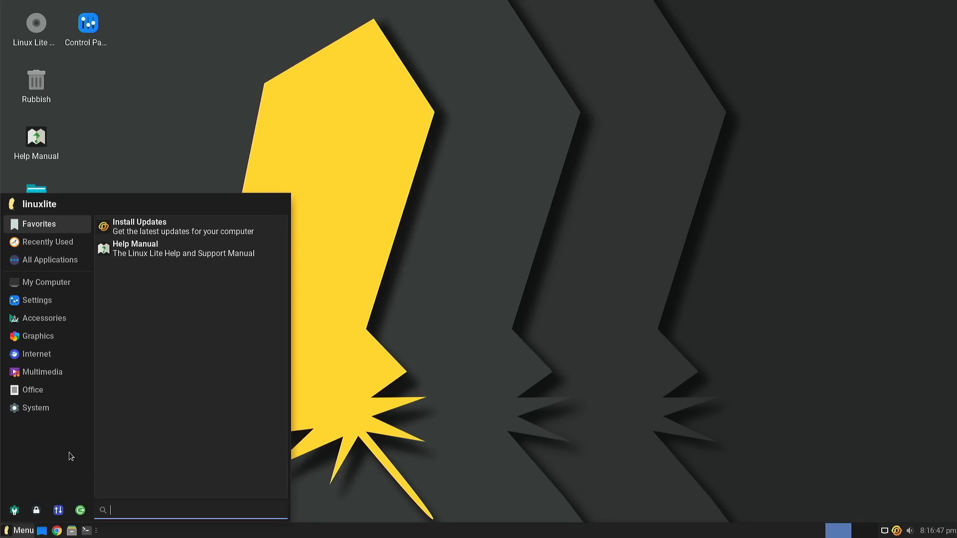
mouse_move(51, 455)
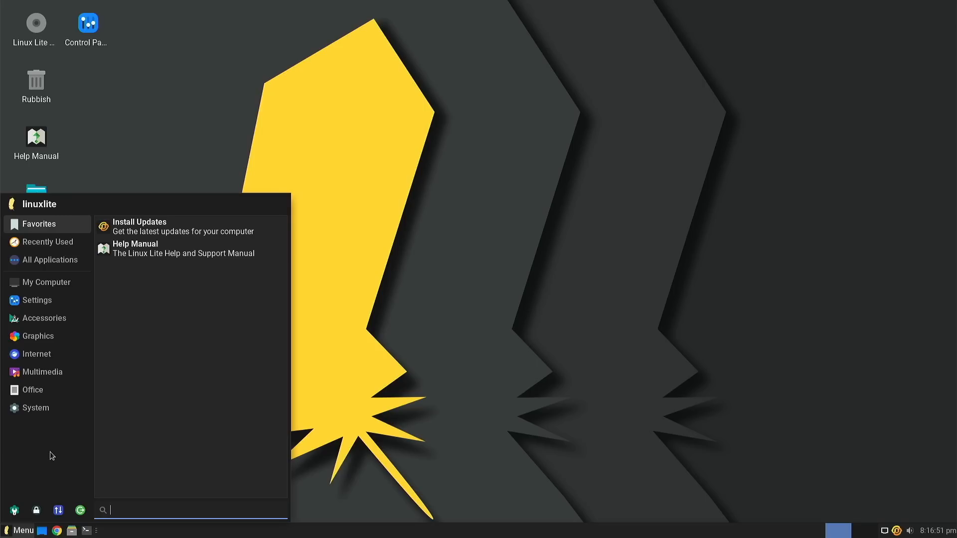
mouse_move(123, 433)
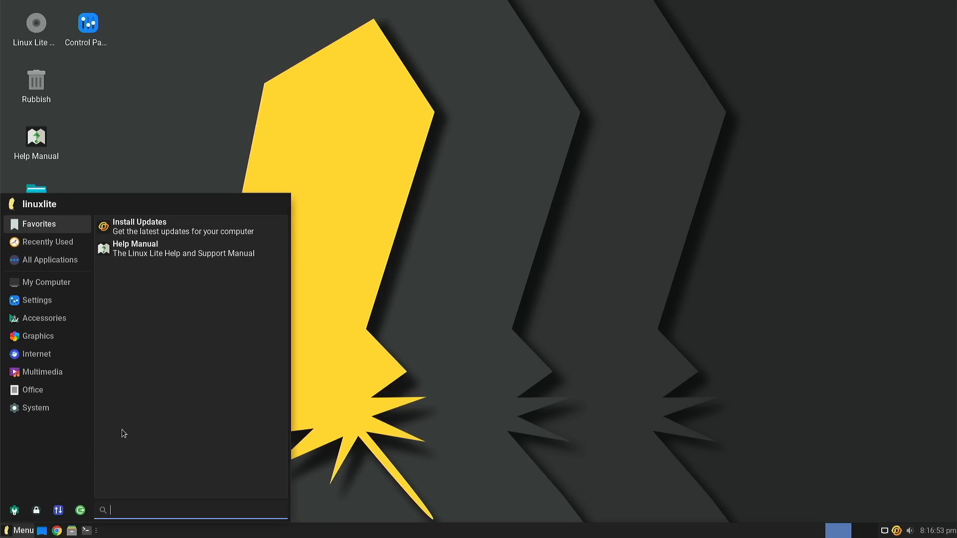
mouse_move(34, 375)
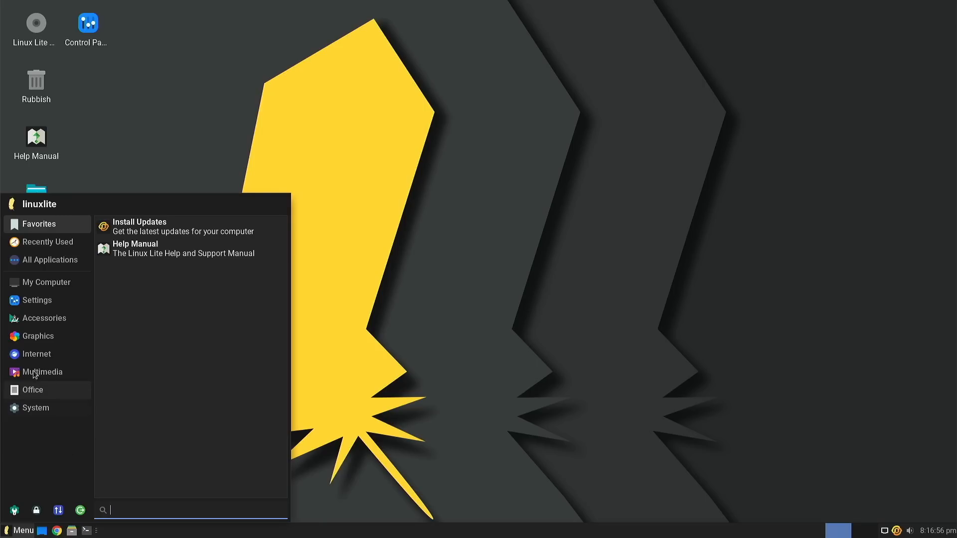
left_click(46, 282)
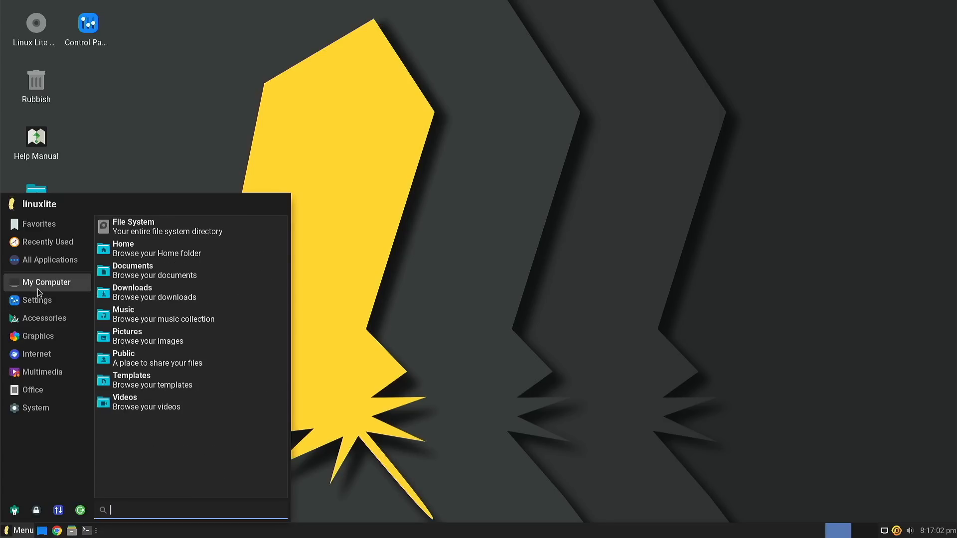
Browse the Settings category, then search the menu for 'about'
left_click(35, 300)
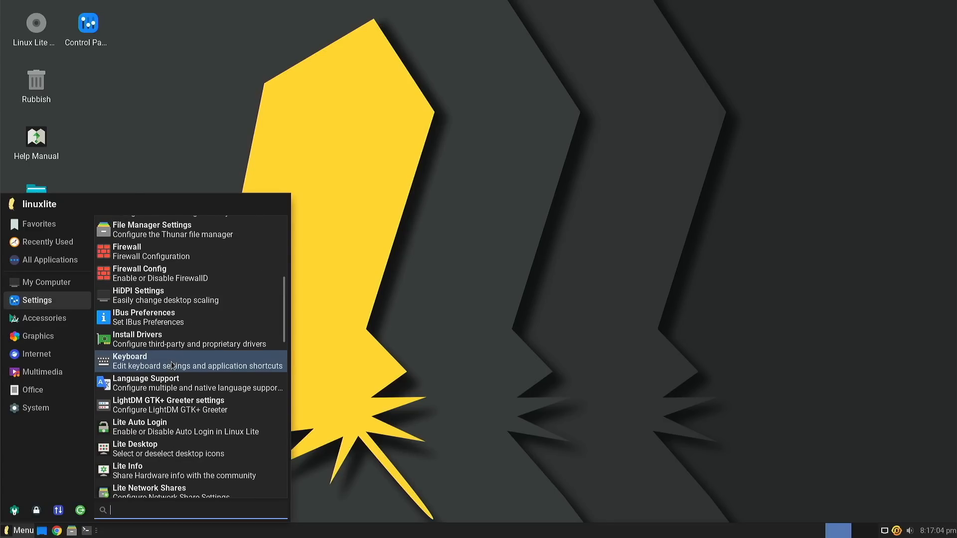
scroll("down", 3)
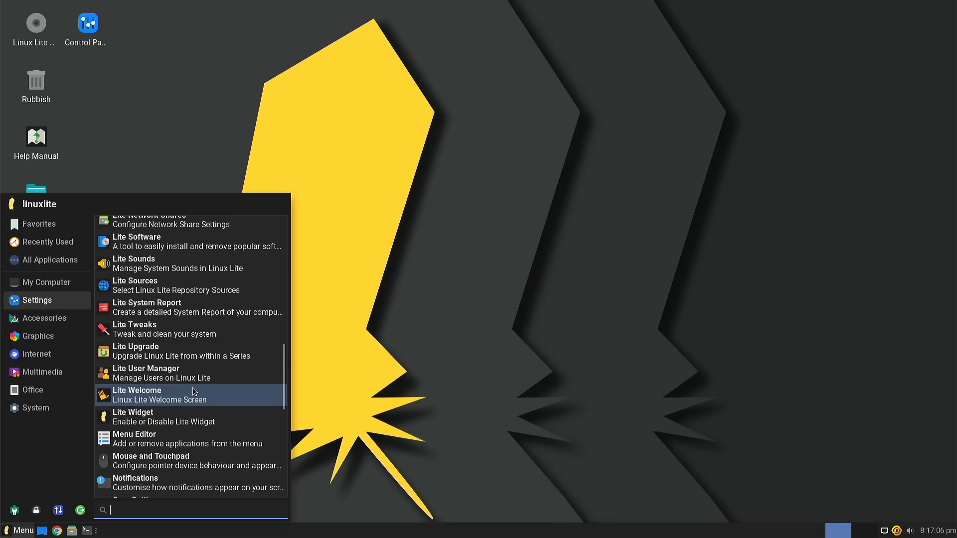
type("about")
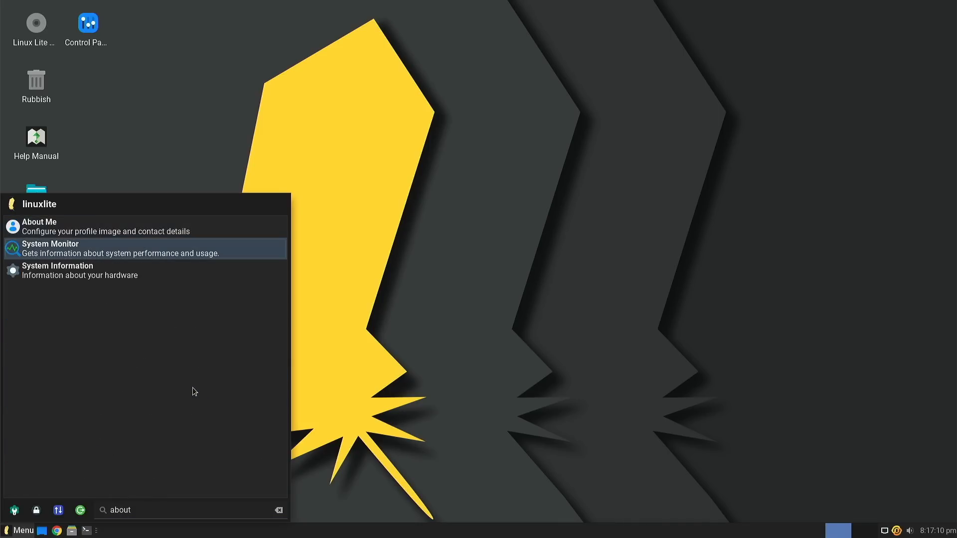
left_click(58, 270)
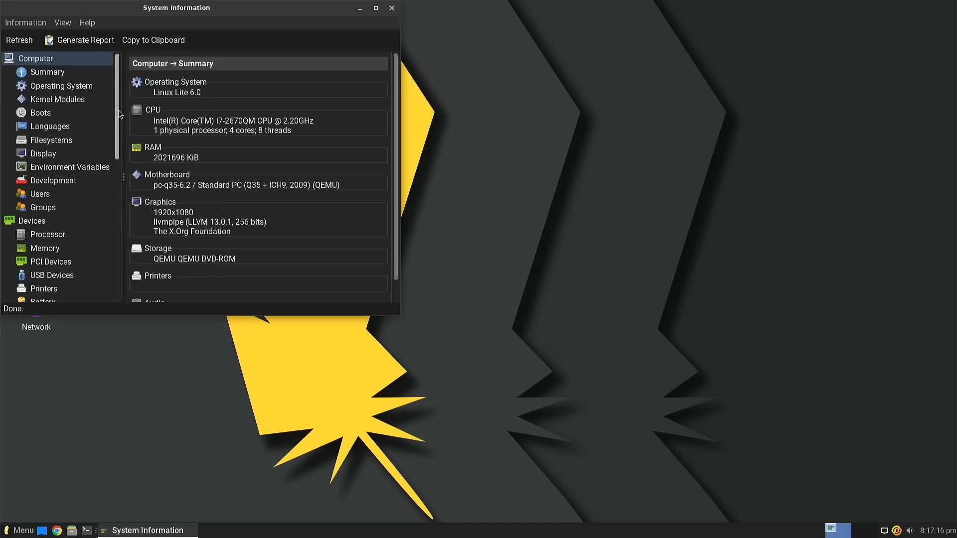
scroll("down", 3)
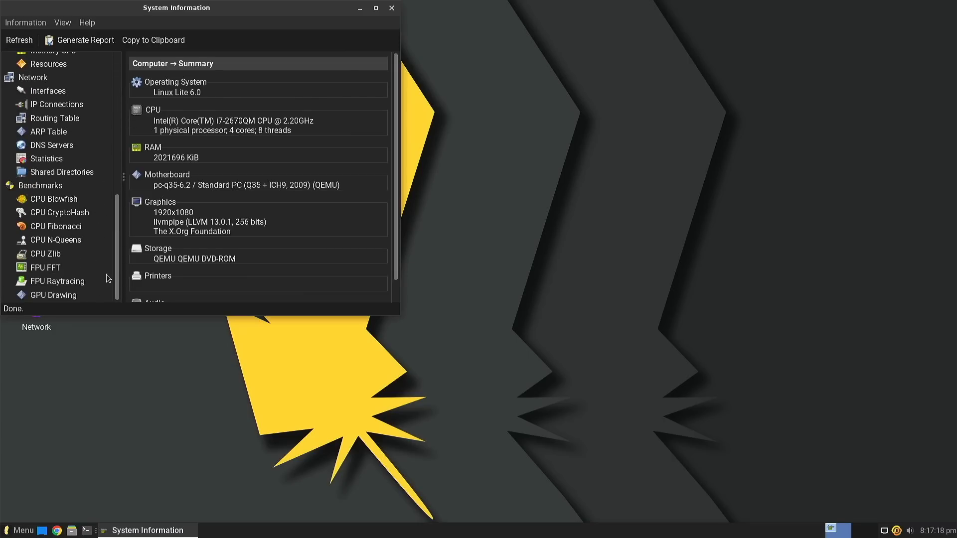
left_click(392, 8)
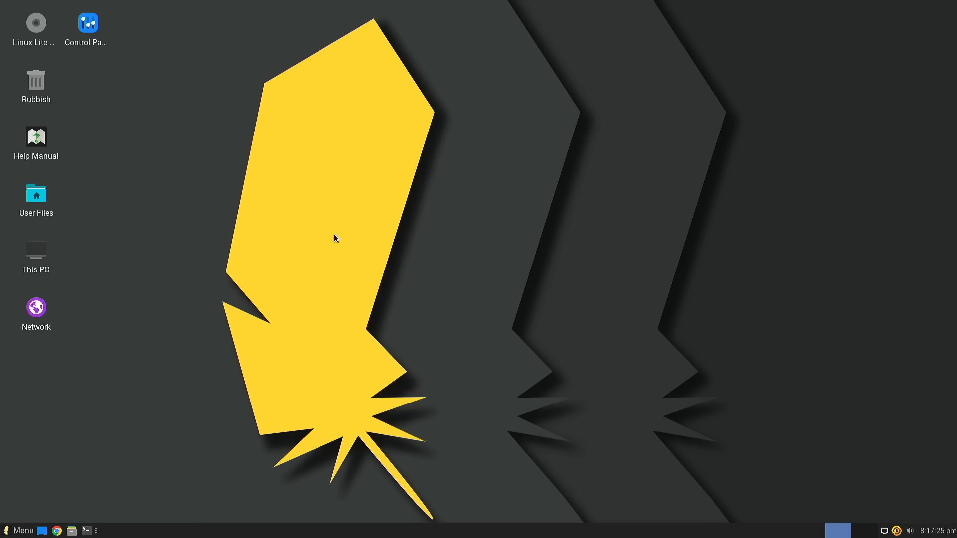
left_click(21, 530)
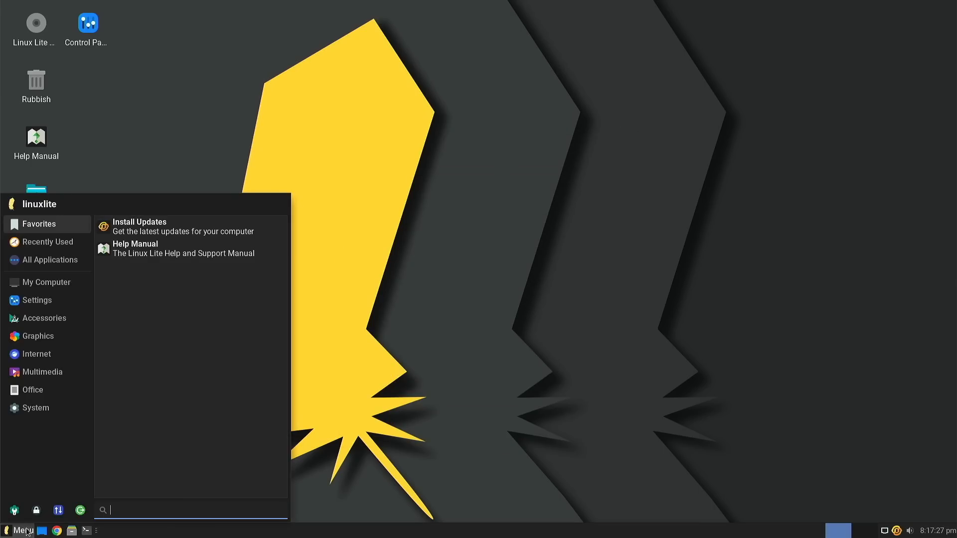
mouse_move(129, 468)
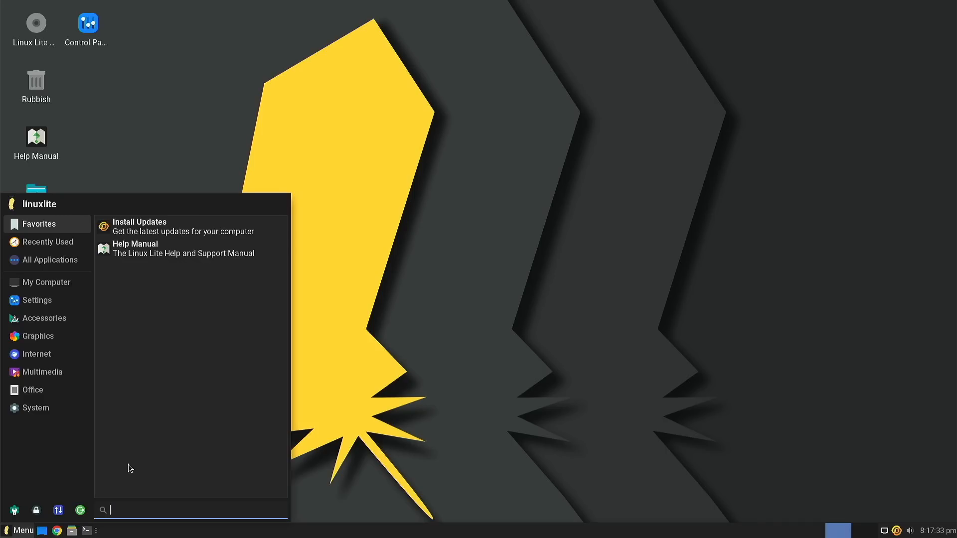
type("ter")
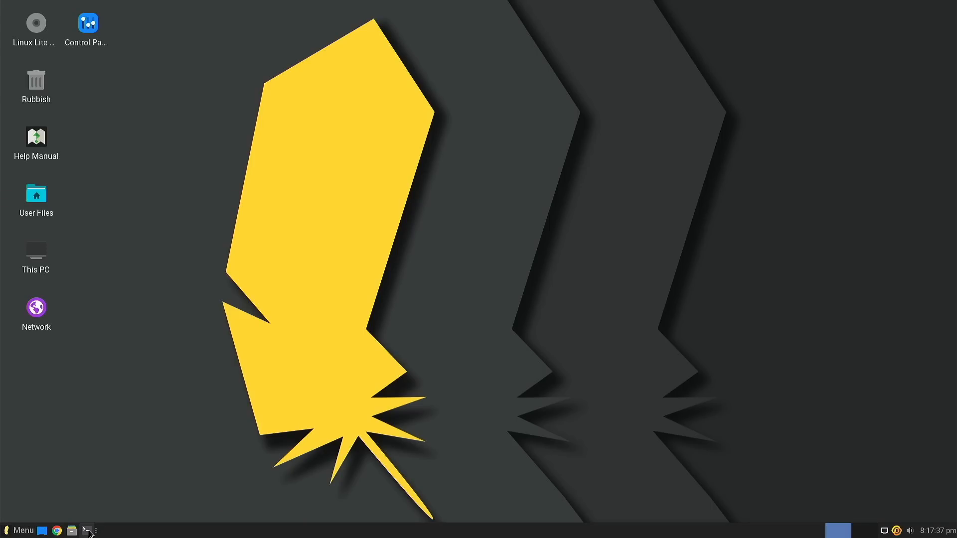
Open a terminal from the panel and run htop
left_click(89, 530)
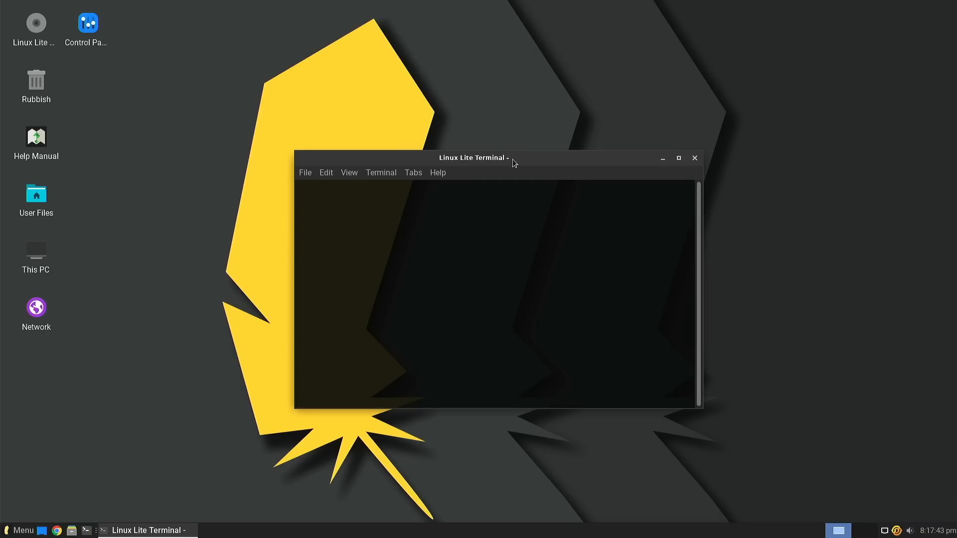
type("htop")
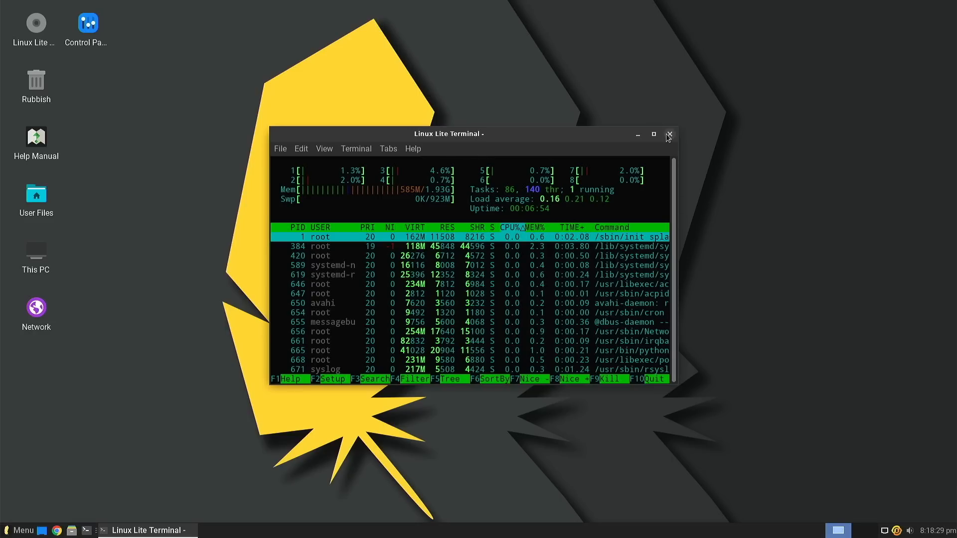
mouse_move(628, 138)
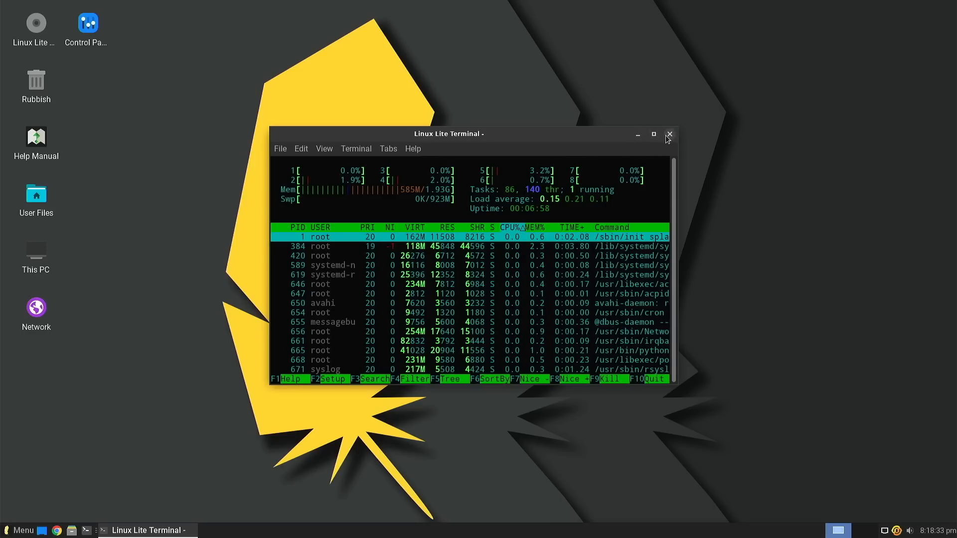
mouse_move(638, 144)
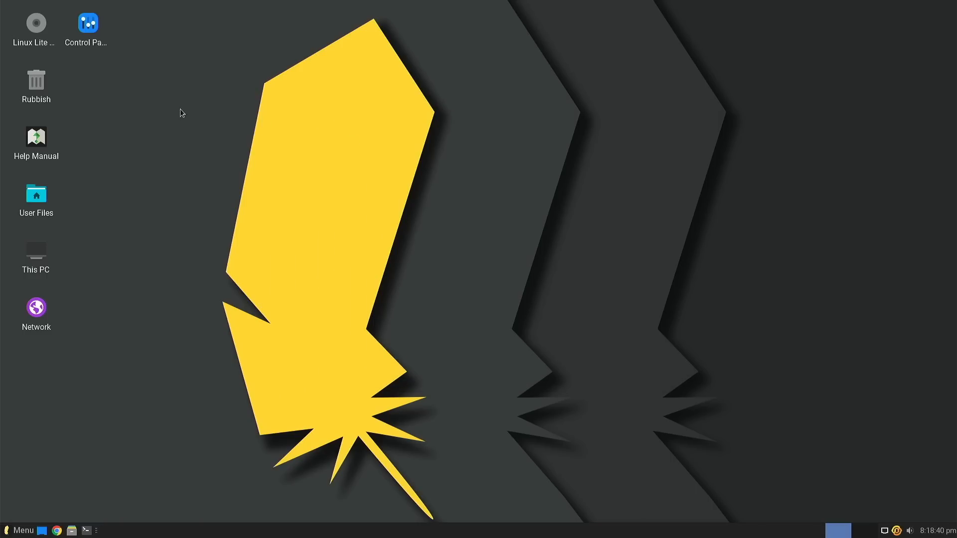
mouse_move(8, 489)
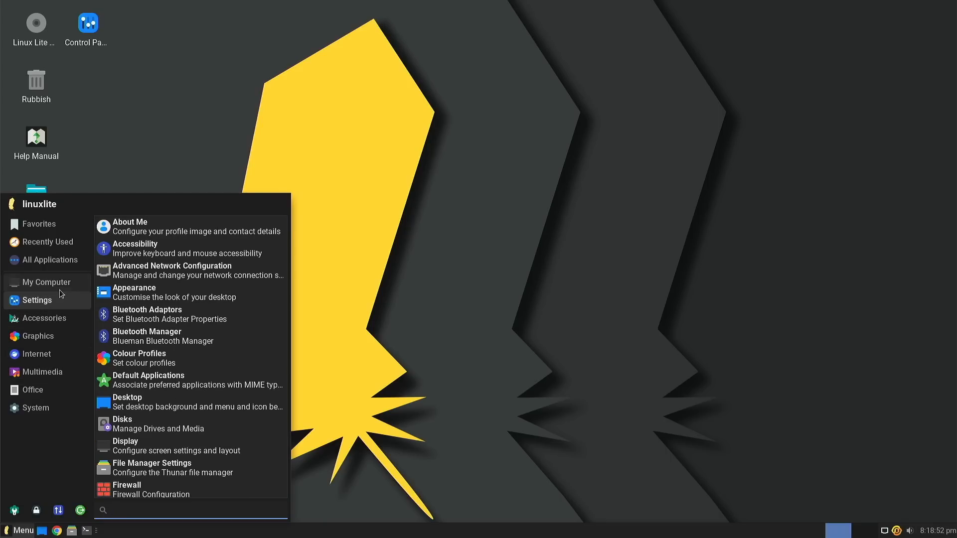
Browse All Applications, My Computer and Accessories, ending on the Settings category
left_click(50, 260)
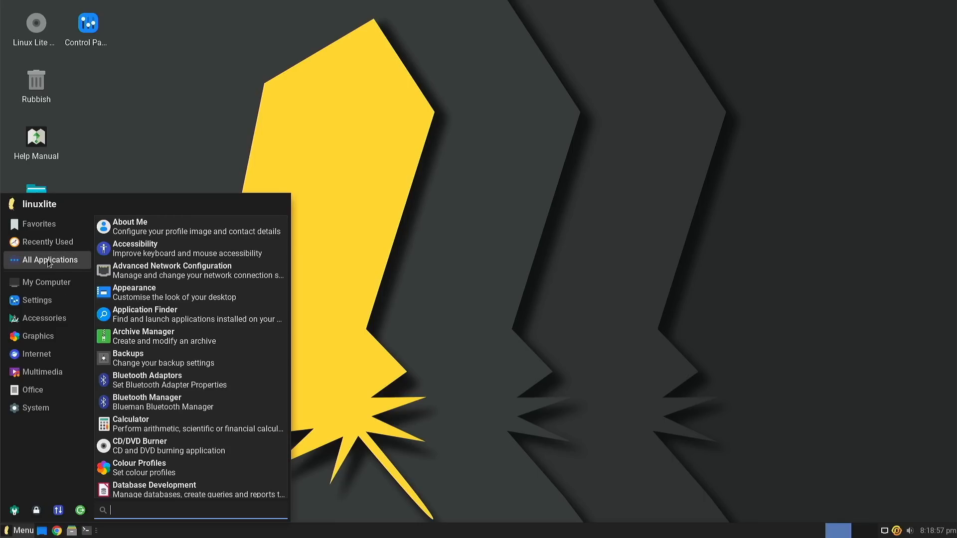
left_click(46, 282)
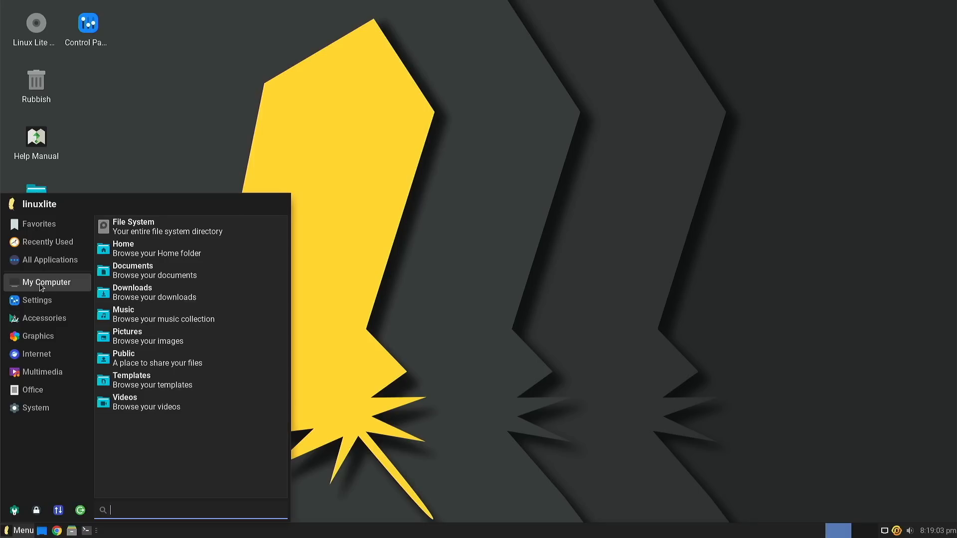
left_click(43, 318)
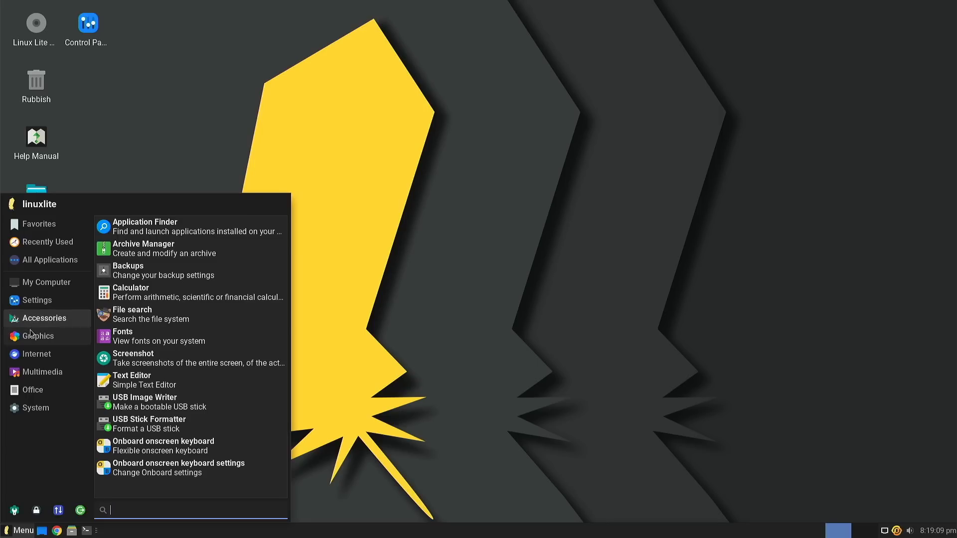
left_click(48, 259)
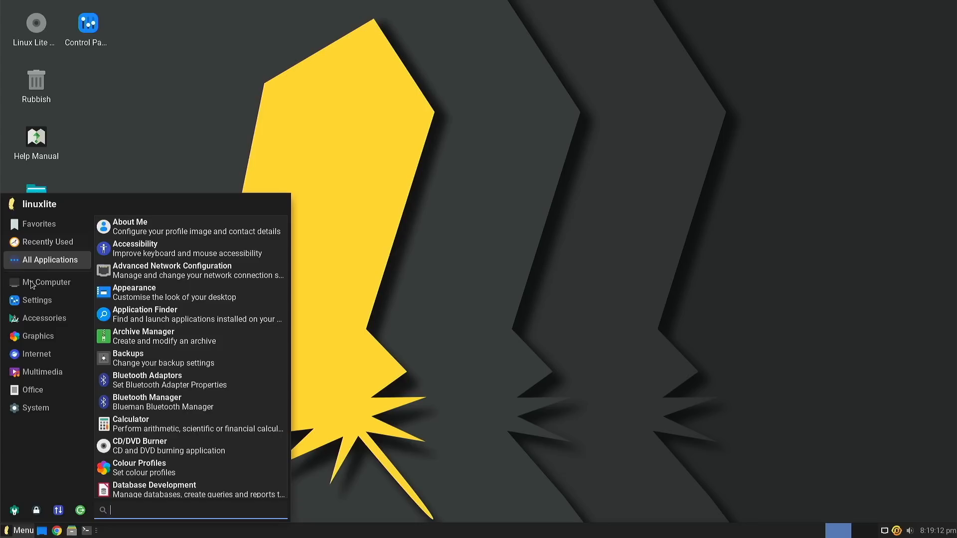
left_click(36, 299)
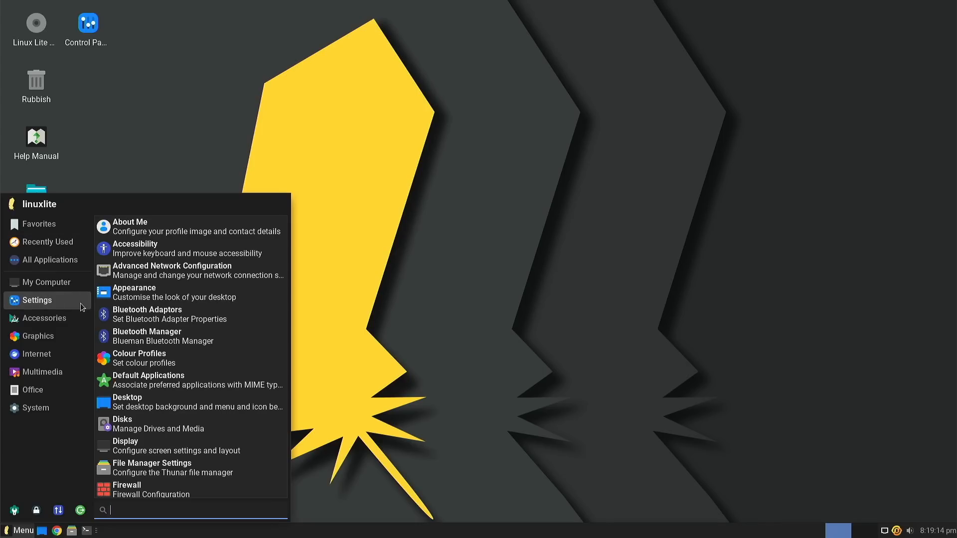
mouse_move(152, 468)
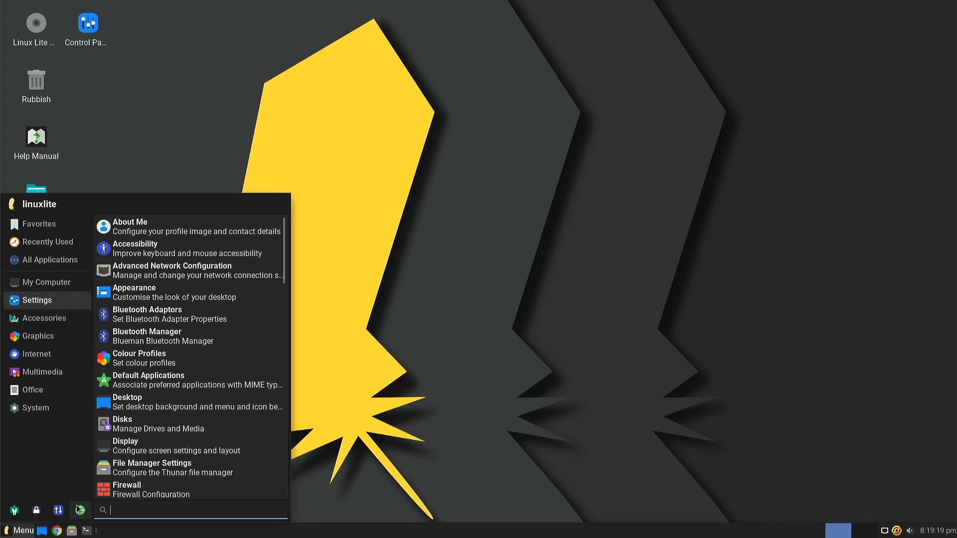
Open the Settings manager showing Personal, Hardware, System and Other tools
left_click(37, 299)
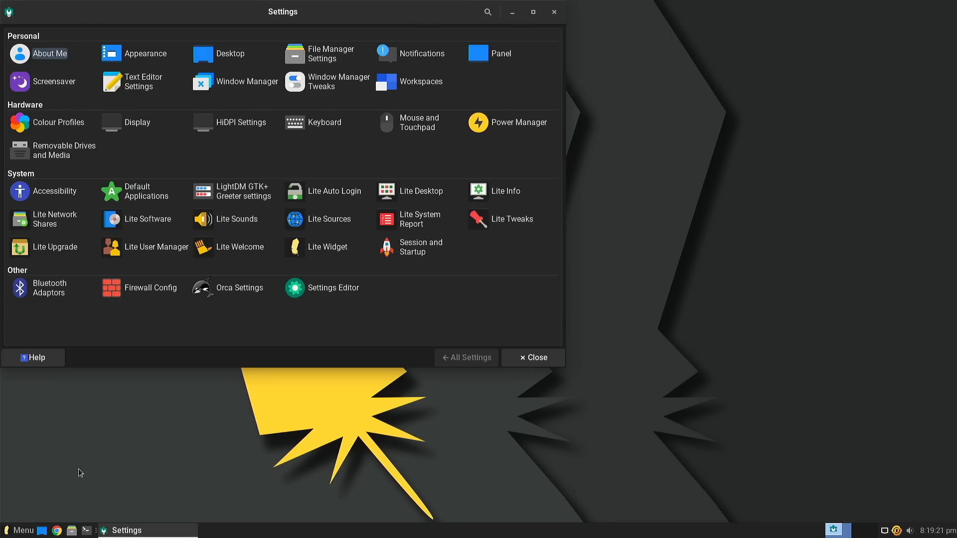
mouse_move(18, 530)
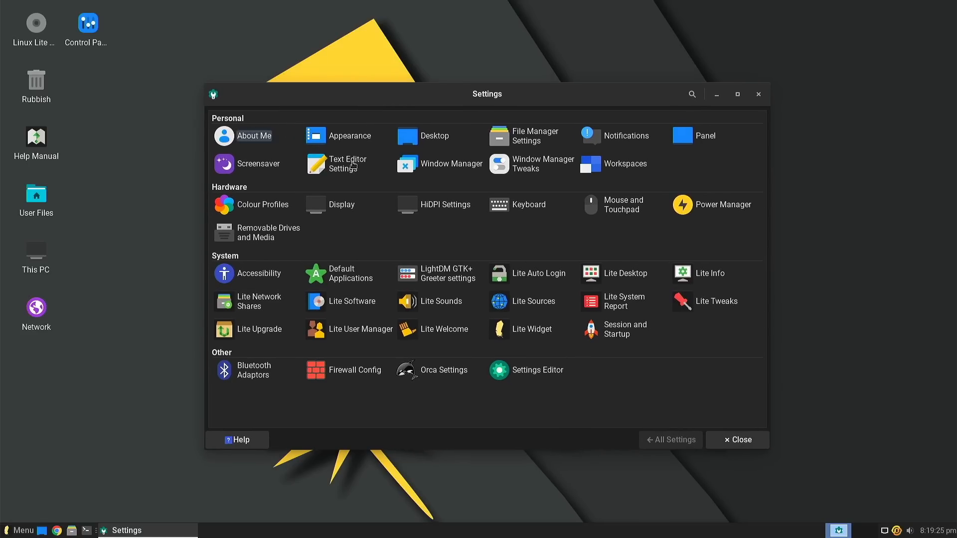
mouse_move(450, 346)
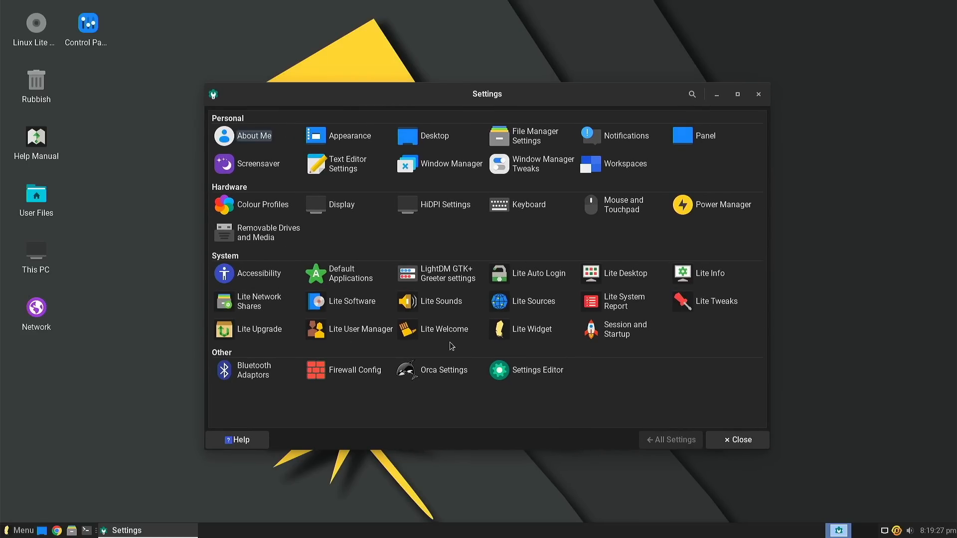
mouse_move(715, 309)
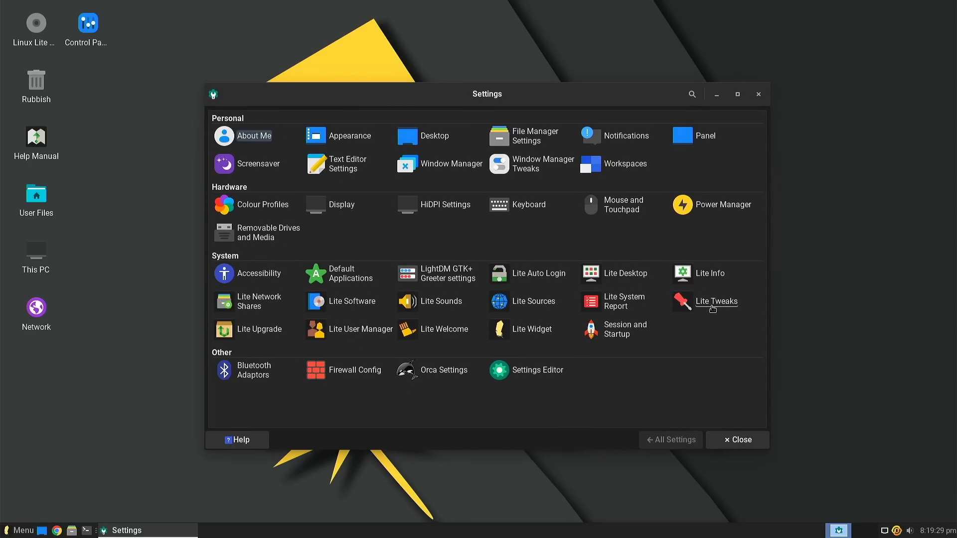
mouse_move(260, 301)
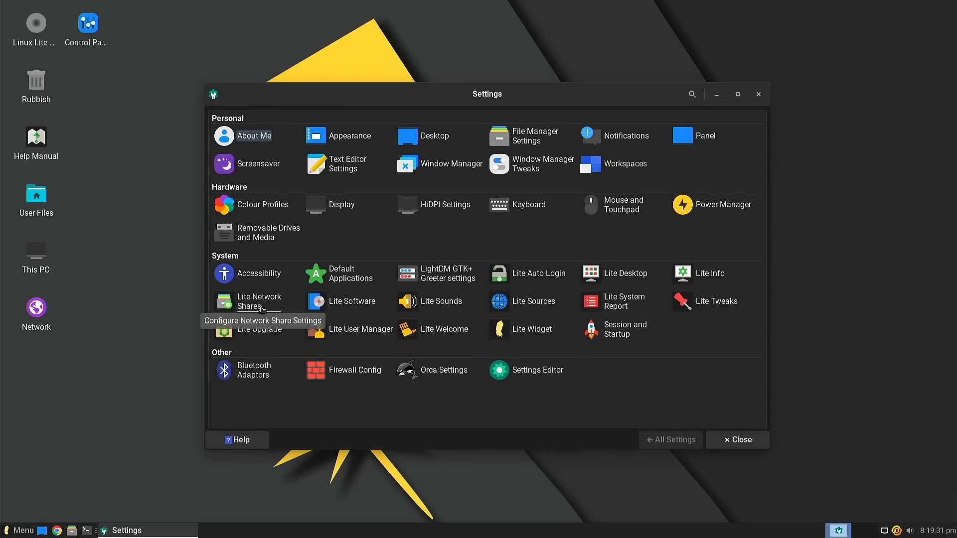
mouse_move(437, 284)
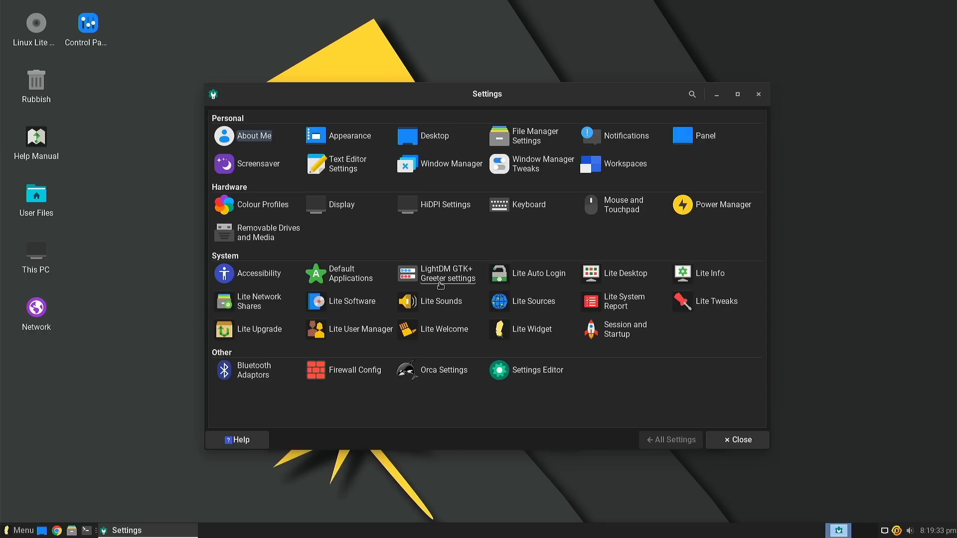
mouse_move(539, 286)
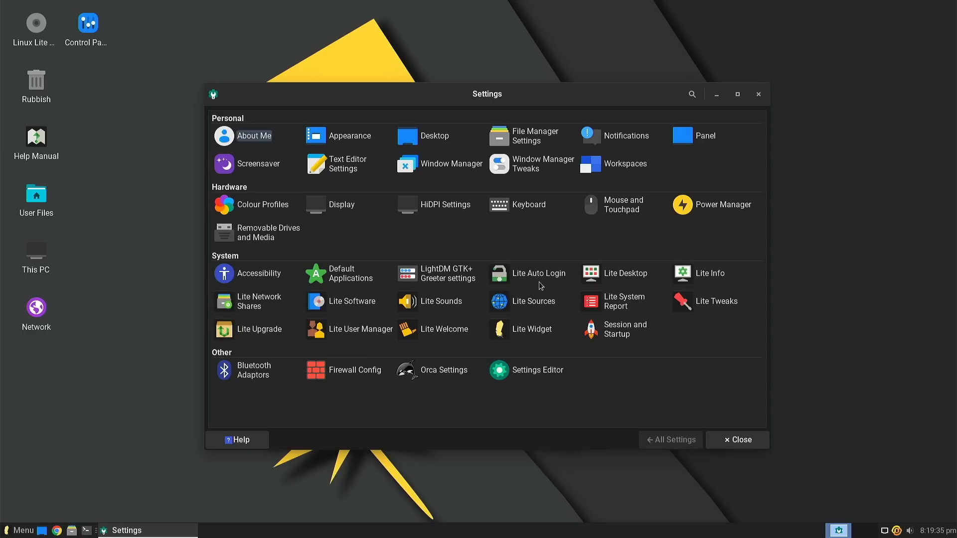
mouse_move(256, 304)
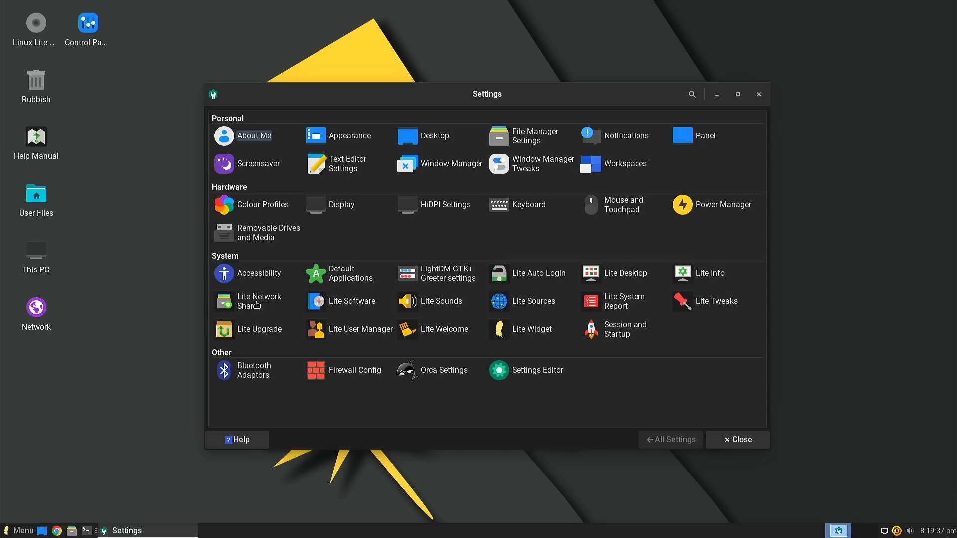
left_click(259, 301)
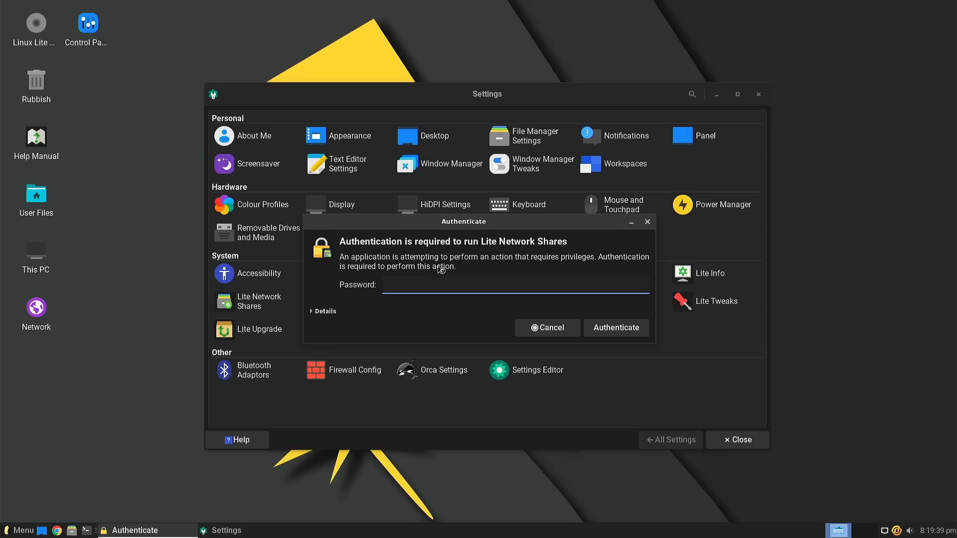
left_click(547, 329)
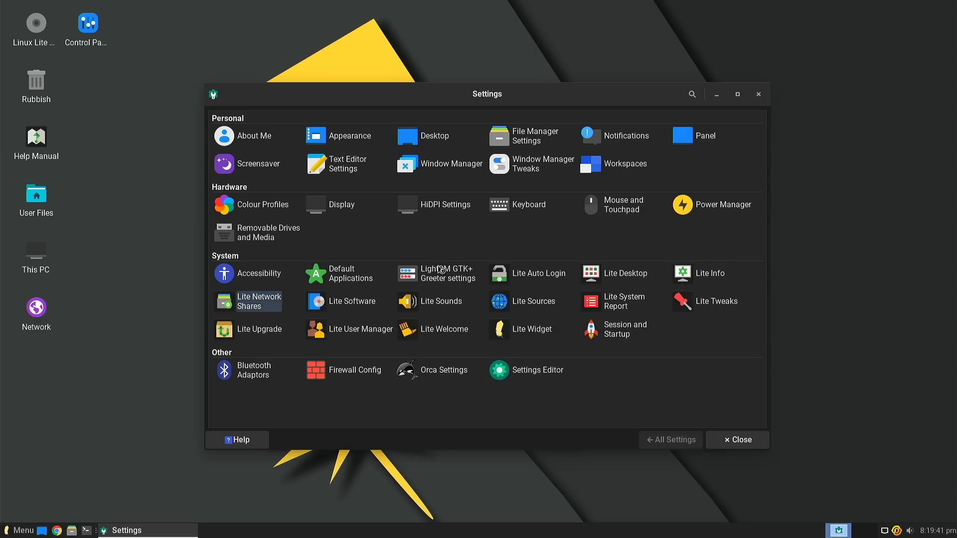
left_click(259, 301)
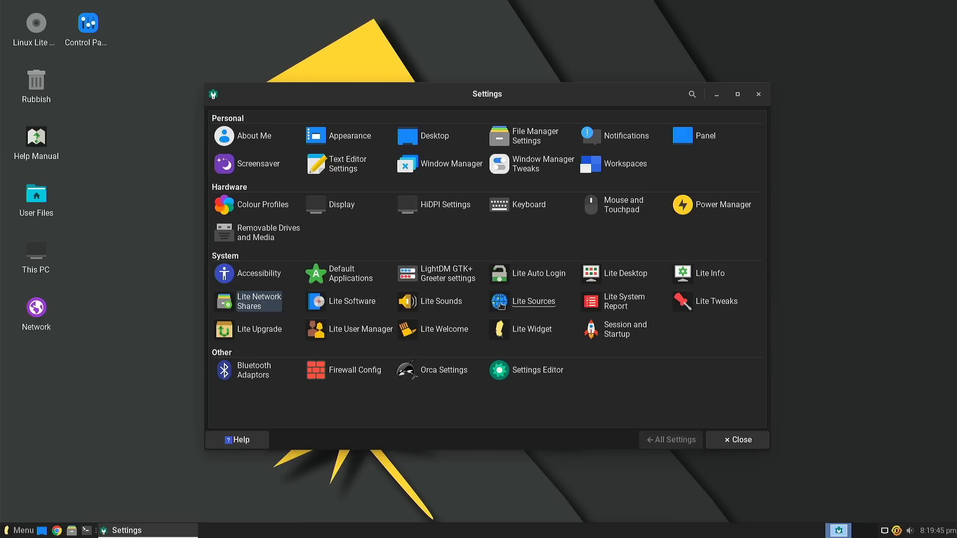
left_click(258, 302)
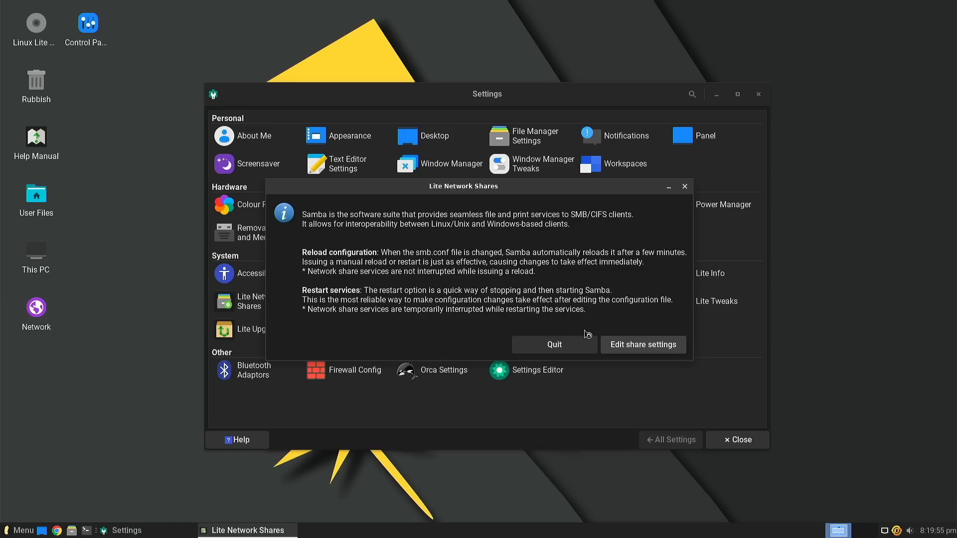
mouse_move(555, 344)
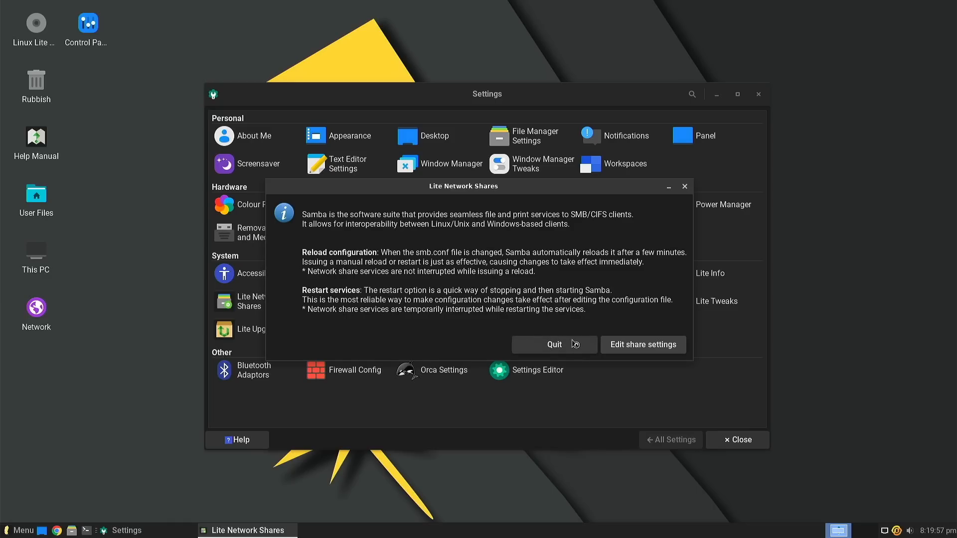
left_click(554, 345)
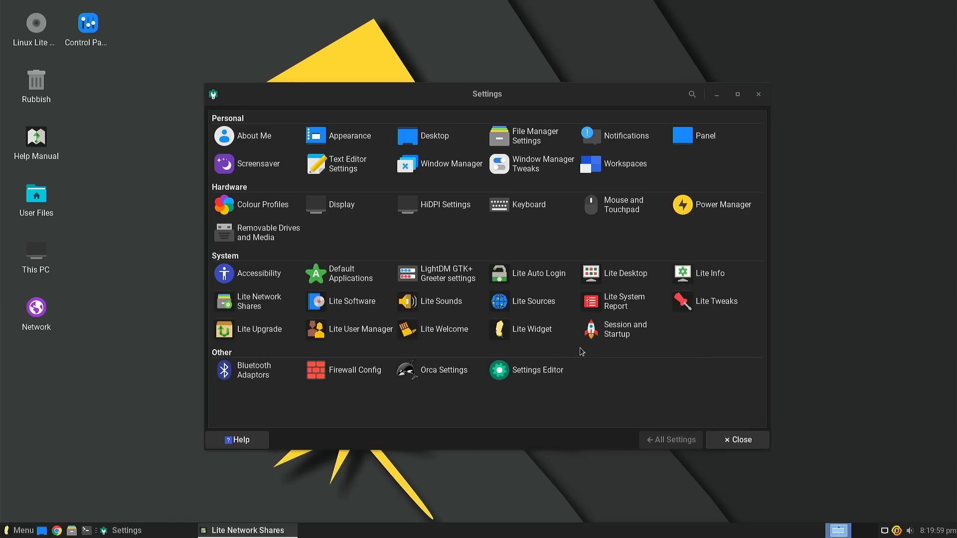
left_click(351, 301)
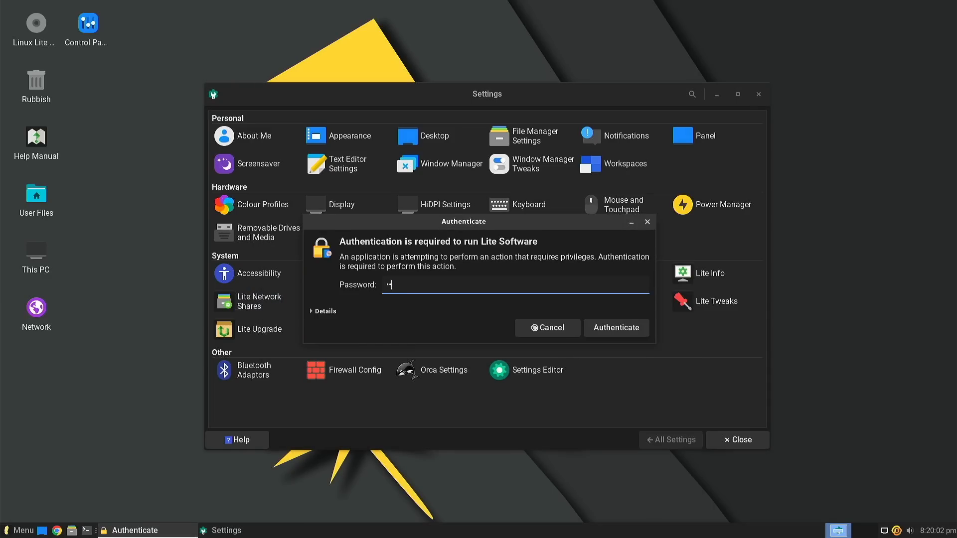
left_click(616, 328)
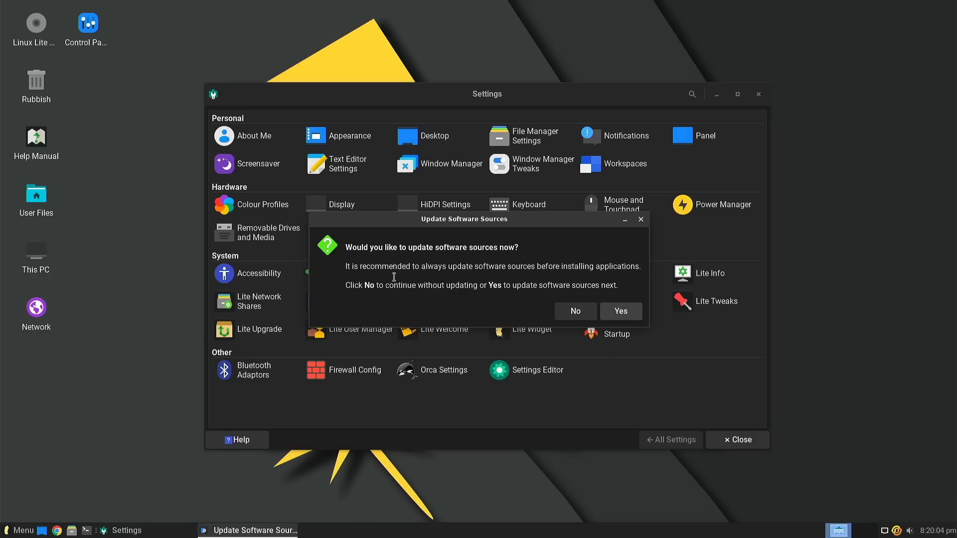
left_click(619, 311)
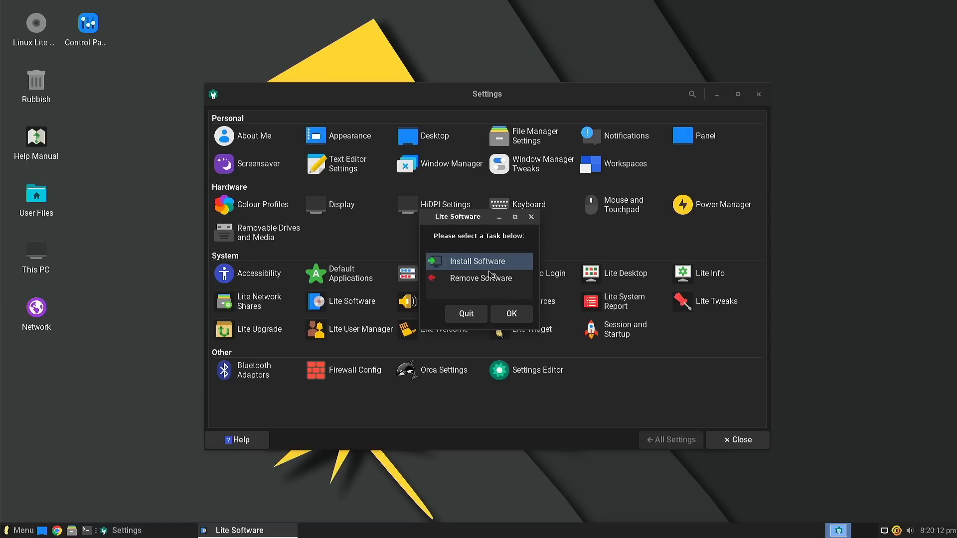
left_click(465, 313)
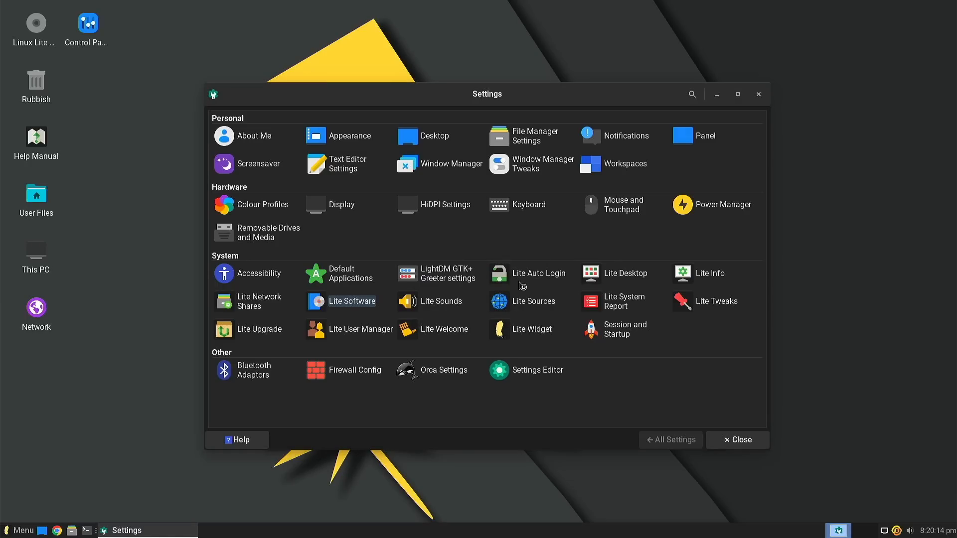
mouse_move(540, 290)
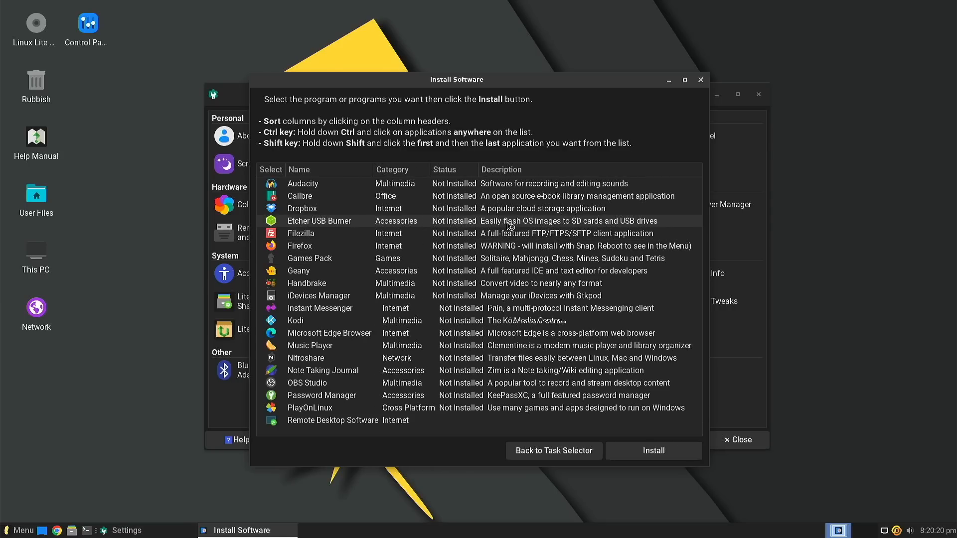
scroll("down", 3)
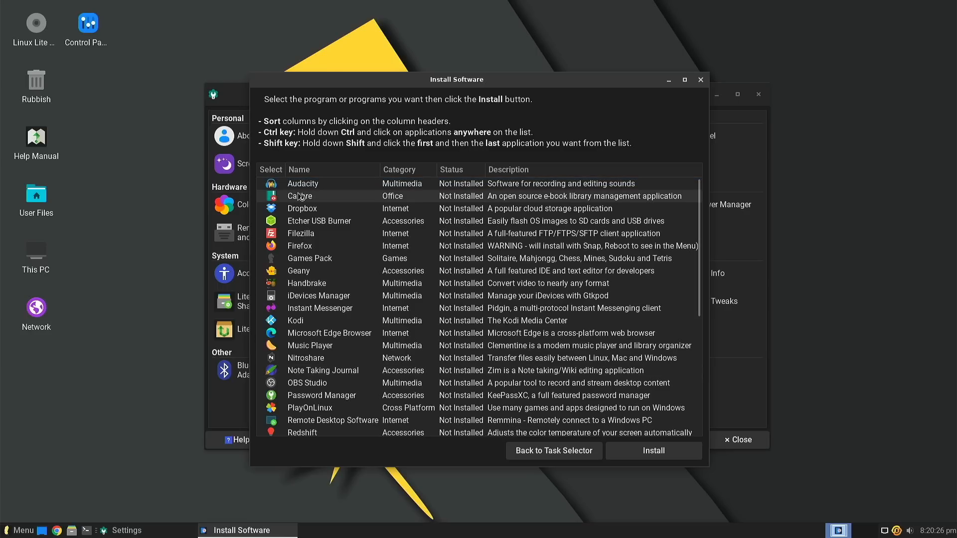
scroll("down", 3)
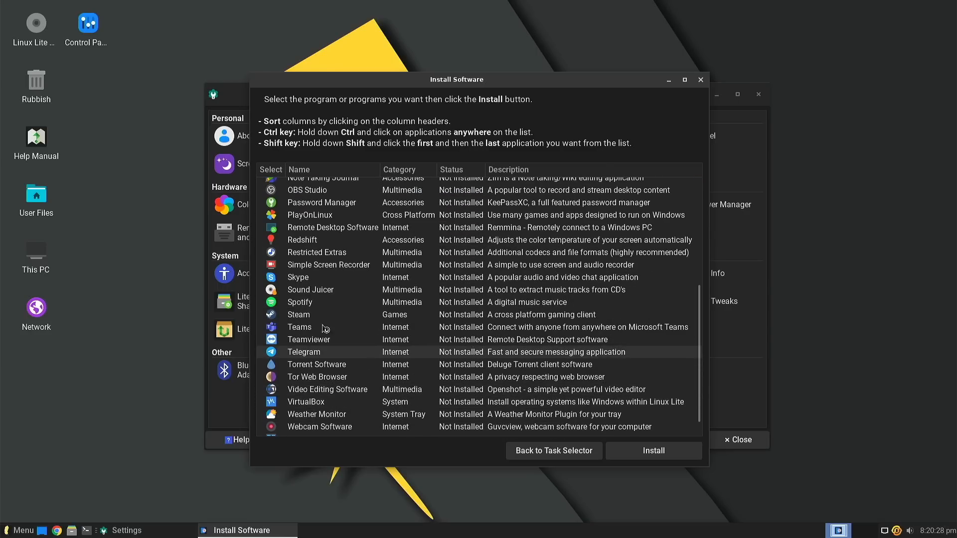
scroll("down", 3)
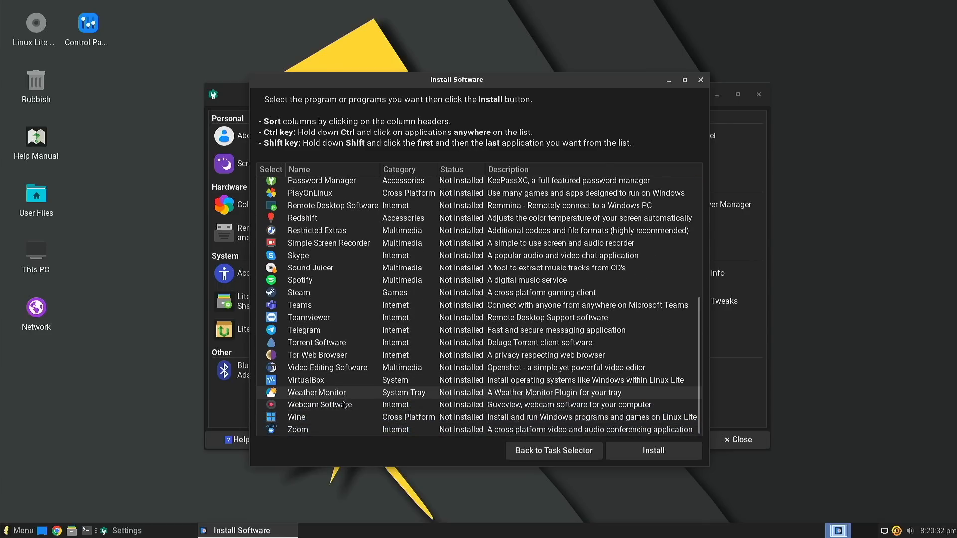
scroll("up", 3)
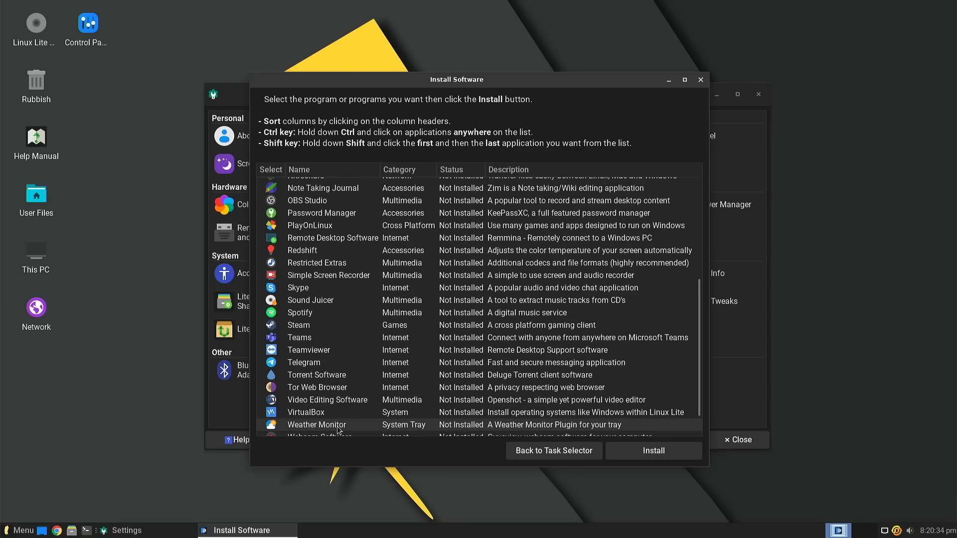
scroll("up", 3)
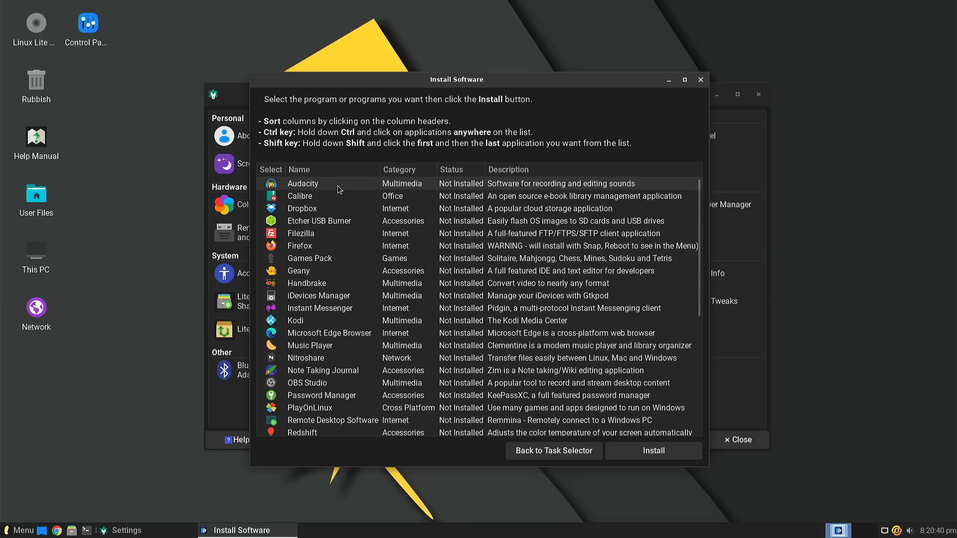
scroll("down", 3)
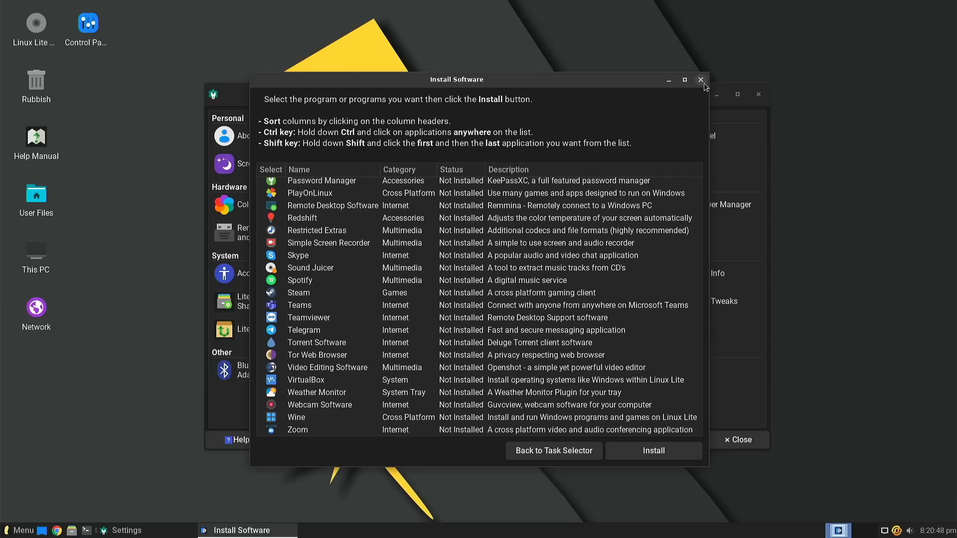
left_click(701, 80)
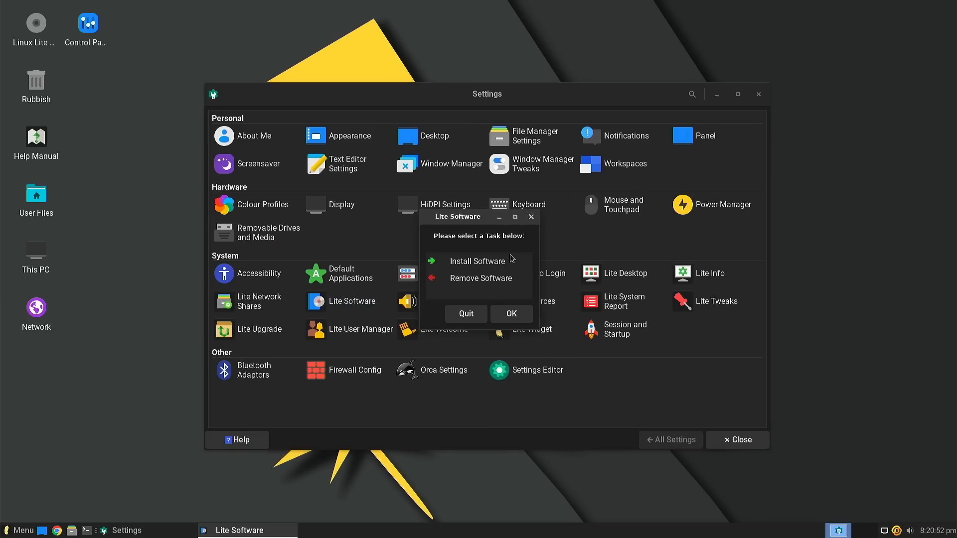
left_click(465, 313)
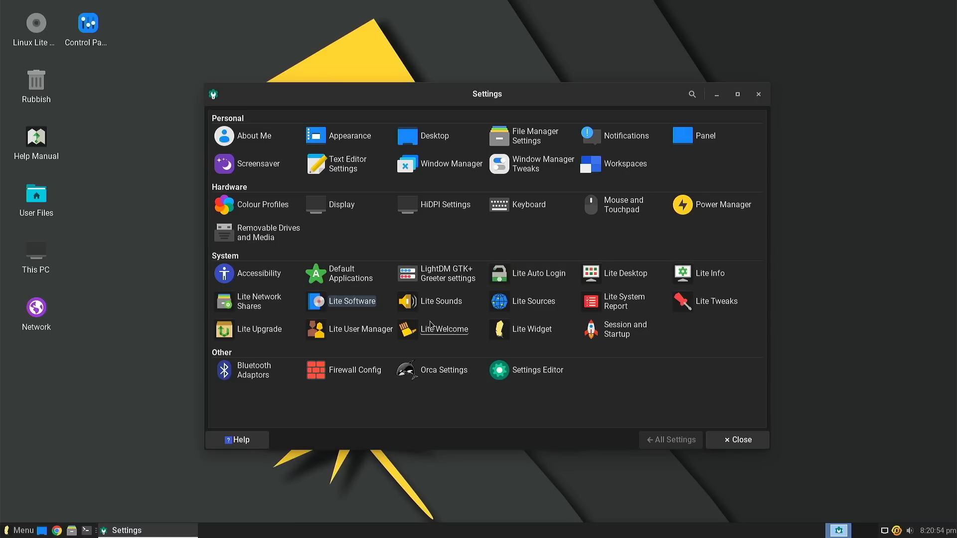
mouse_move(441, 301)
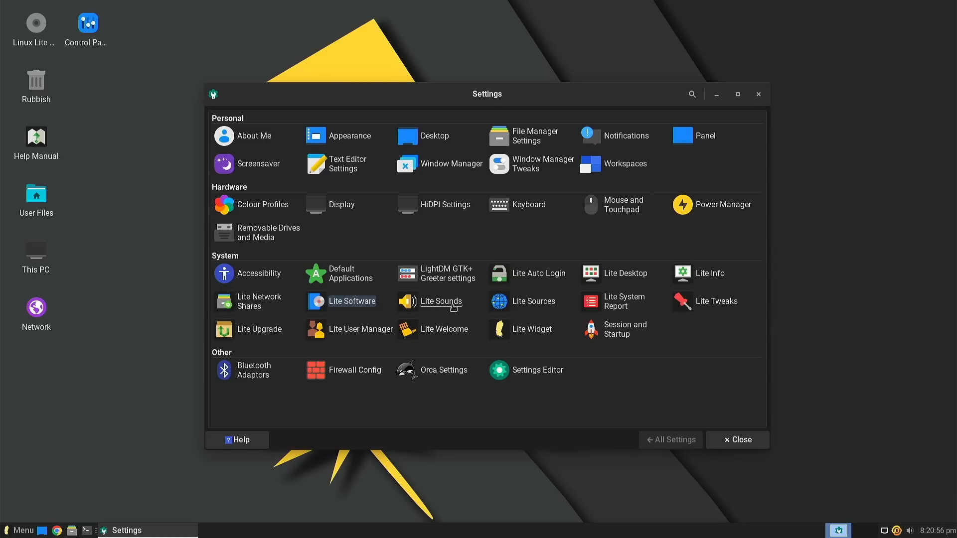
mouse_move(450, 315)
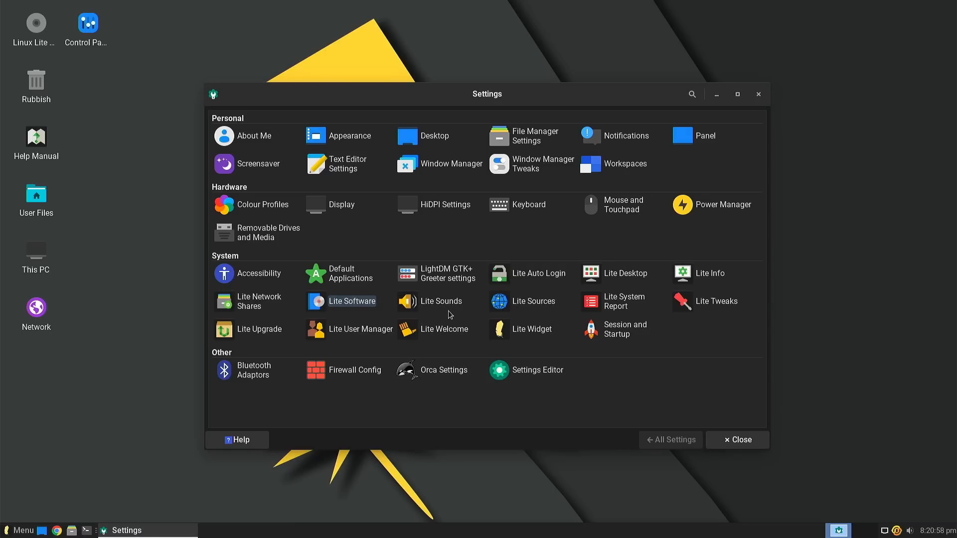
left_click(441, 301)
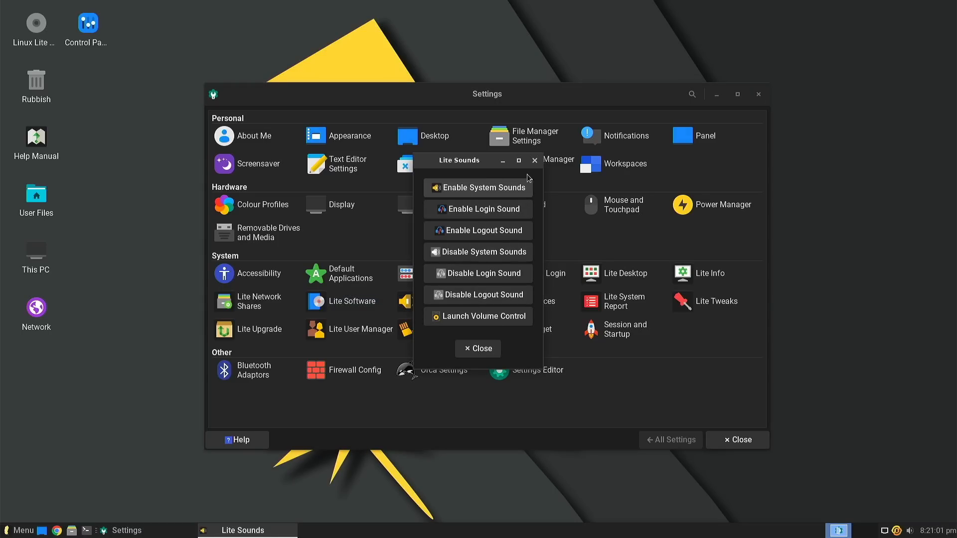
left_click(478, 348)
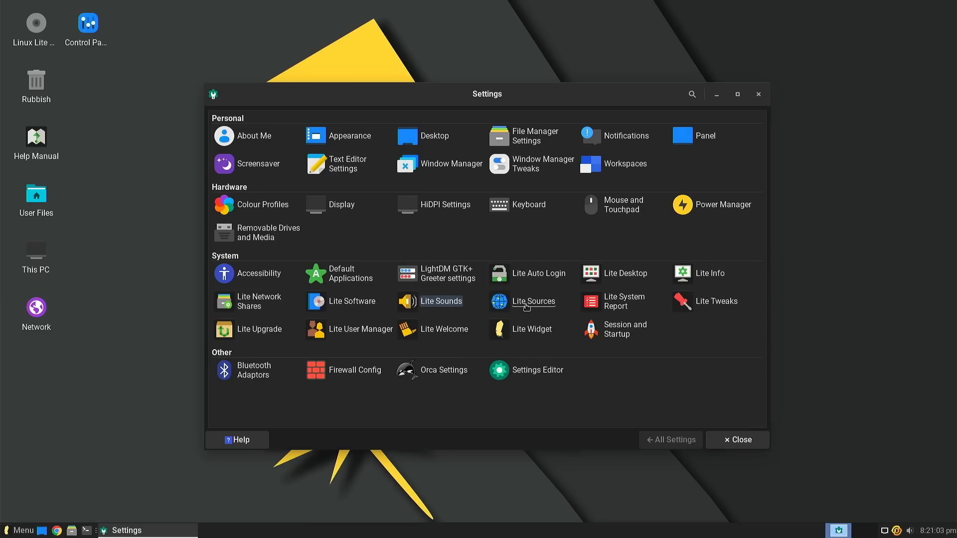
left_click(533, 301)
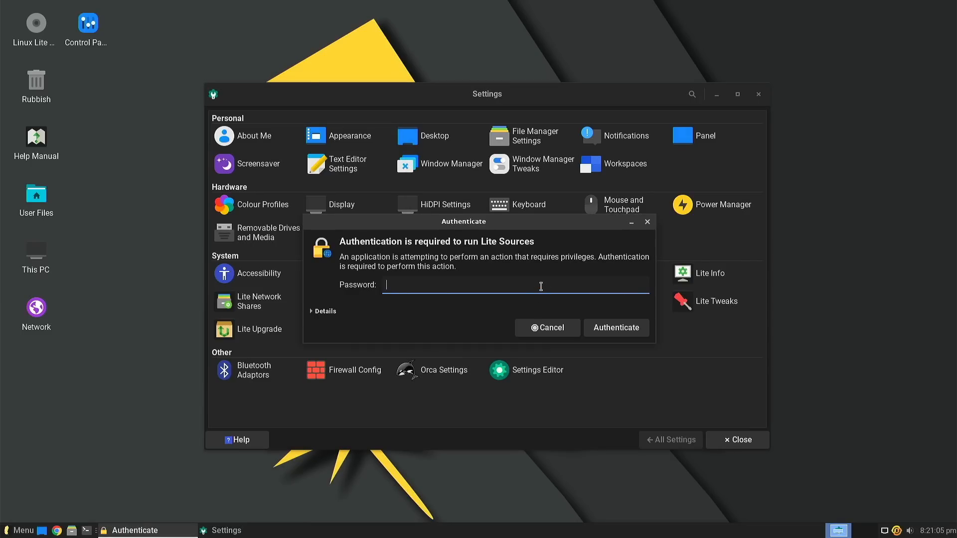
left_click(615, 328)
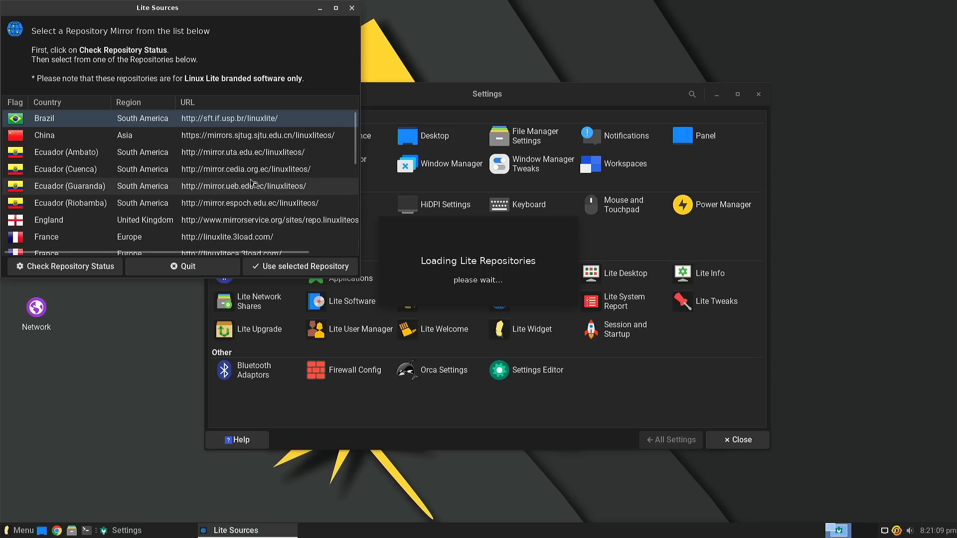
scroll("down", 3)
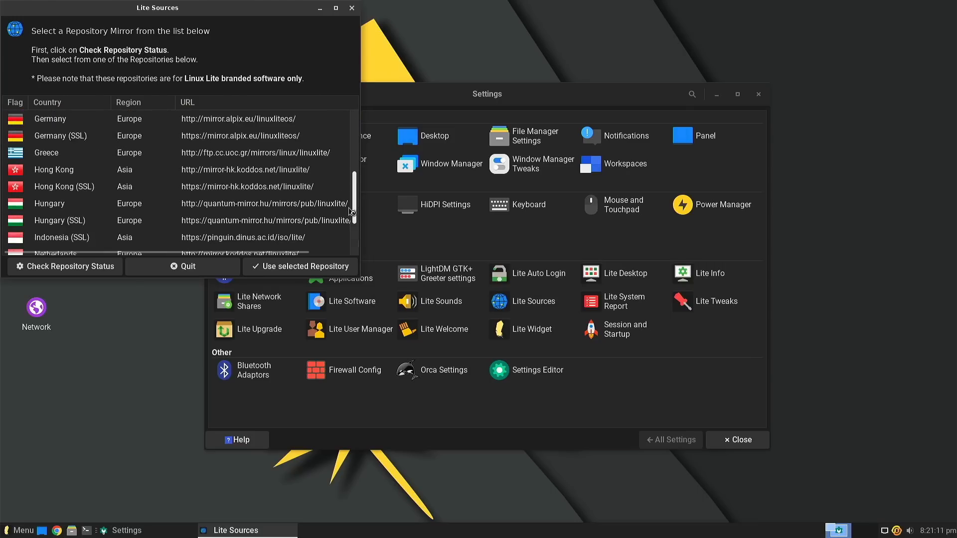
scroll("up", 3)
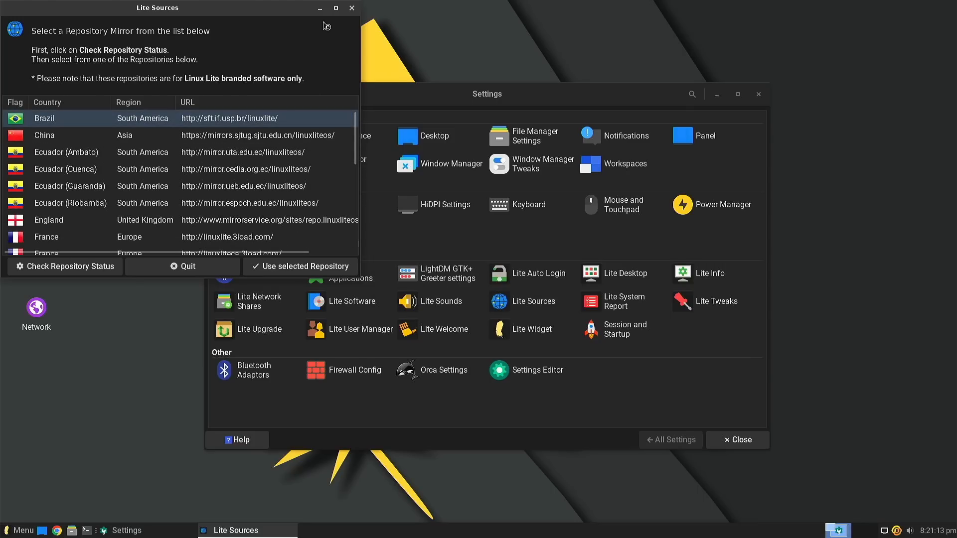
mouse_move(366, 117)
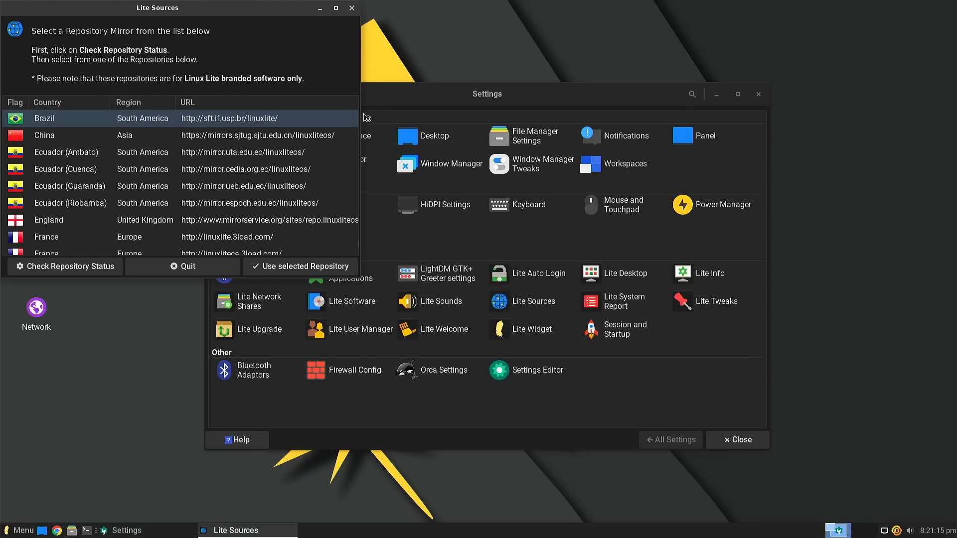
scroll("down", 3)
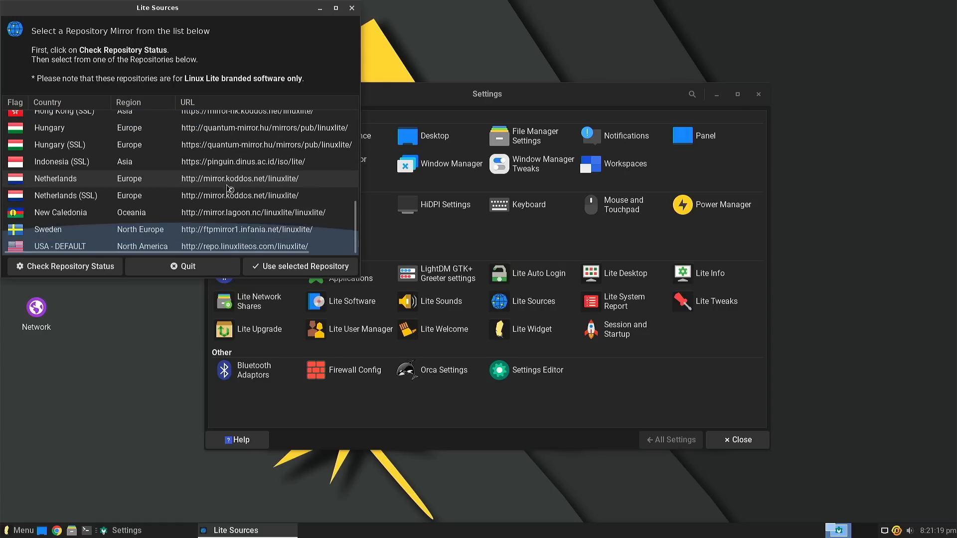
left_click(183, 266)
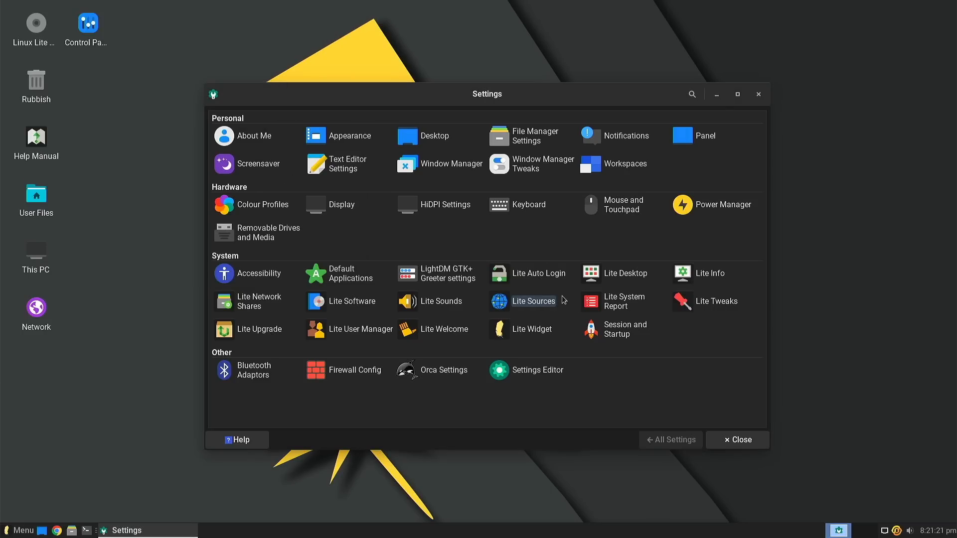
left_click(624, 301)
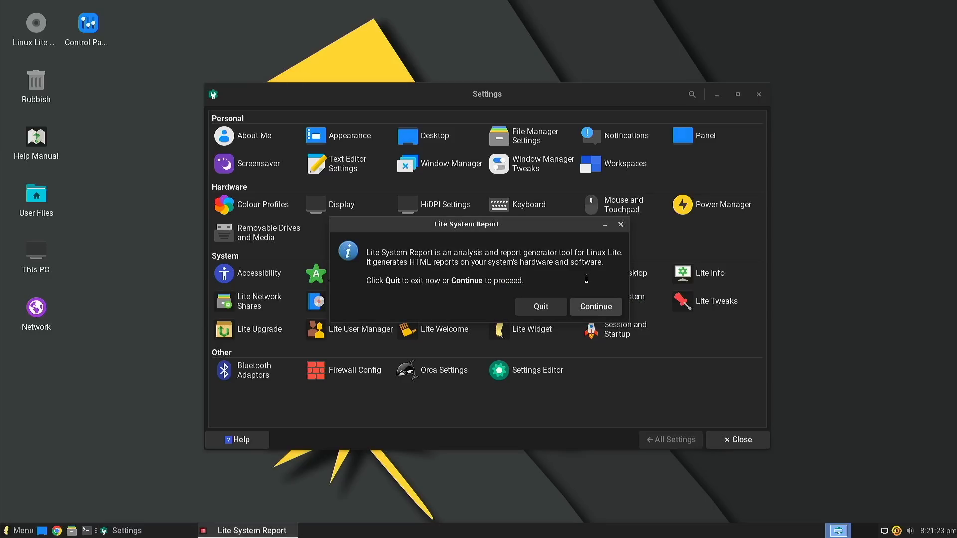
left_click(595, 307)
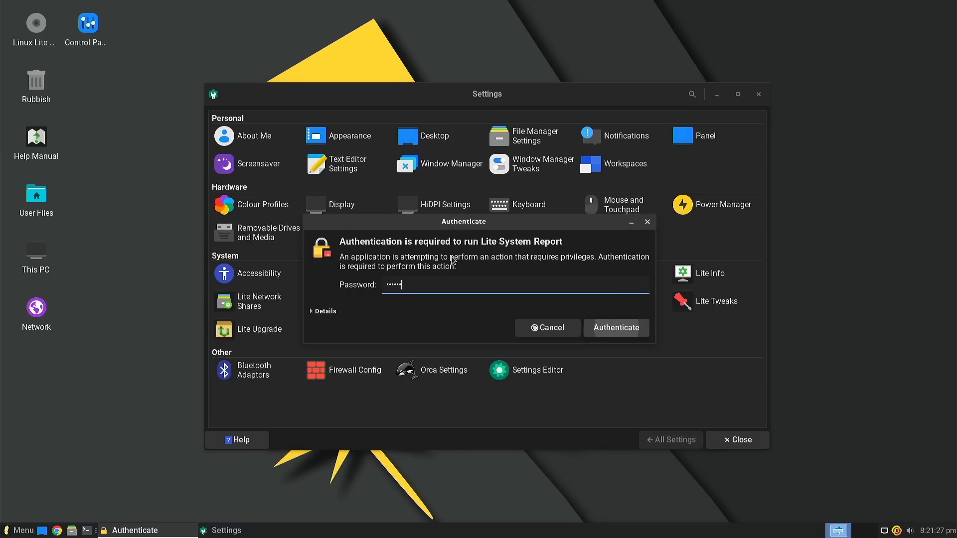
left_click(615, 328)
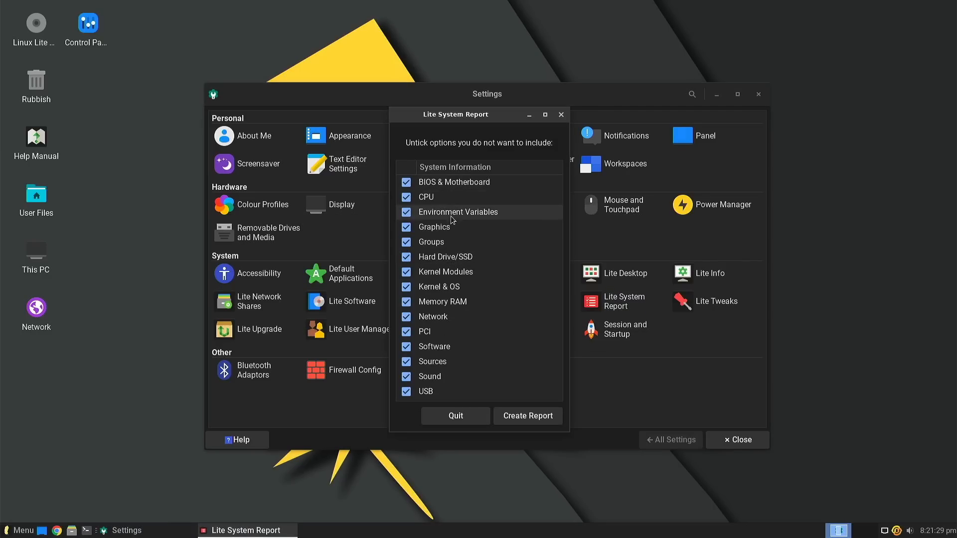
mouse_move(482, 318)
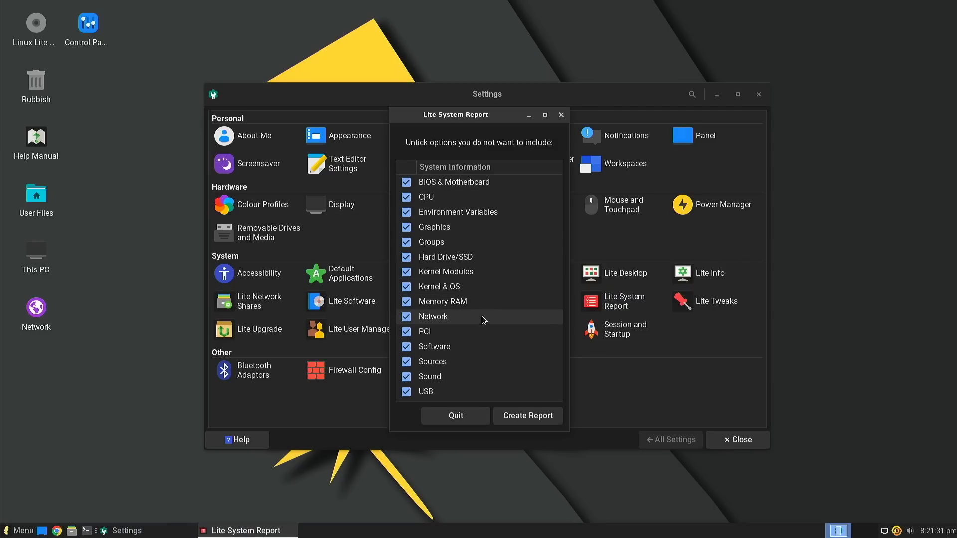
mouse_move(455, 242)
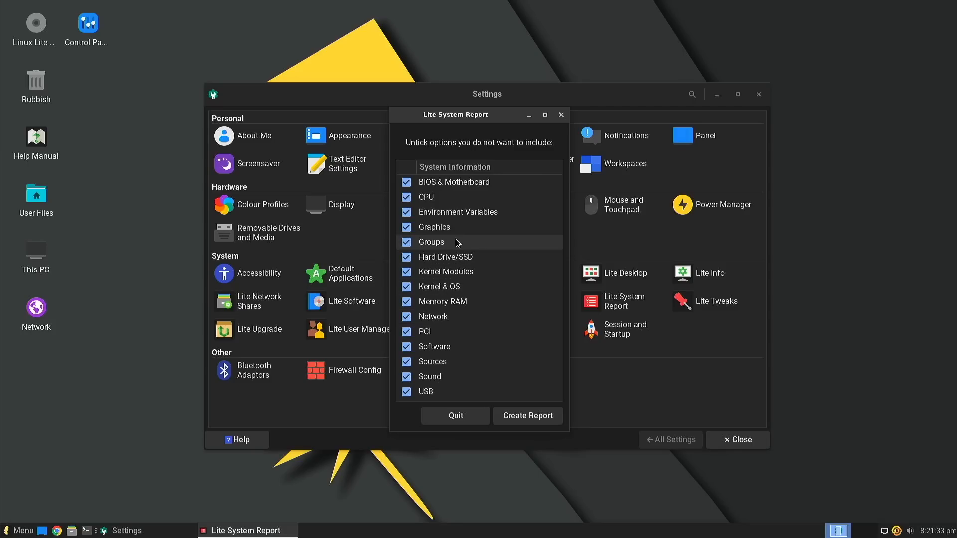
mouse_move(459, 232)
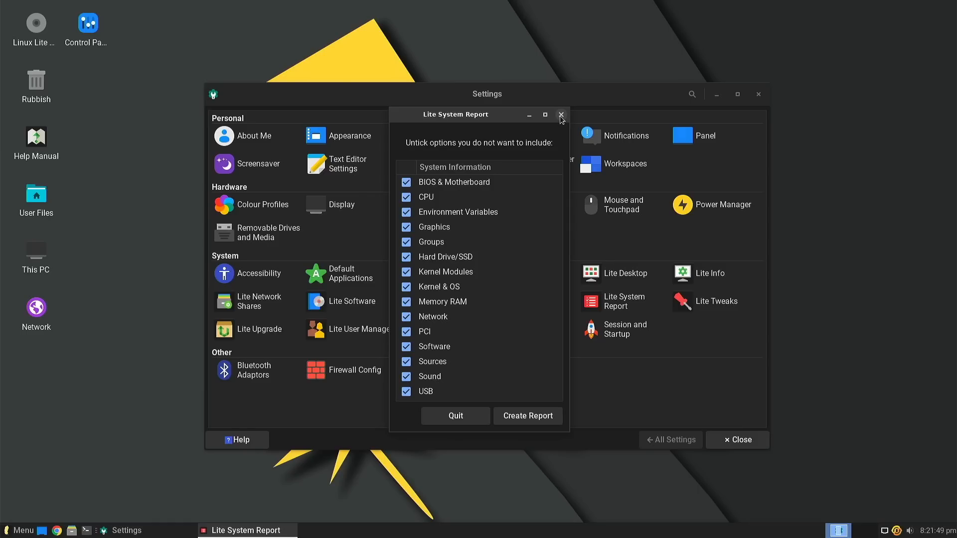
mouse_move(528, 119)
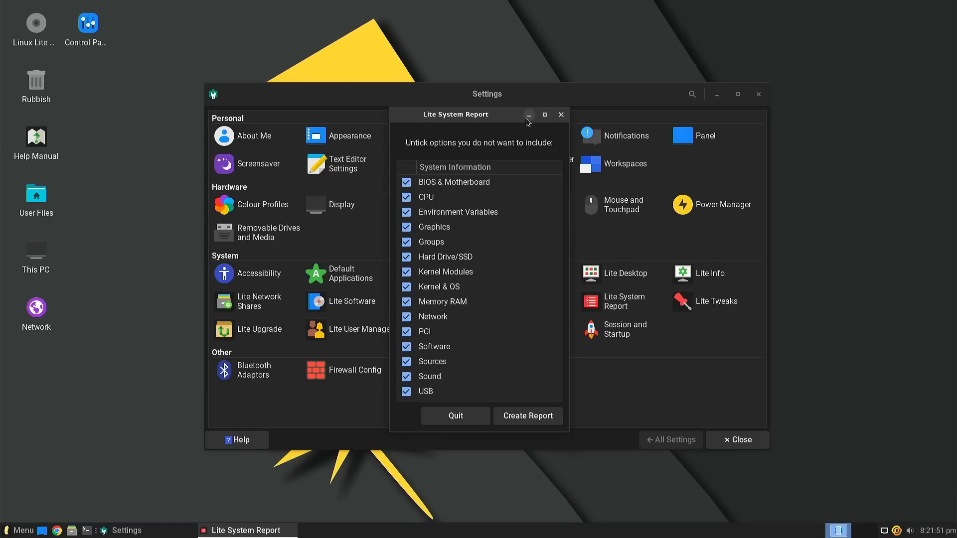
mouse_move(560, 115)
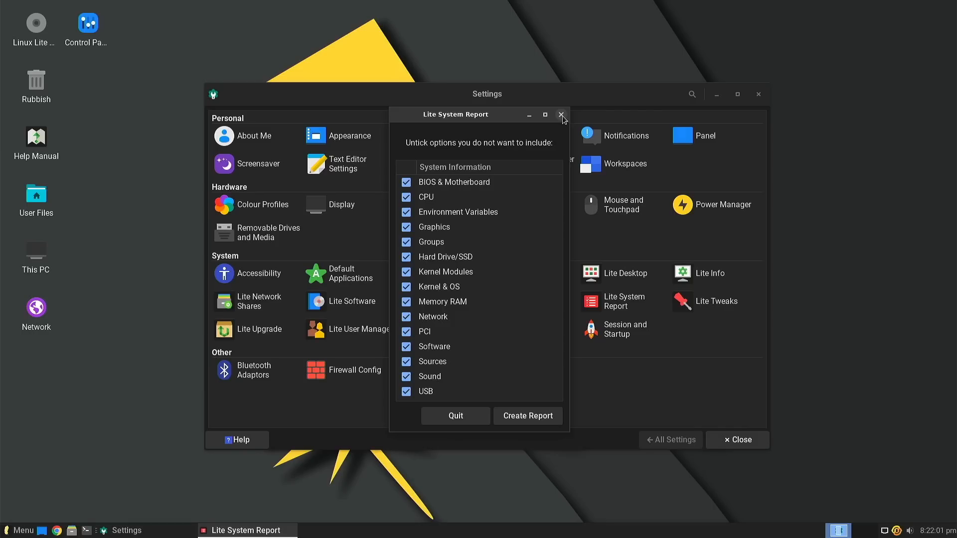
left_click(560, 115)
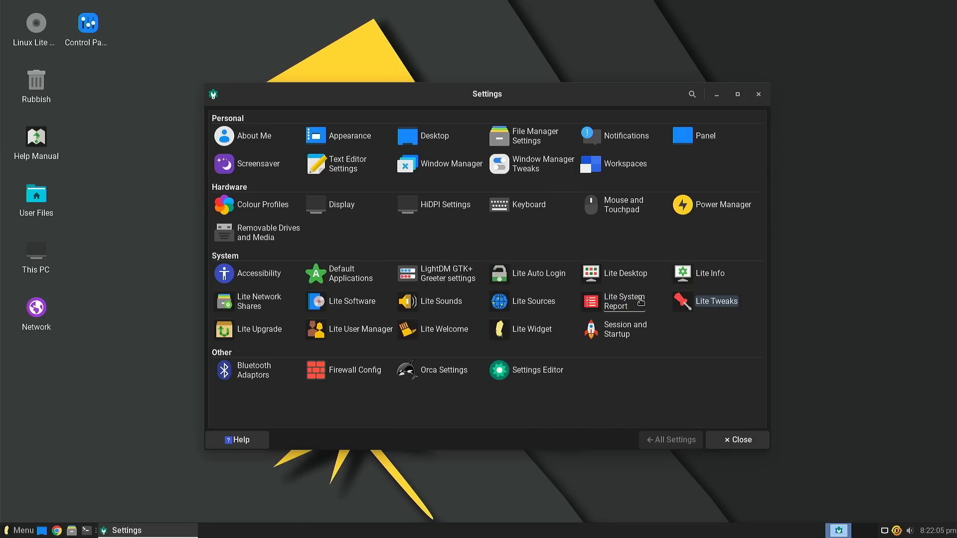
Open Lite Tweaks and scroll through its task list
left_click(717, 301)
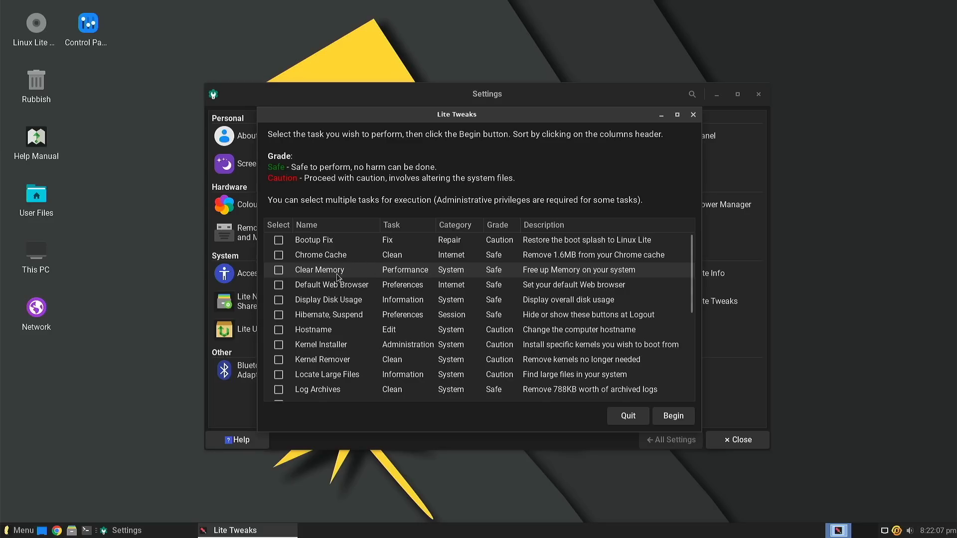
scroll("down", 3)
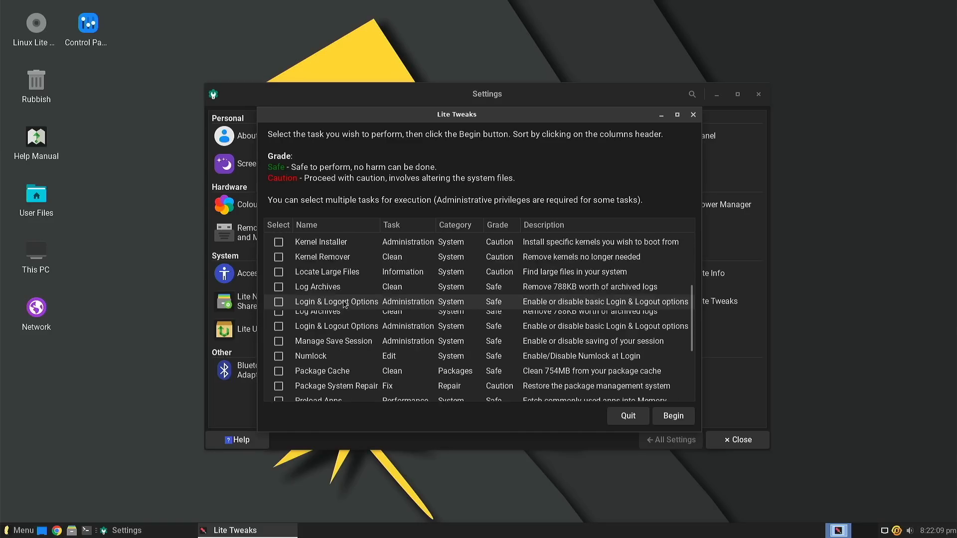
scroll("up", 3)
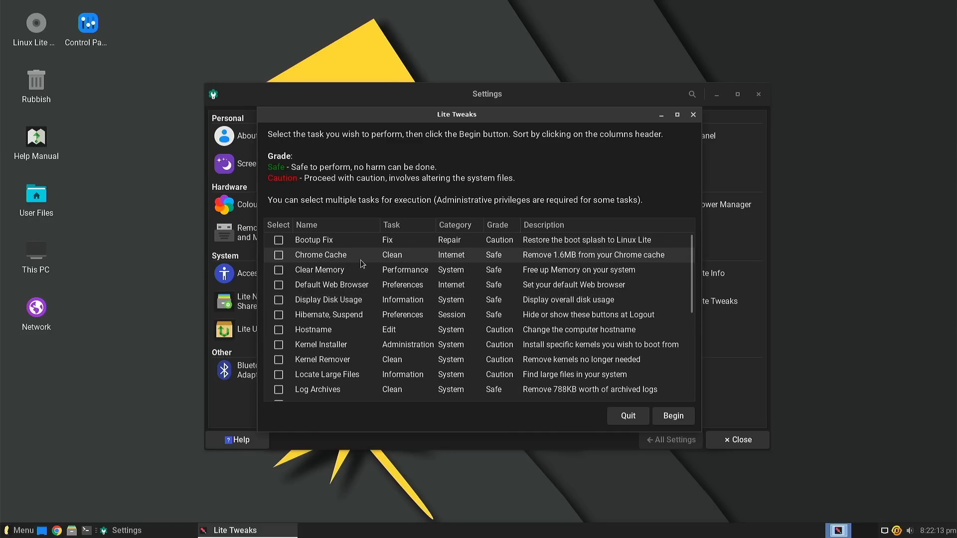
mouse_move(348, 315)
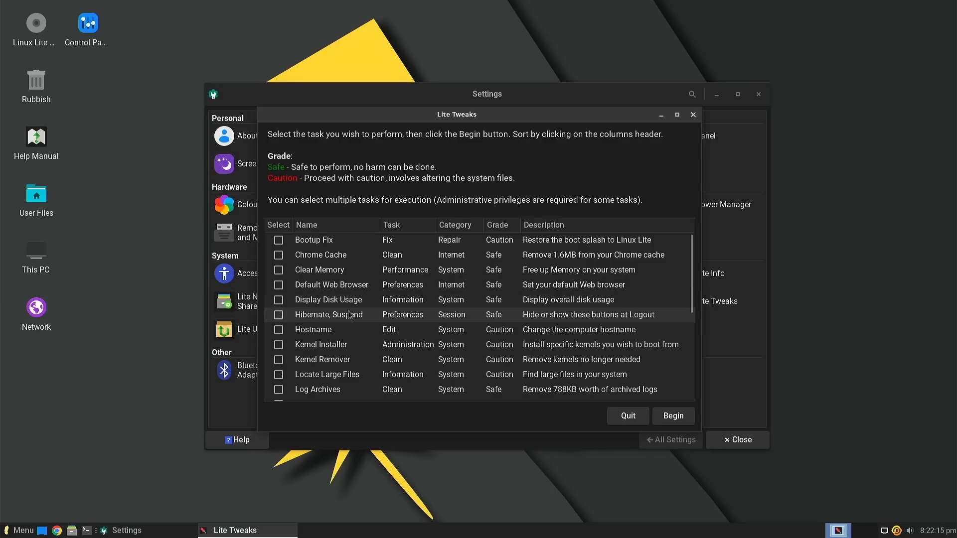
mouse_move(342, 300)
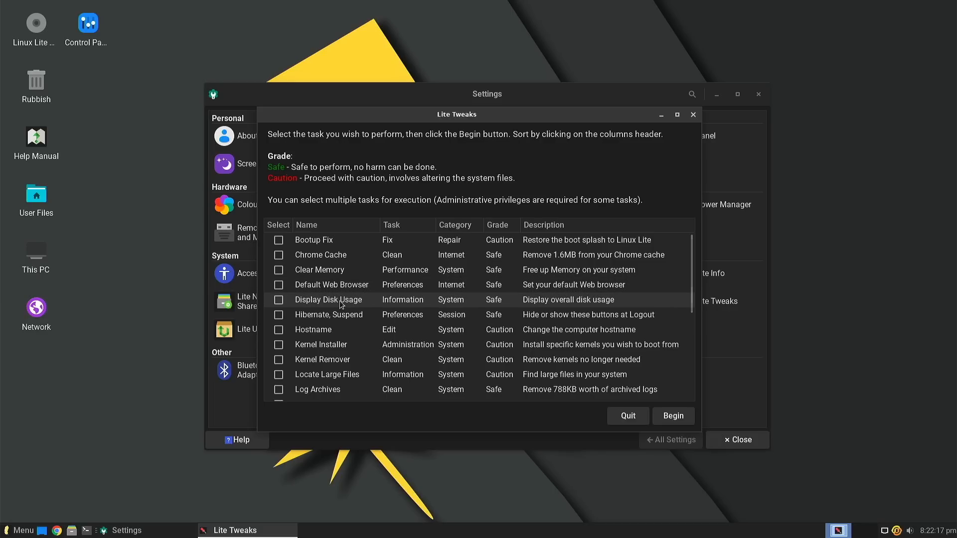
scroll("down", 3)
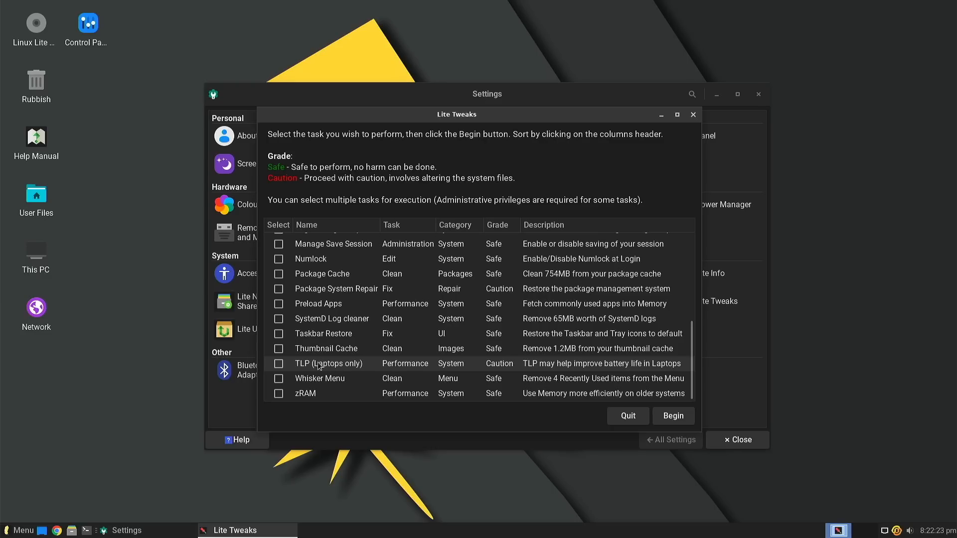
scroll("up", 3)
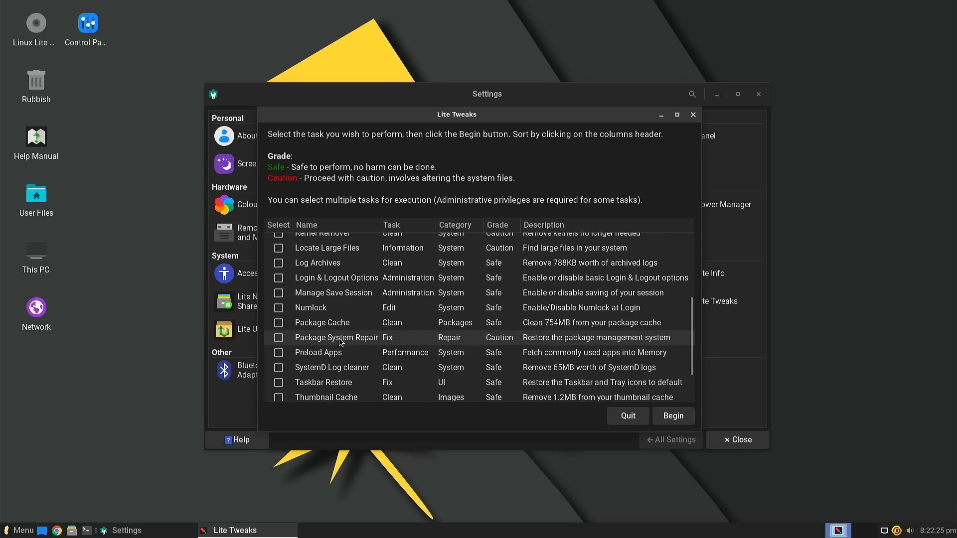
scroll("up", 3)
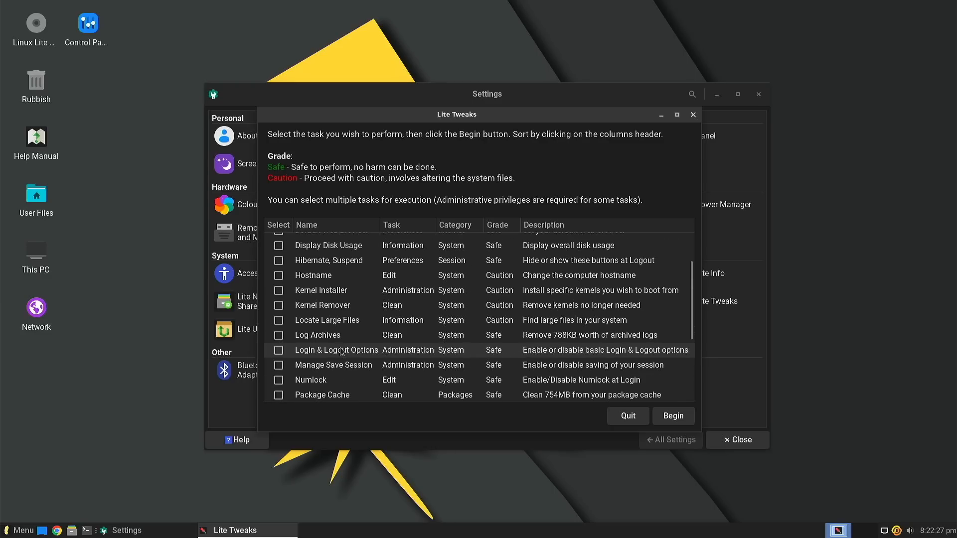
Briefly open and dismiss the application menu, then scroll the Settings panel to Lite Widget
left_click(19, 530)
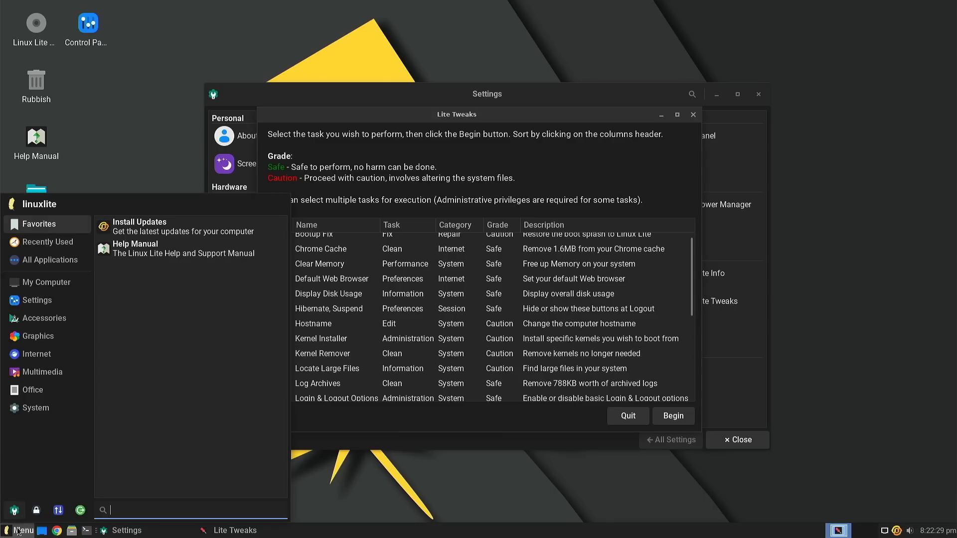
left_click(408, 323)
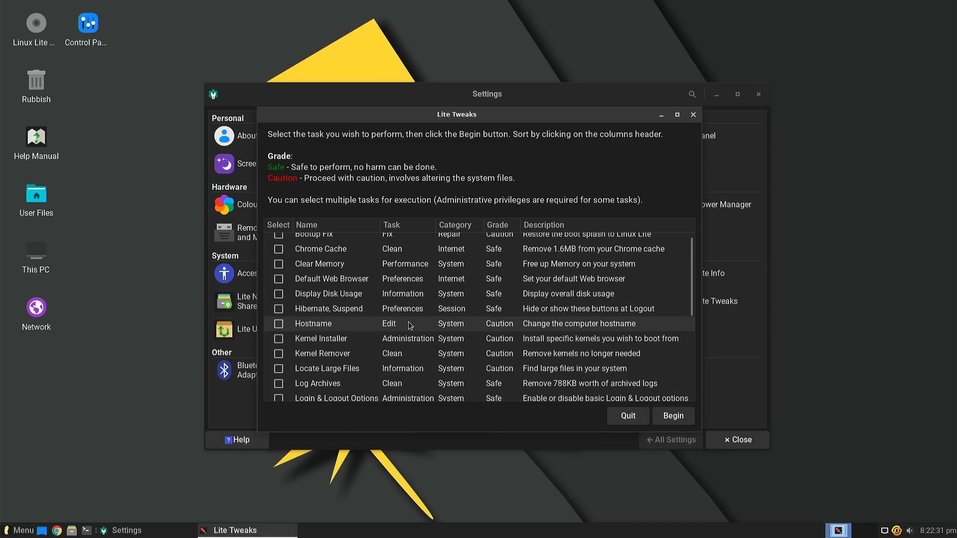
scroll("up", 3)
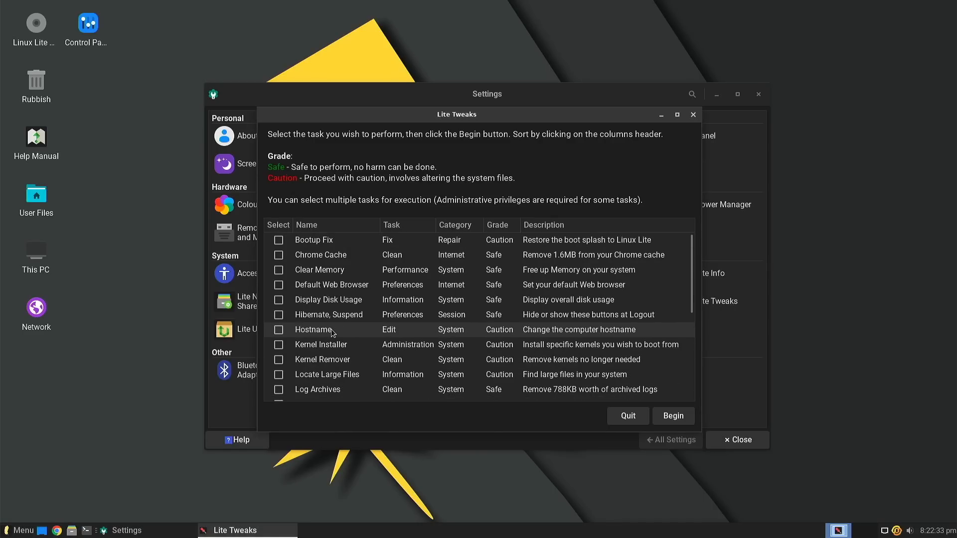
mouse_move(352, 300)
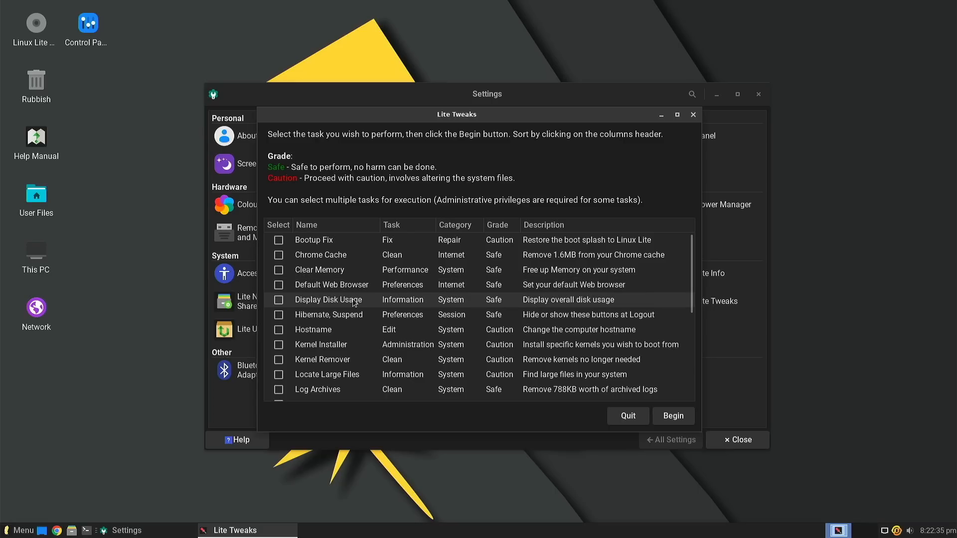
scroll("down", 3)
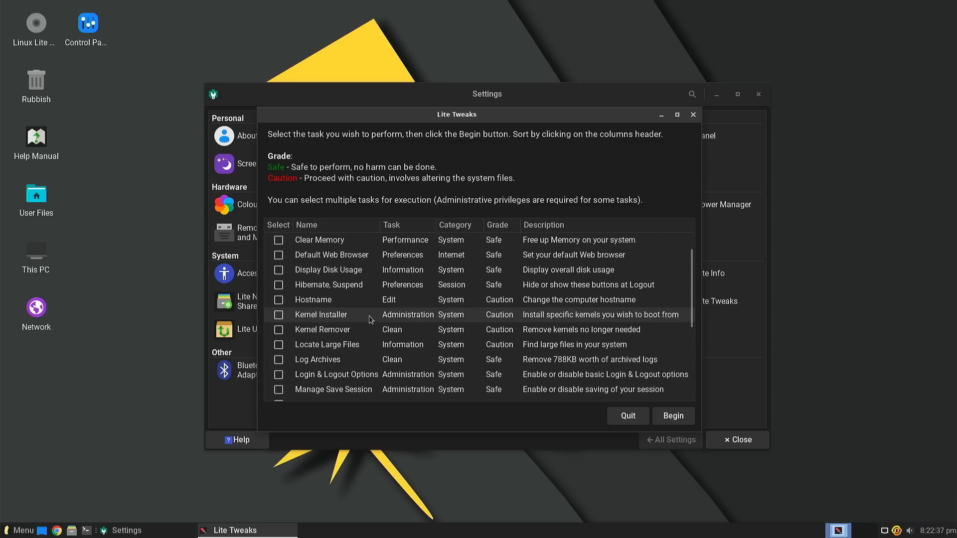
scroll("up", 3)
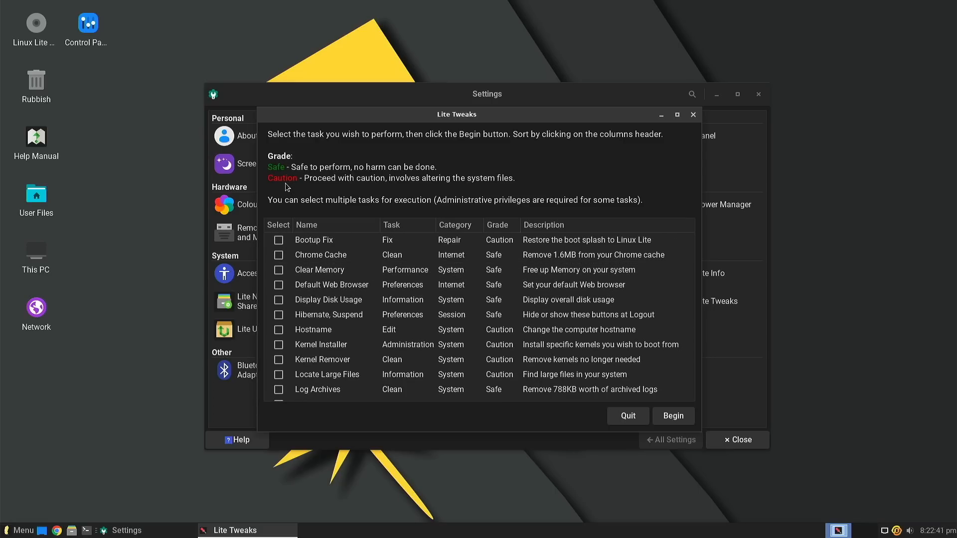
scroll("down", 3)
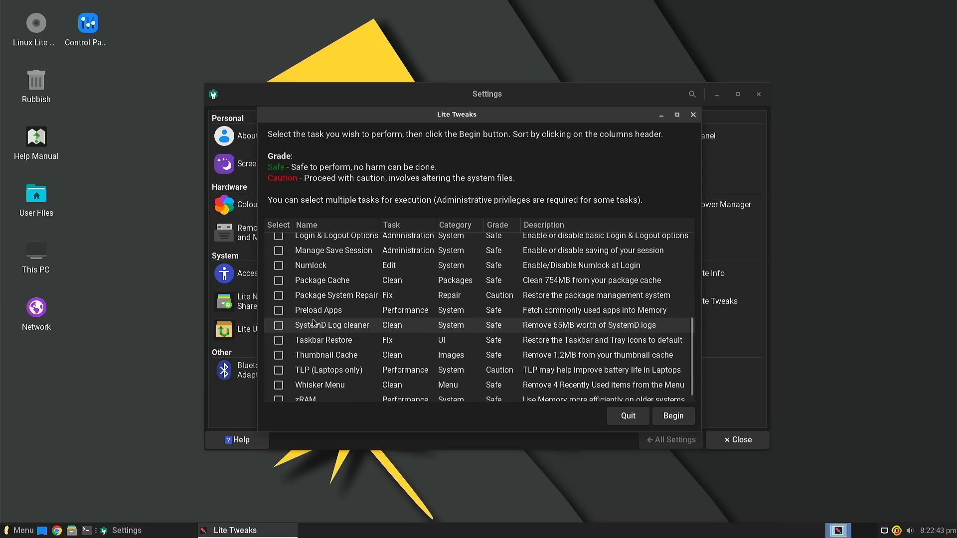
scroll("down", 3)
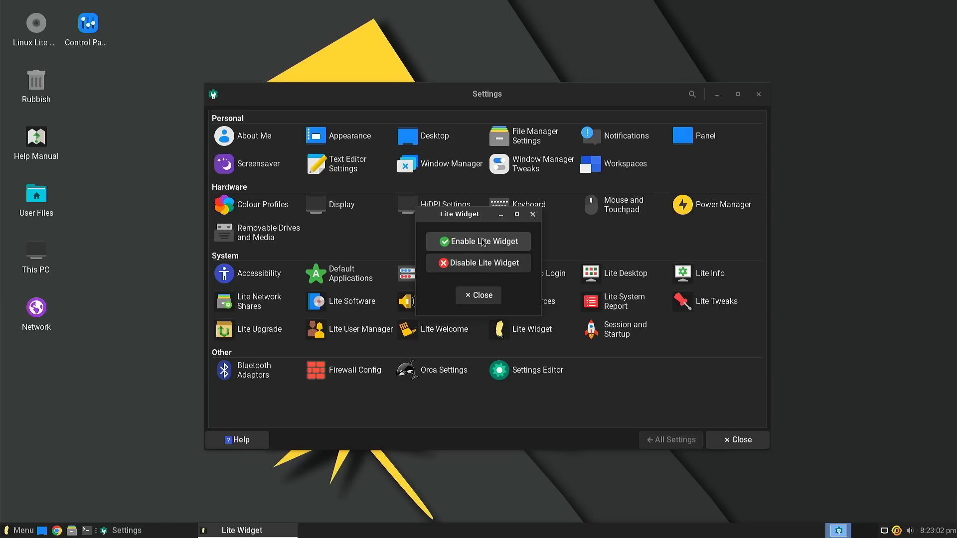
Enable Lite Widget, confirm with OK, and launch Firewall Configuration
left_click(484, 242)
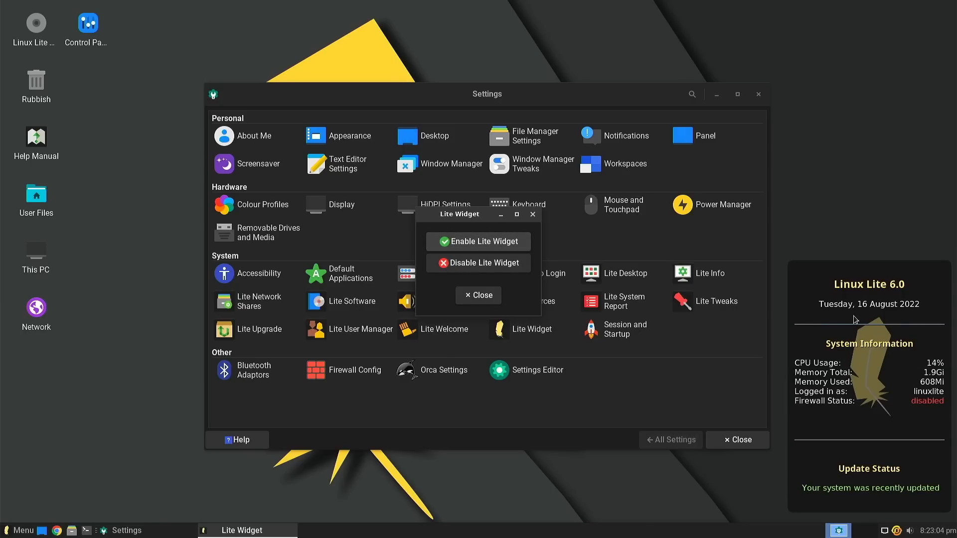
left_click(478, 241)
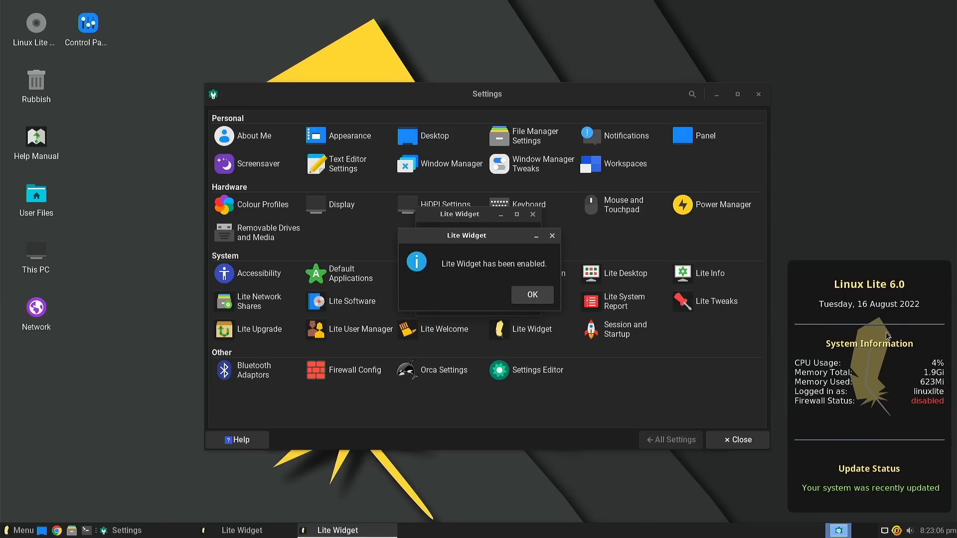
left_click(531, 294)
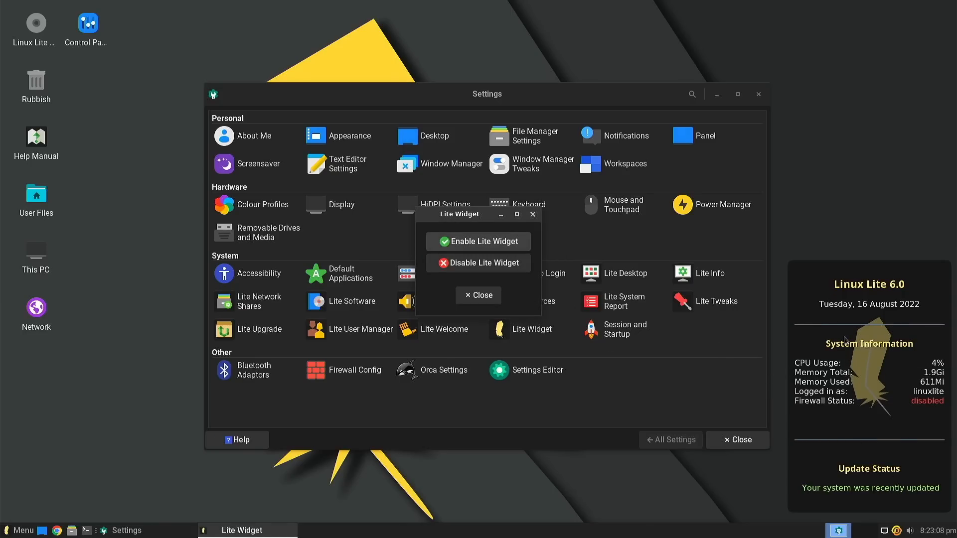
mouse_move(933, 412)
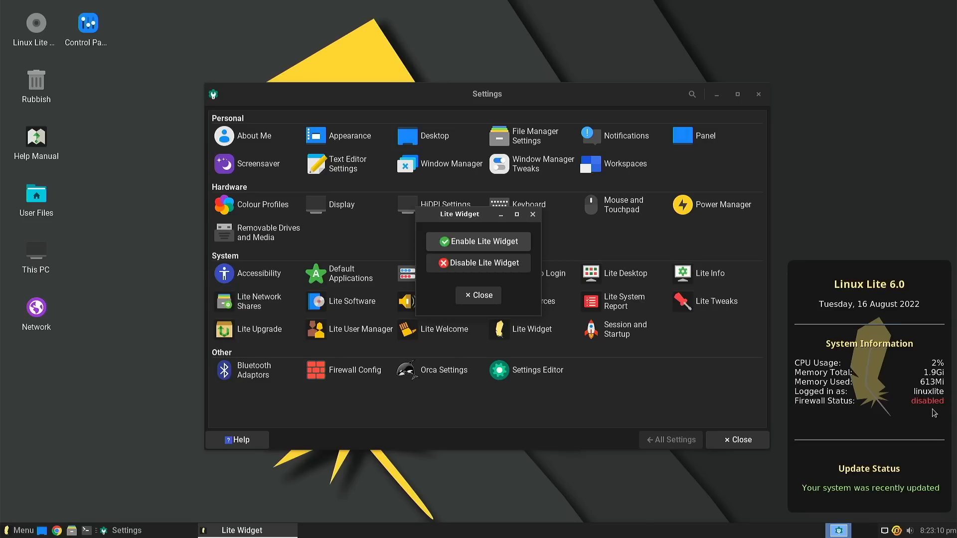
left_click(19, 530)
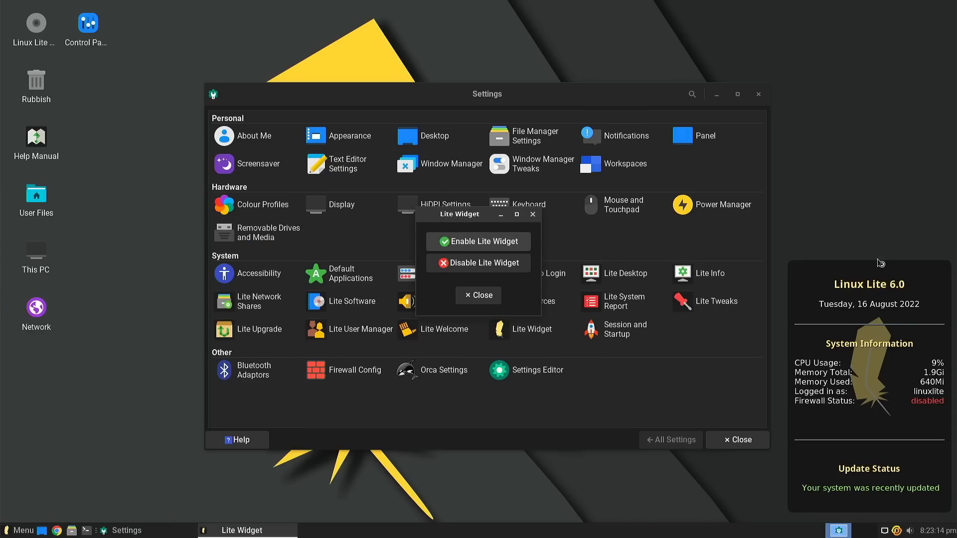
left_click(353, 370)
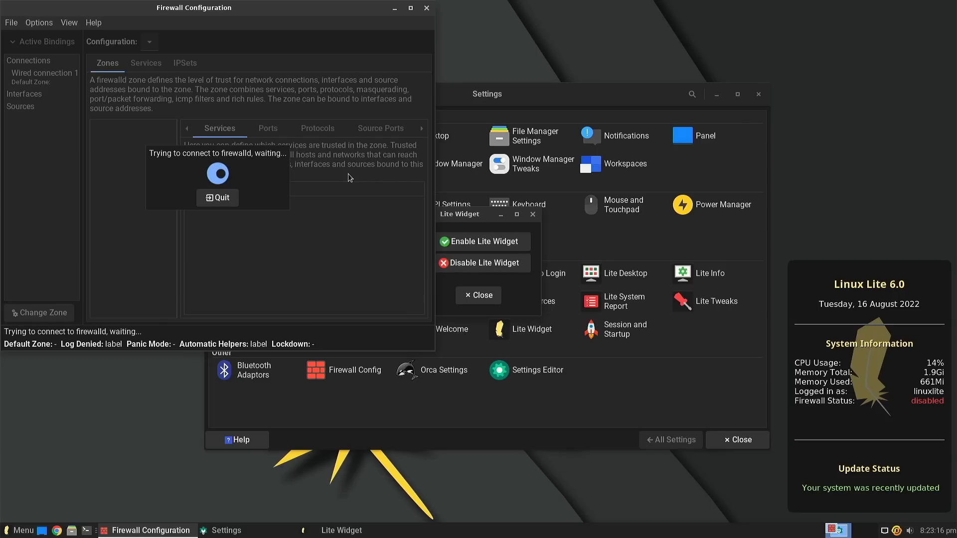
mouse_move(569, 330)
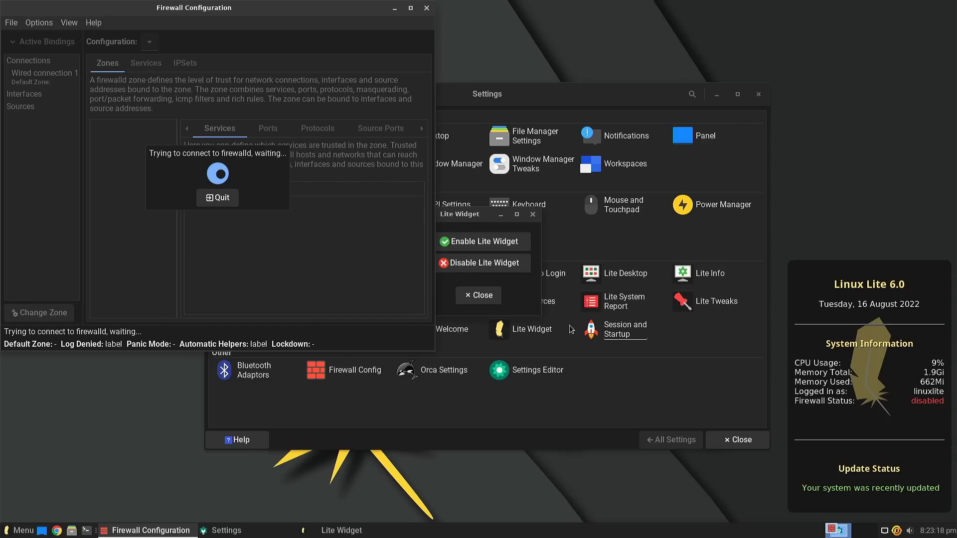
mouse_move(270, 223)
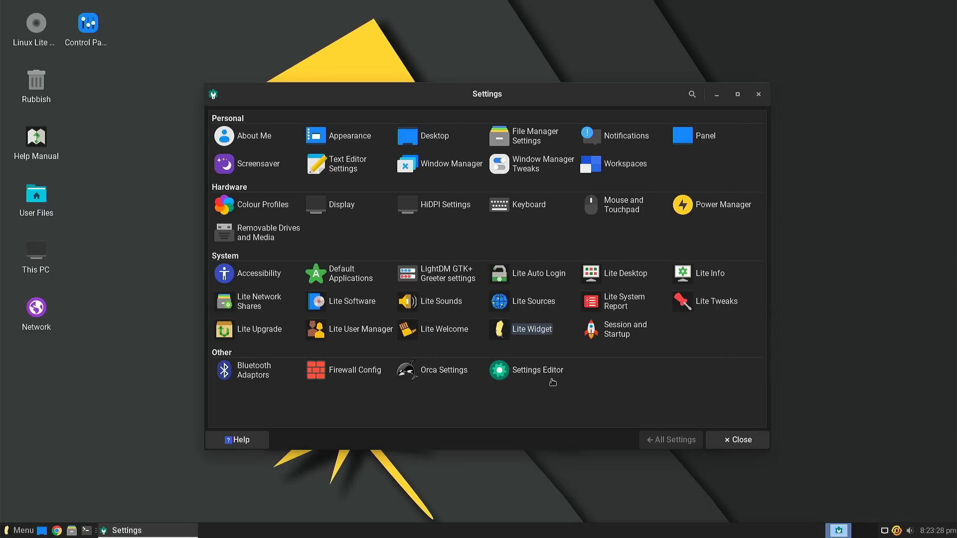
mouse_move(614, 302)
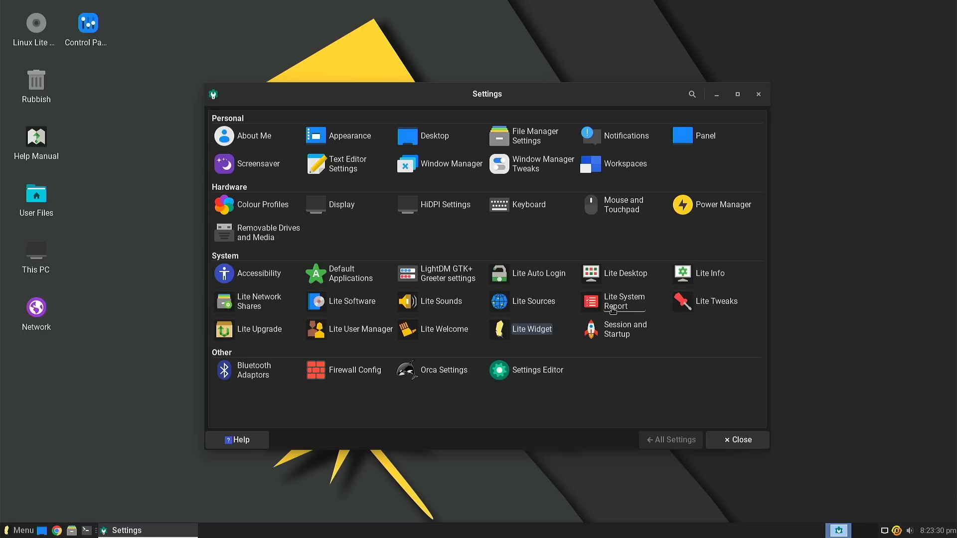
mouse_move(602, 337)
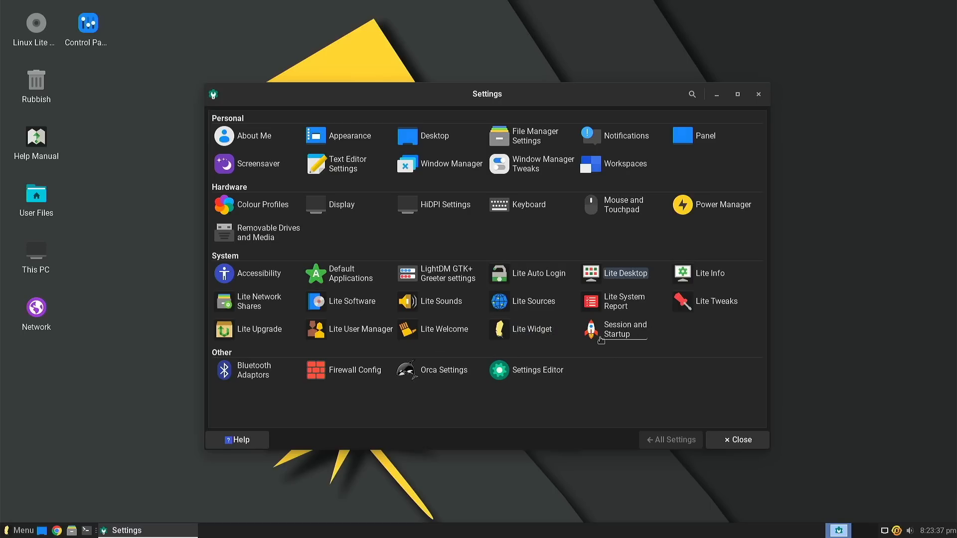
mouse_move(455, 273)
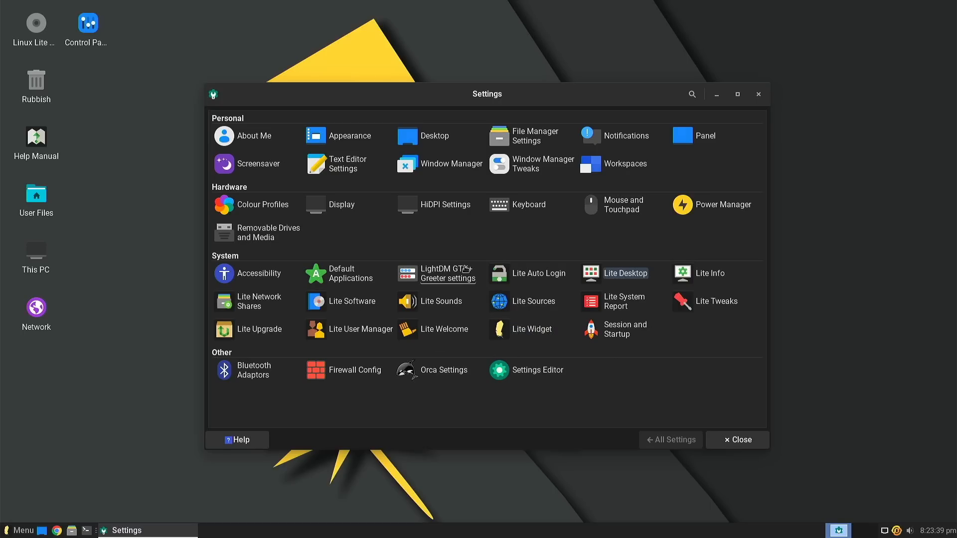
mouse_move(556, 329)
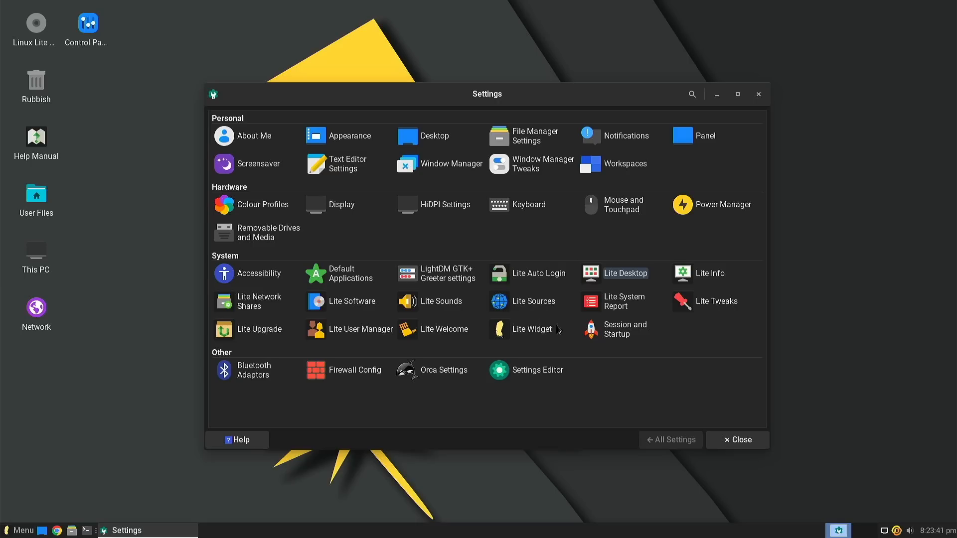
mouse_move(574, 326)
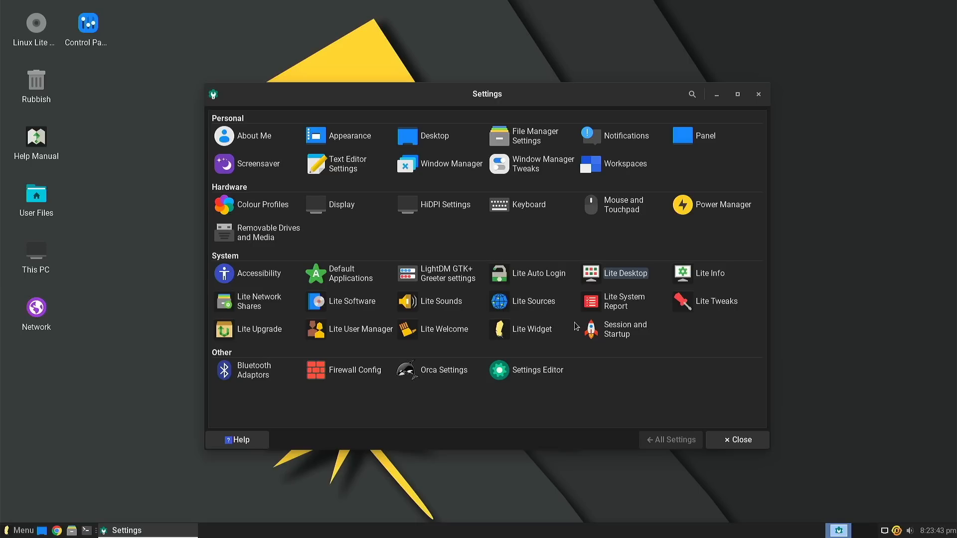
mouse_move(666, 346)
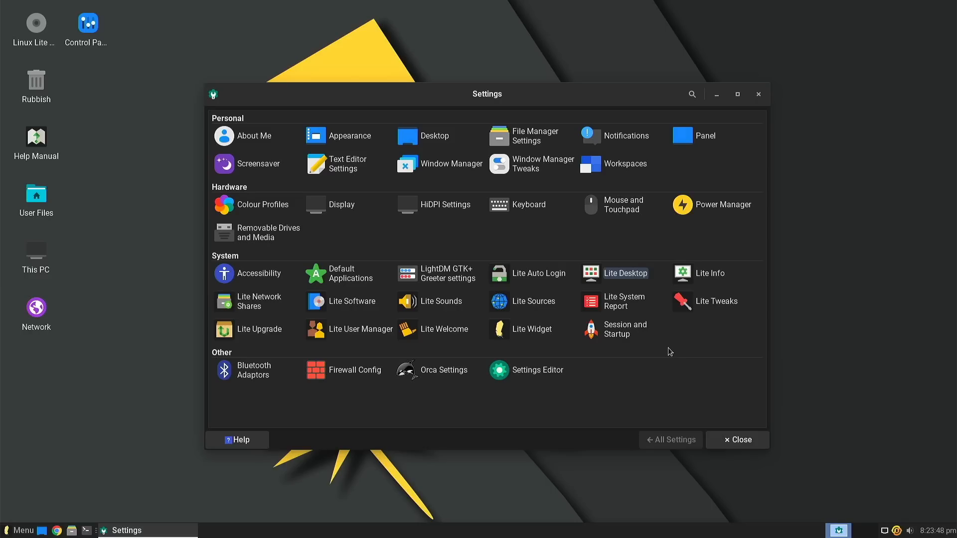
mouse_move(666, 291)
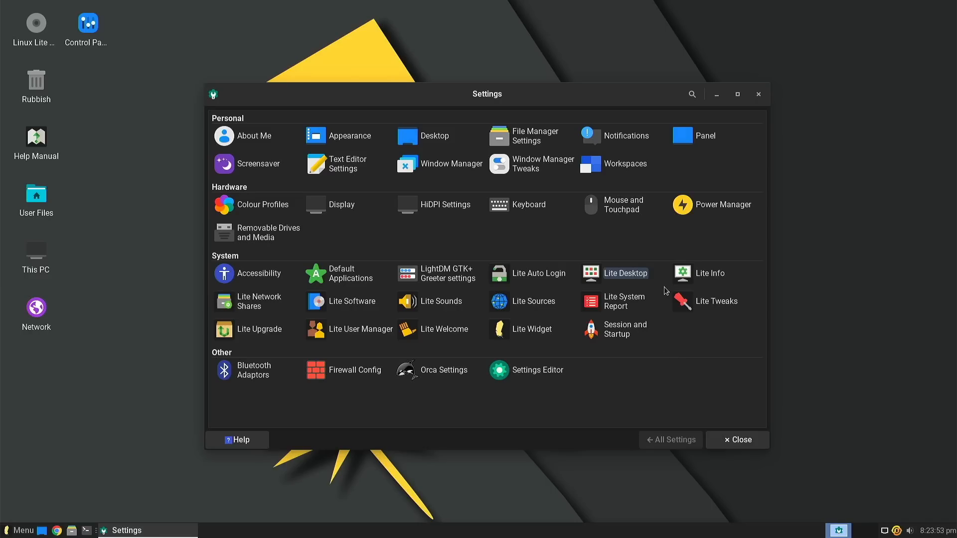
mouse_move(757, 102)
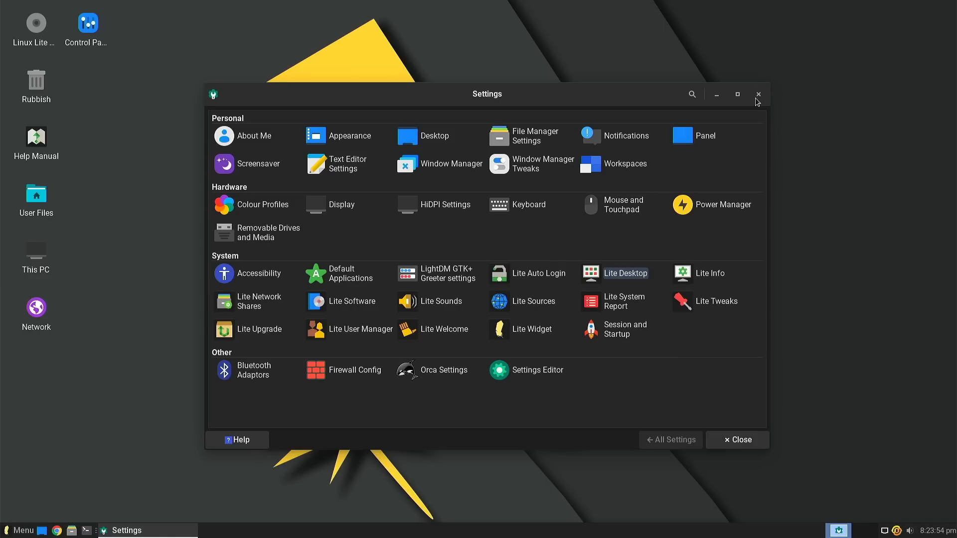
Close the Settings panel and browse the menu's Settings entries
left_click(759, 94)
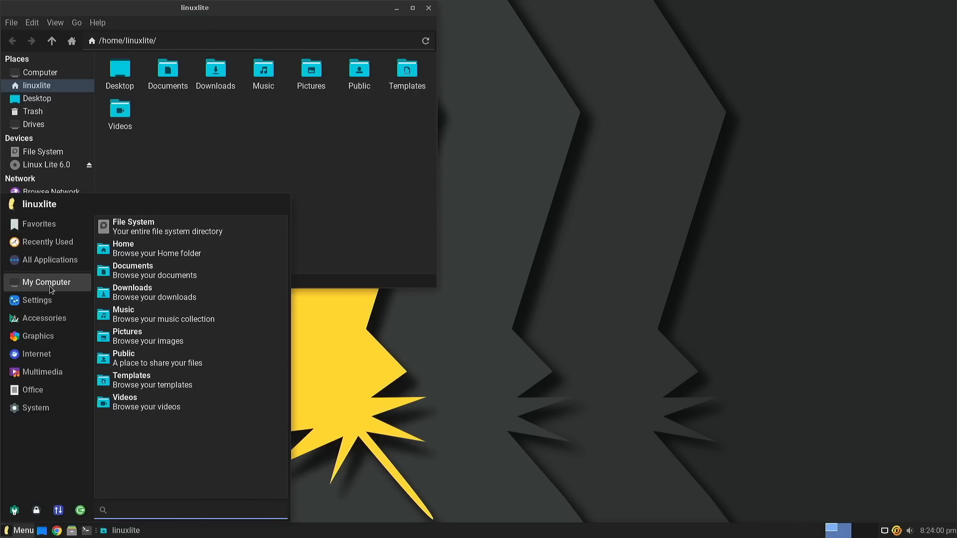
left_click(36, 300)
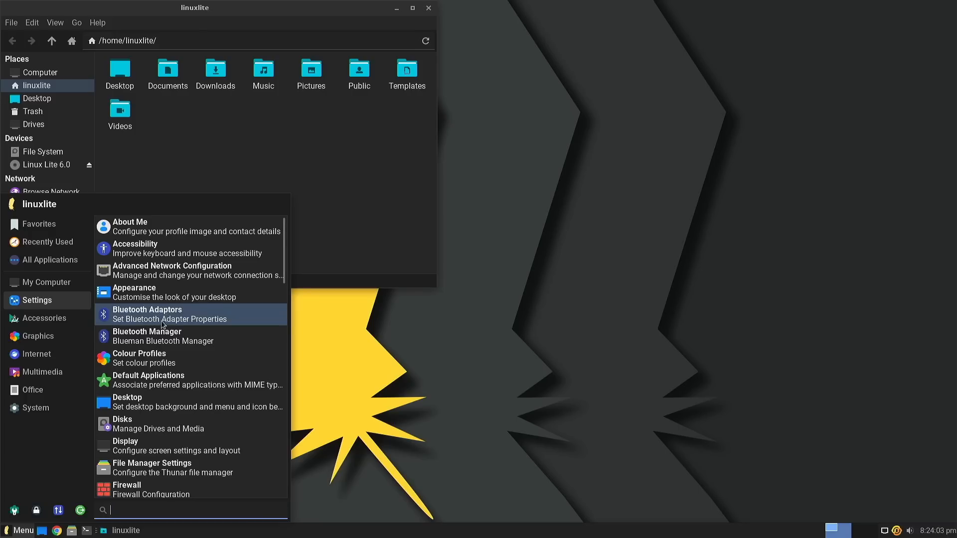
scroll("down", 3)
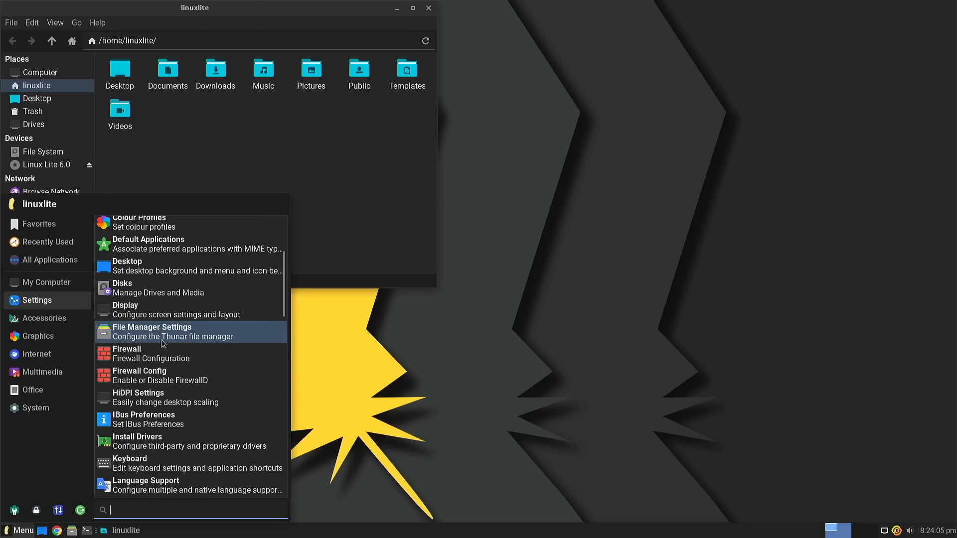
mouse_move(174, 310)
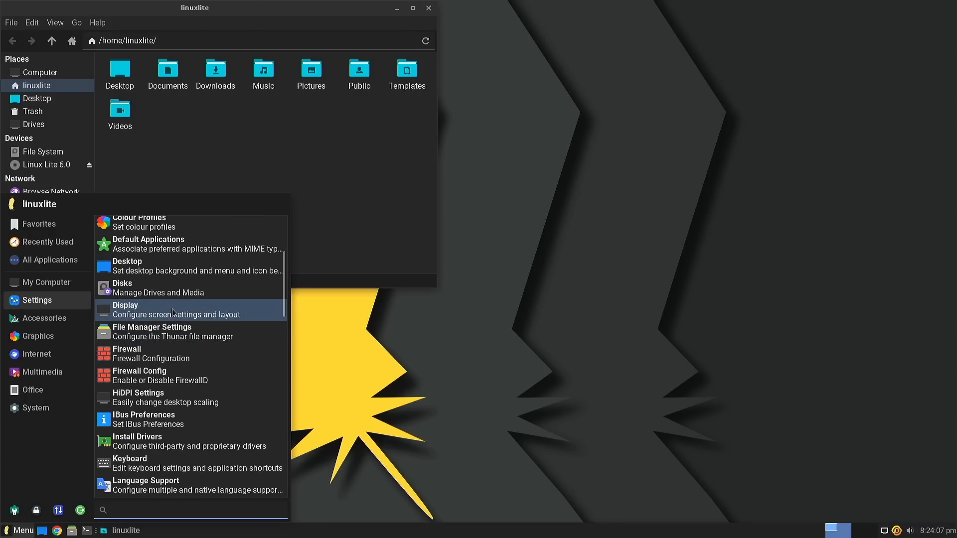
mouse_move(177, 396)
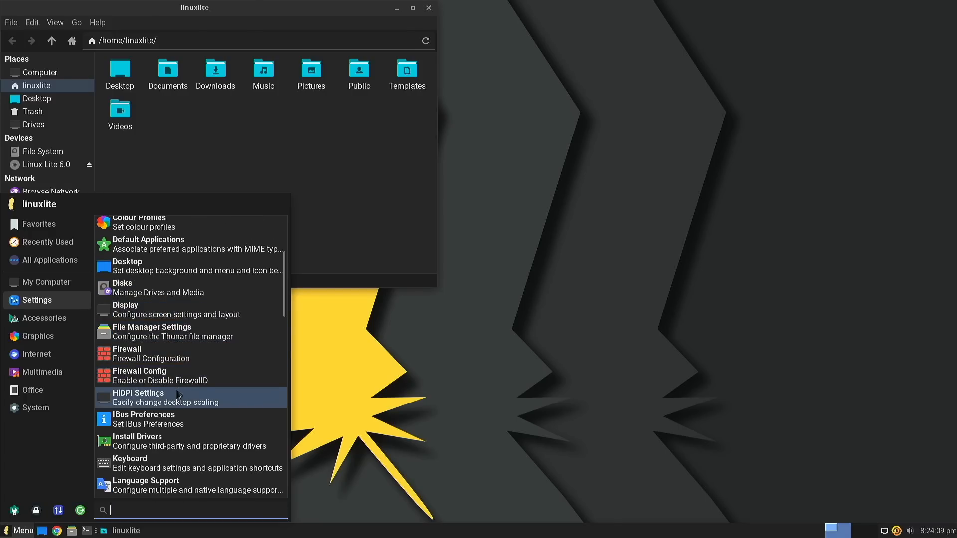
scroll("down", 3)
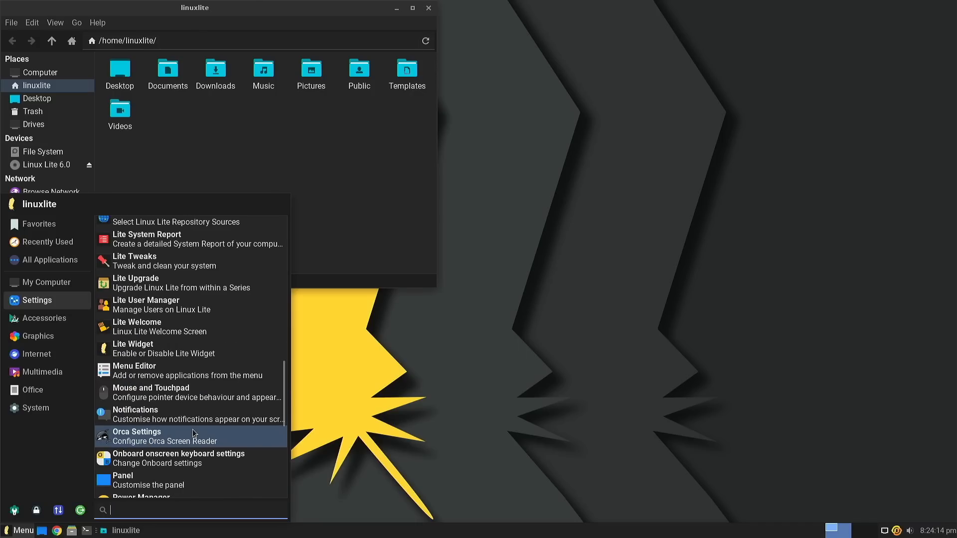
scroll("down", 3)
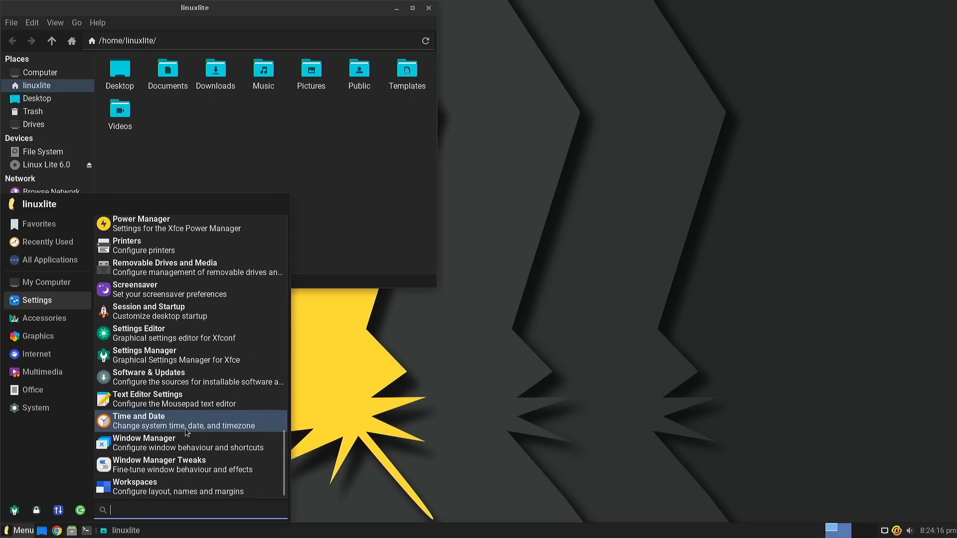
mouse_move(183, 378)
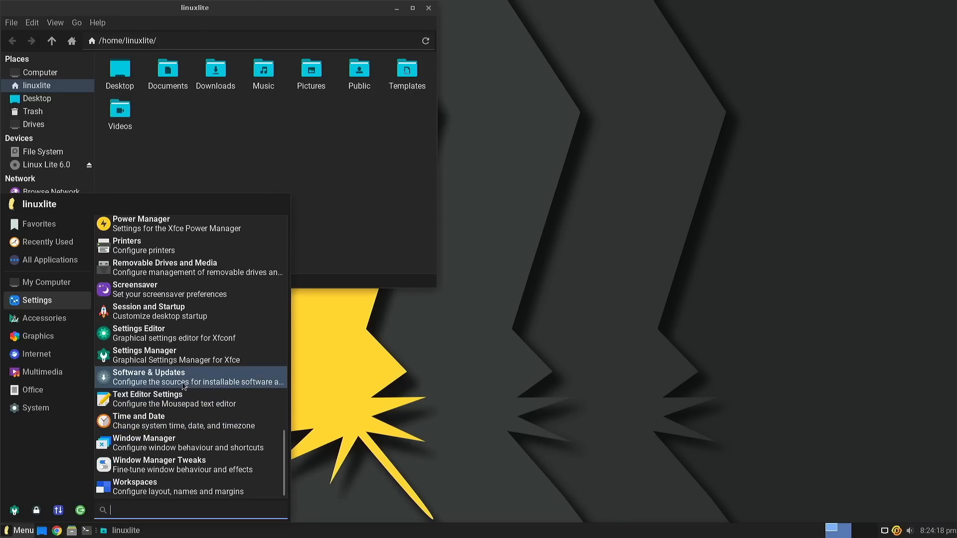
Browse Accessories and Internet, then list the Office applications
left_click(37, 335)
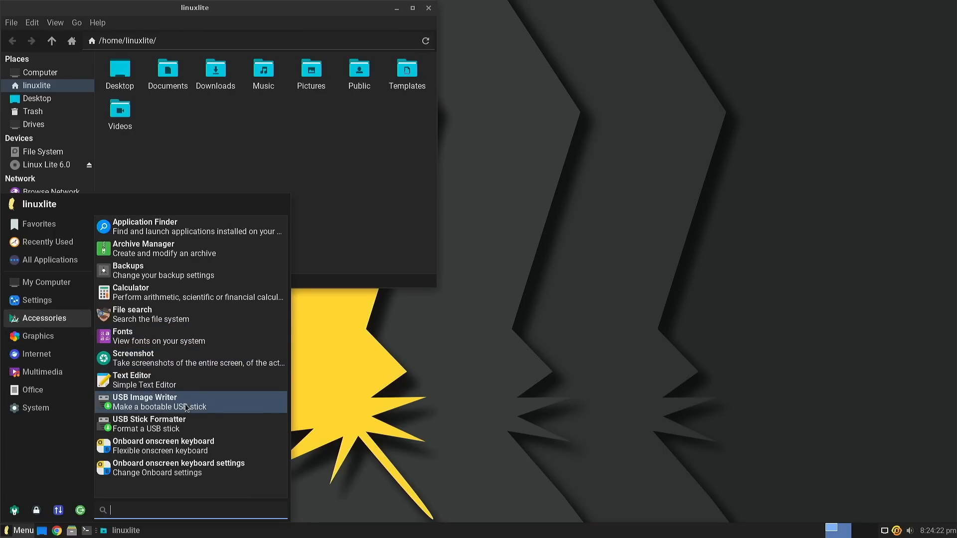
left_click(36, 354)
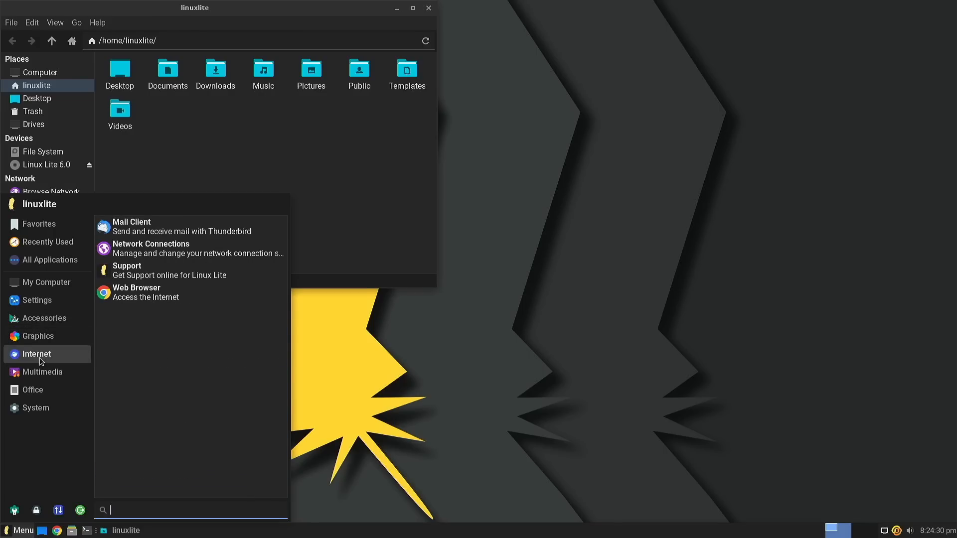
left_click(33, 390)
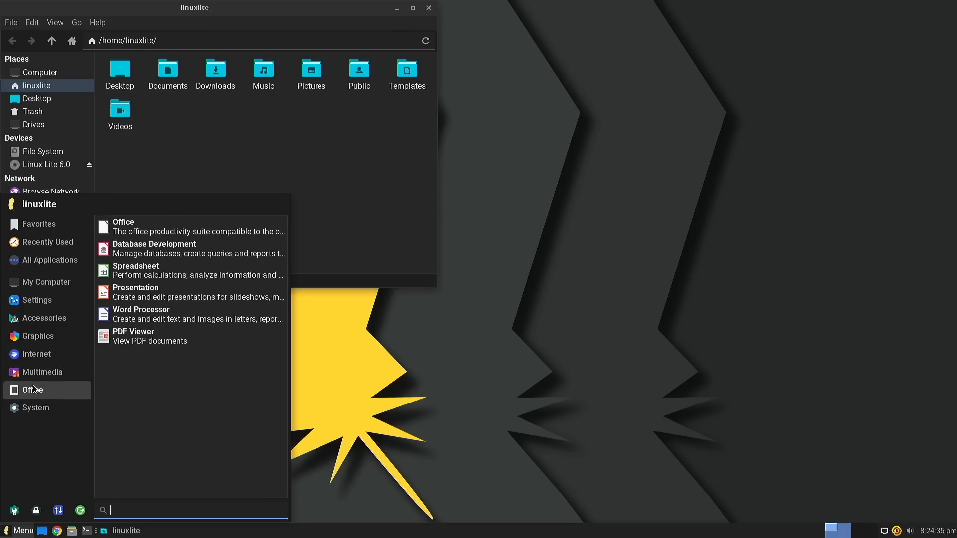
mouse_move(190, 227)
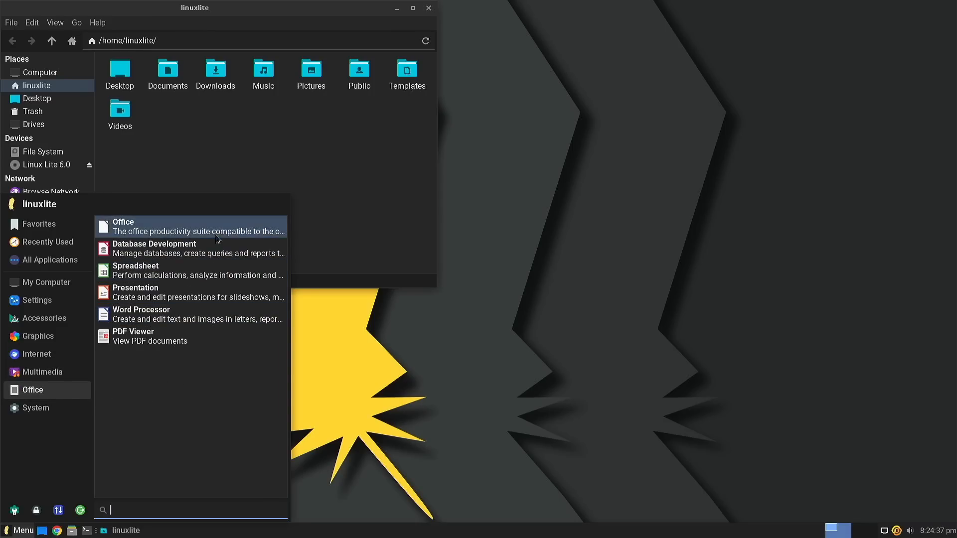
mouse_move(192, 234)
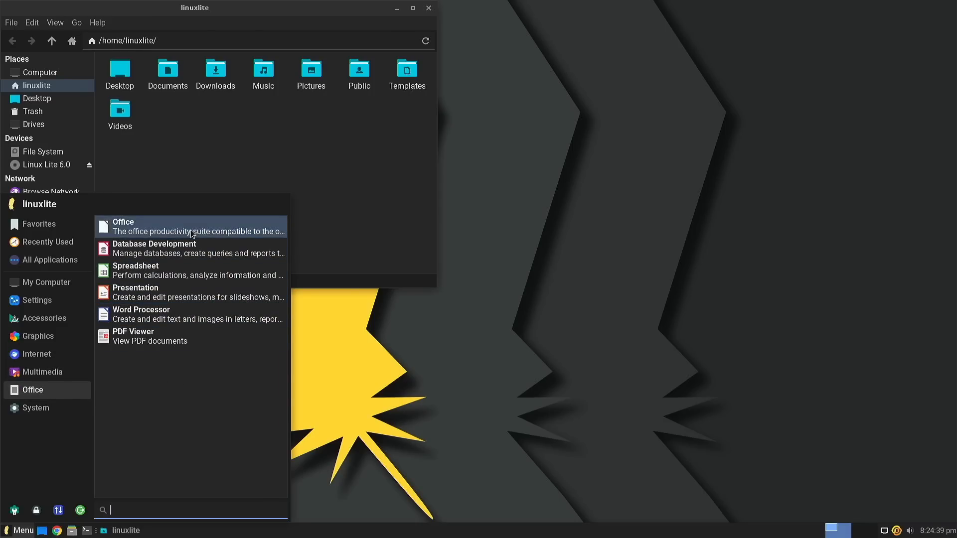
mouse_move(198, 315)
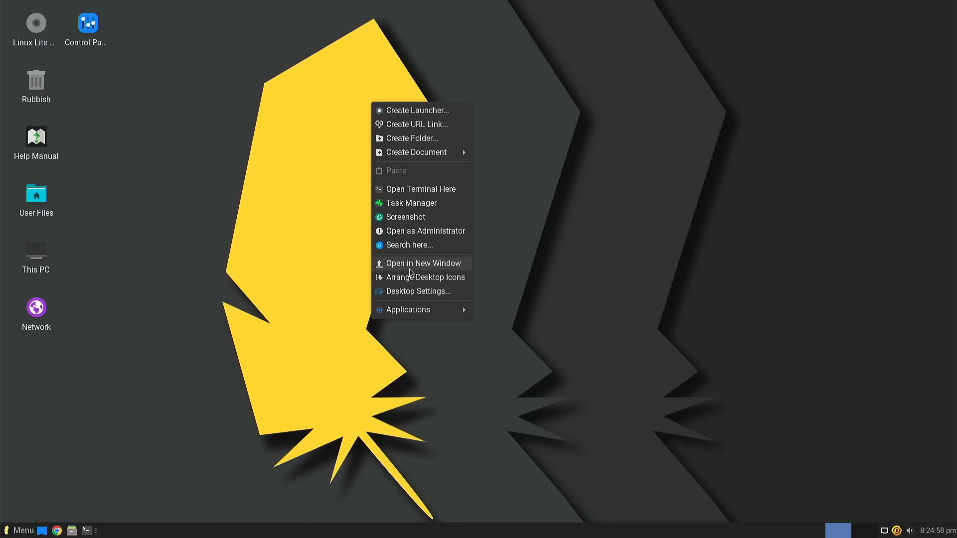
mouse_move(418, 291)
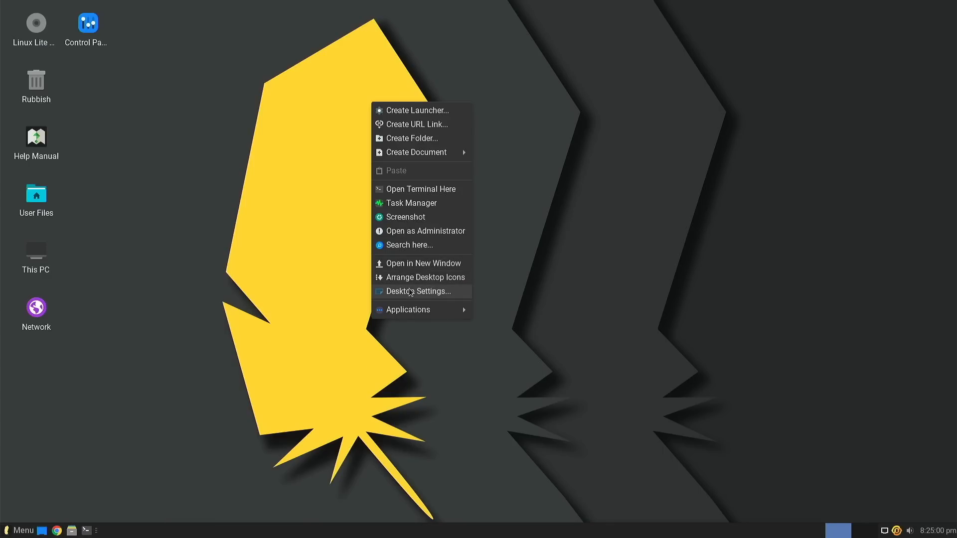
In desktop wallpaper settings, try the circuit-board image, then restore the yellow feather
left_click(419, 291)
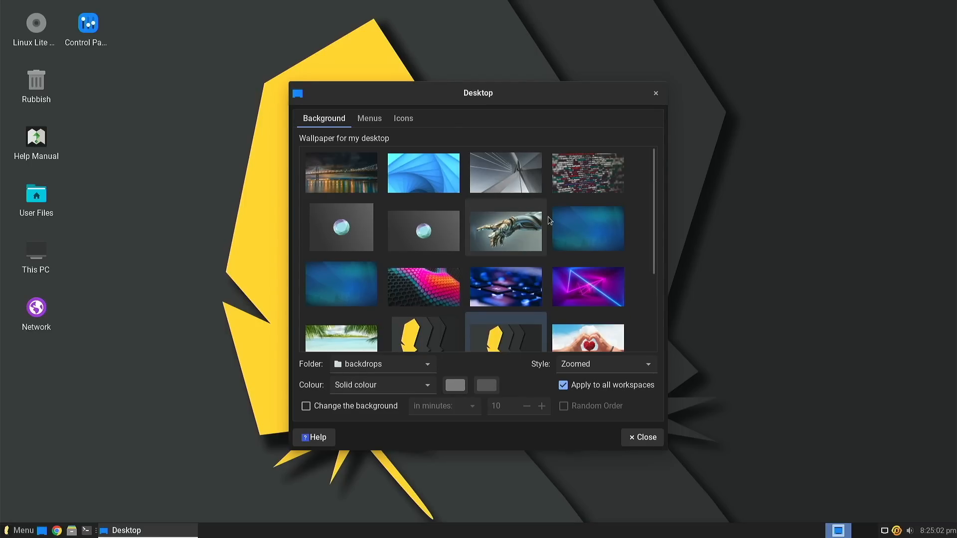
scroll("down", 3)
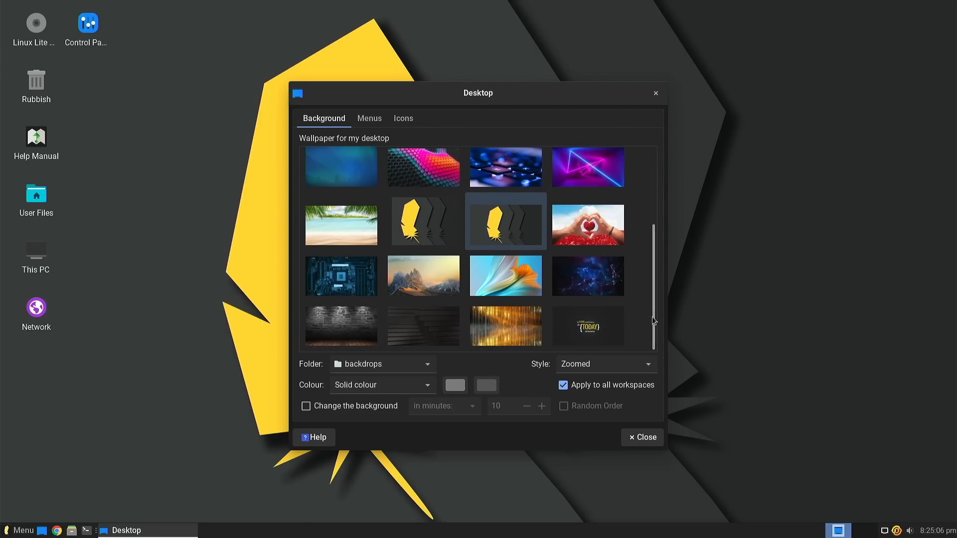
left_click(341, 276)
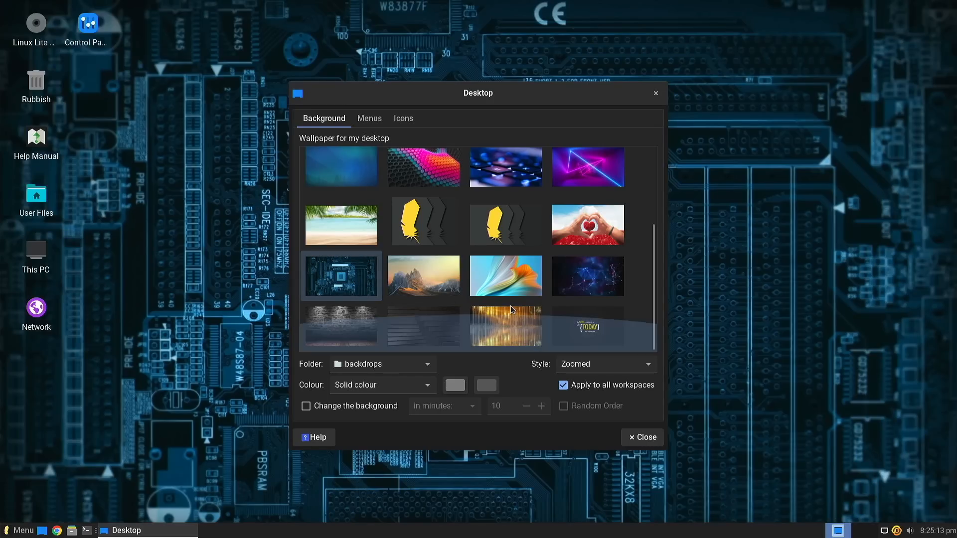
left_click(642, 437)
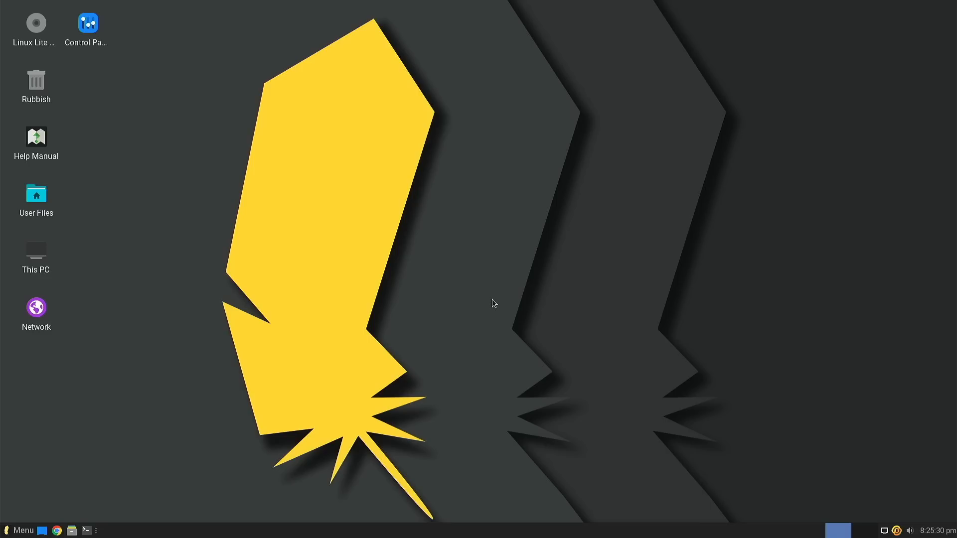
mouse_move(255, 347)
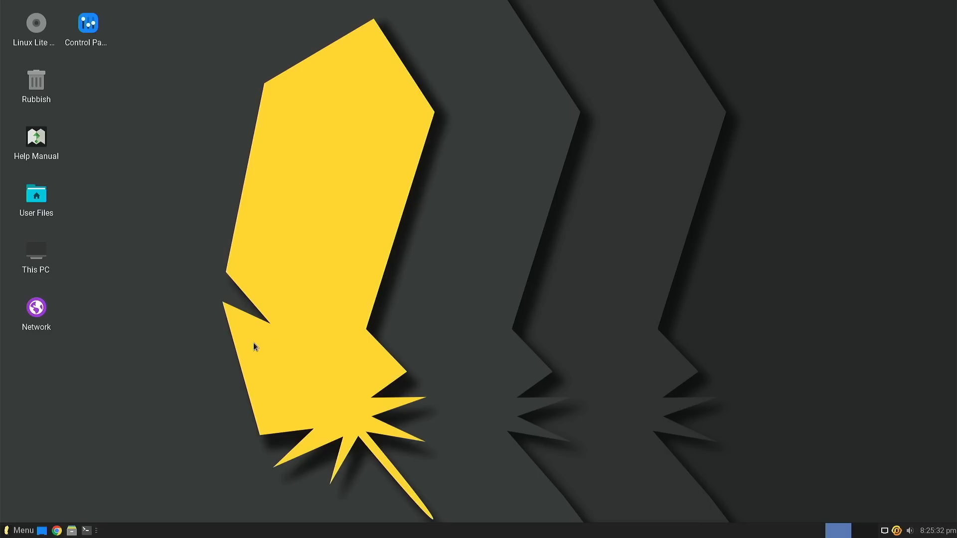
mouse_move(30, 527)
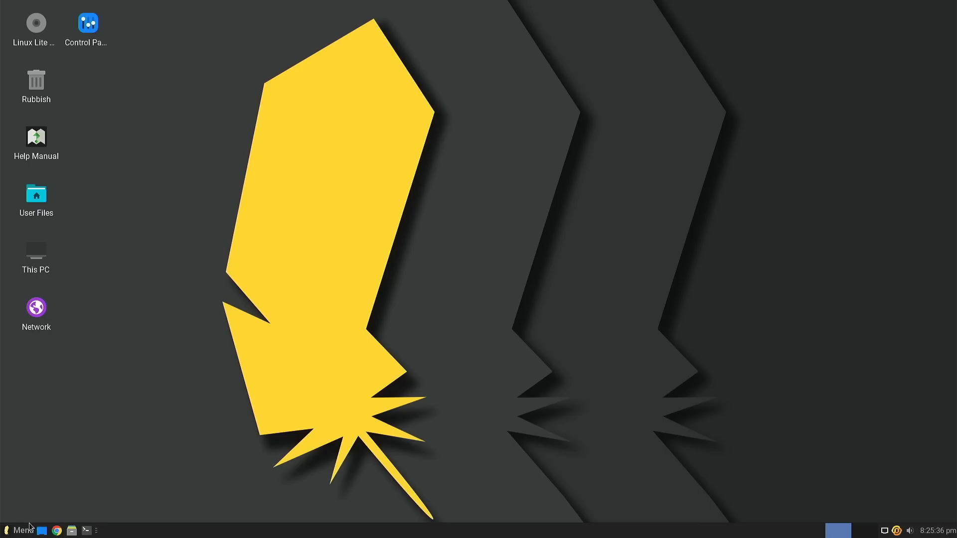
mouse_move(121, 377)
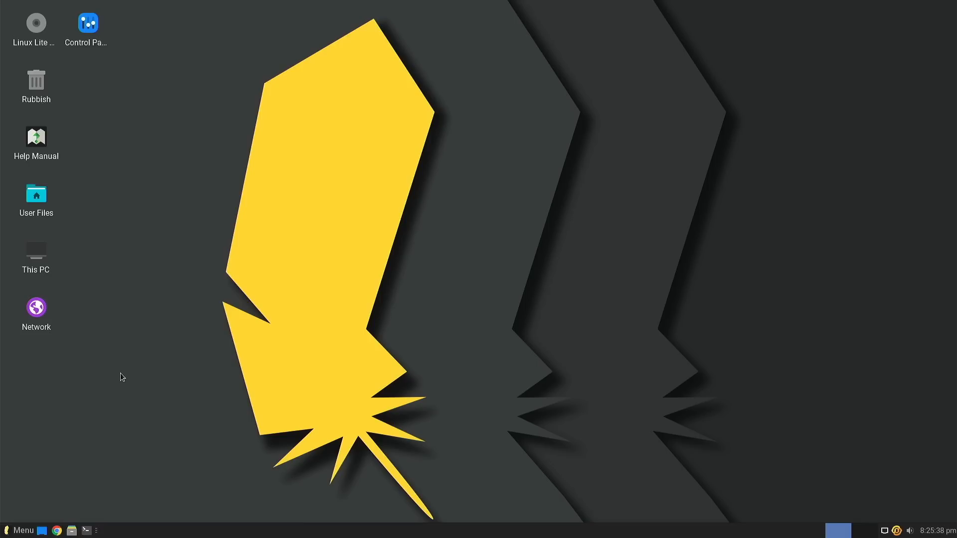
mouse_move(187, 291)
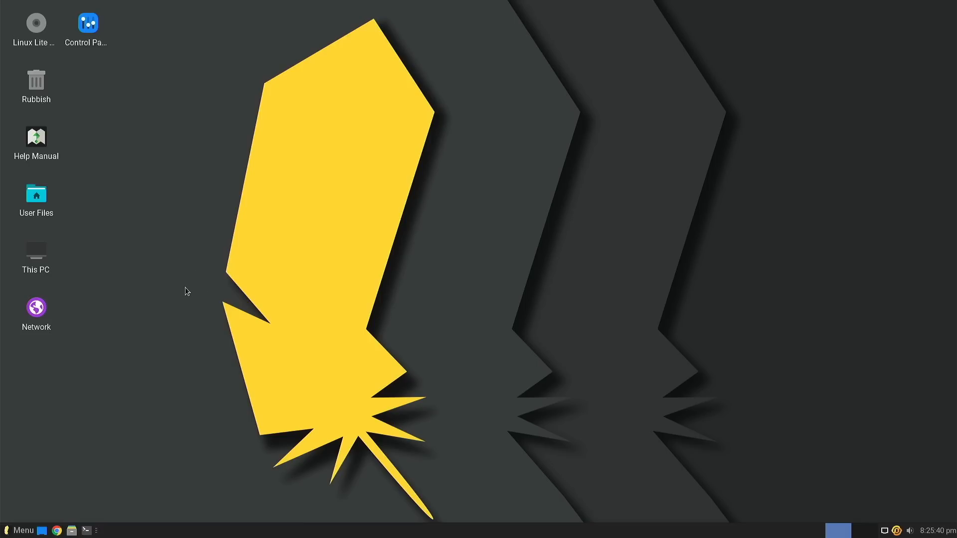
mouse_move(128, 302)
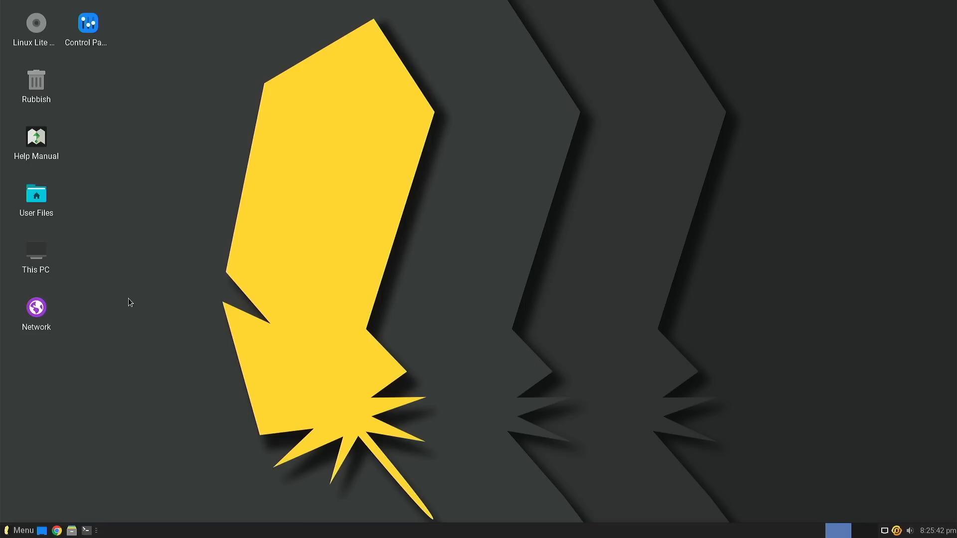
mouse_move(22, 530)
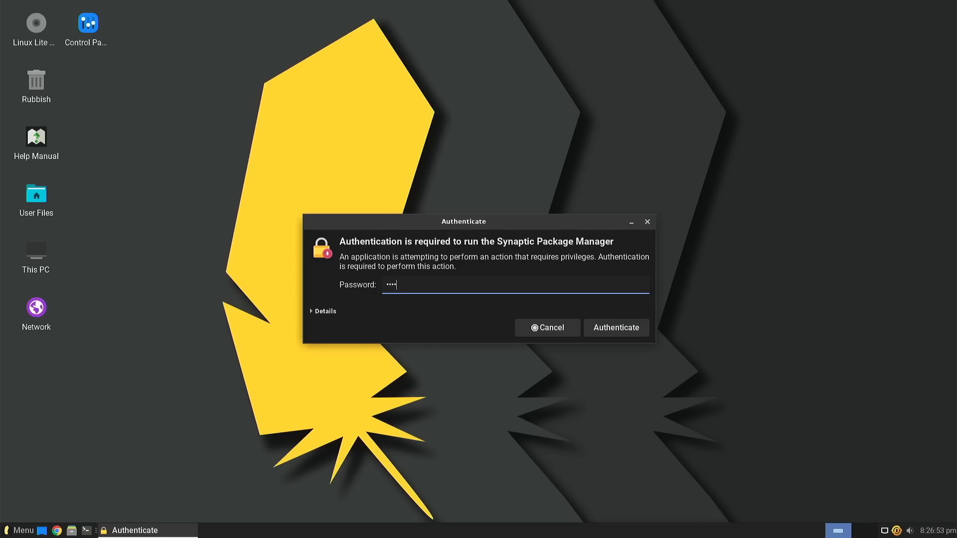
left_click(616, 328)
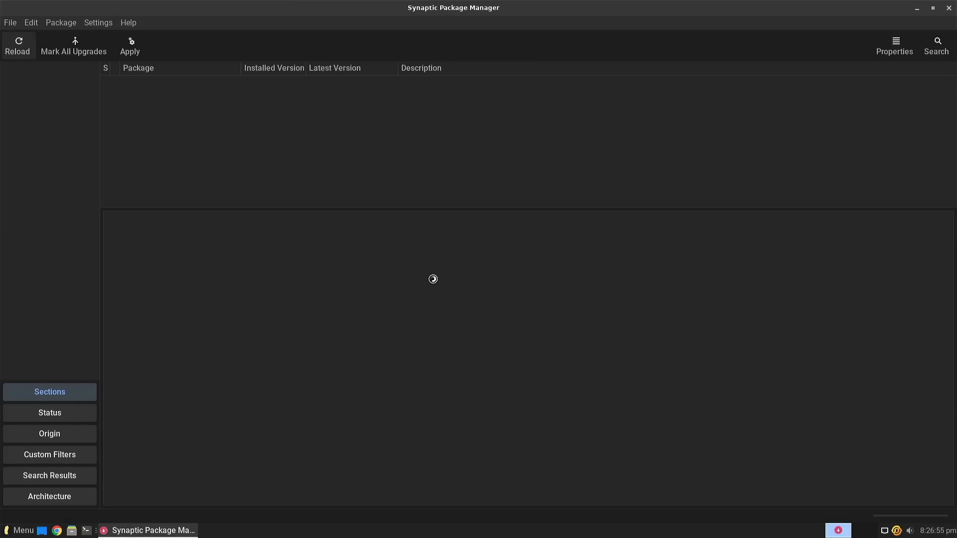
left_click(49, 412)
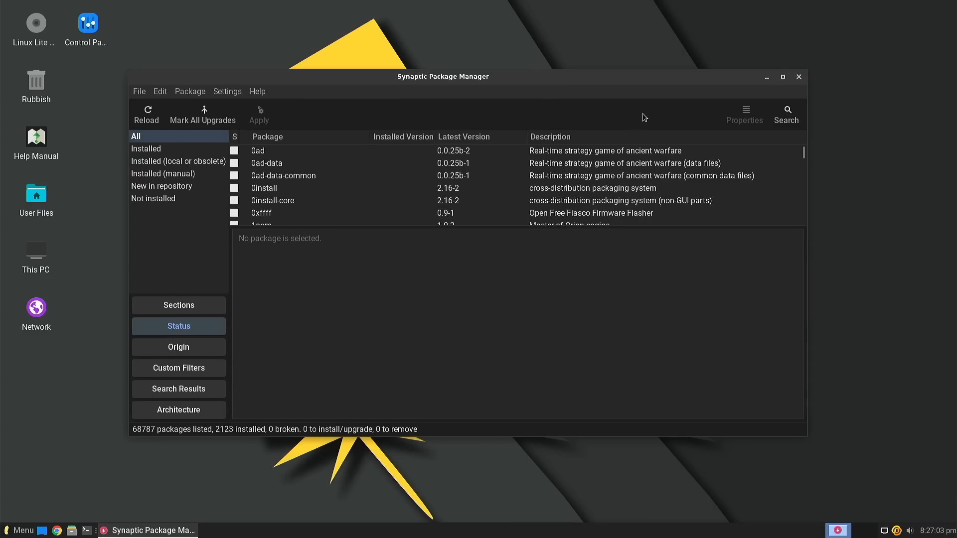
mouse_move(799, 84)
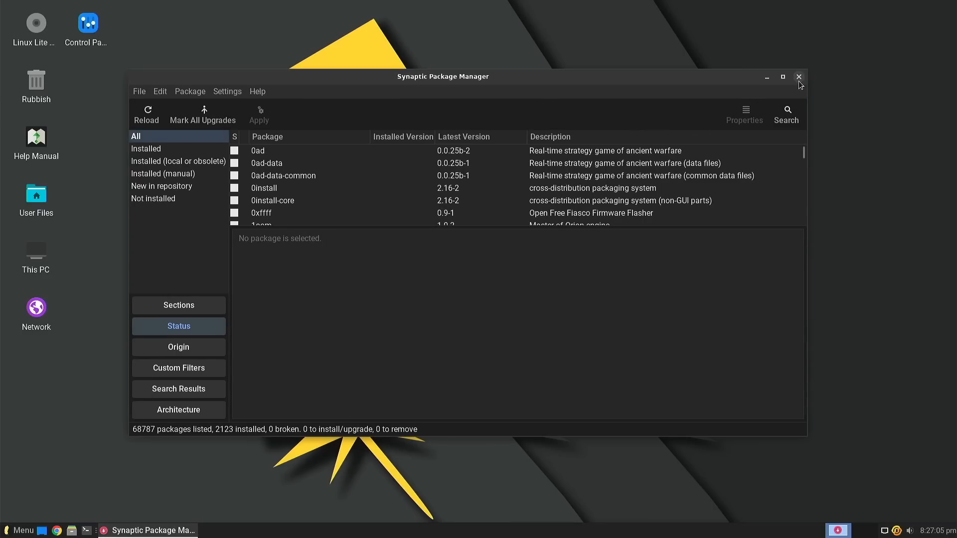
left_click(798, 77)
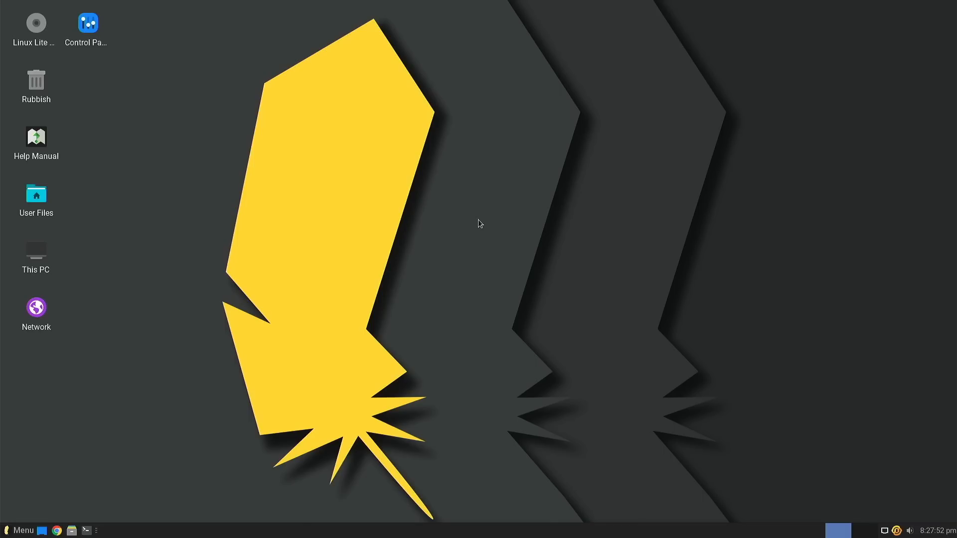
mouse_move(299, 348)
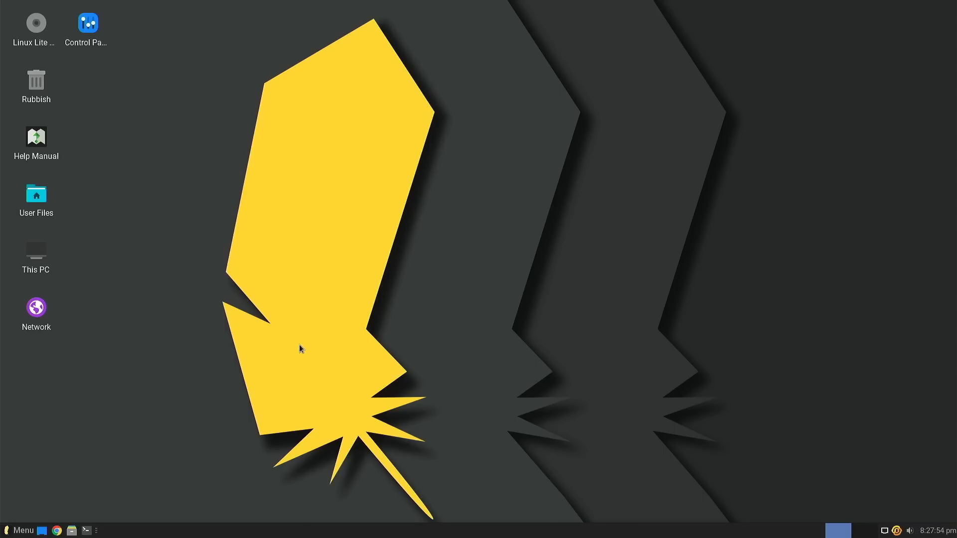
mouse_move(292, 341)
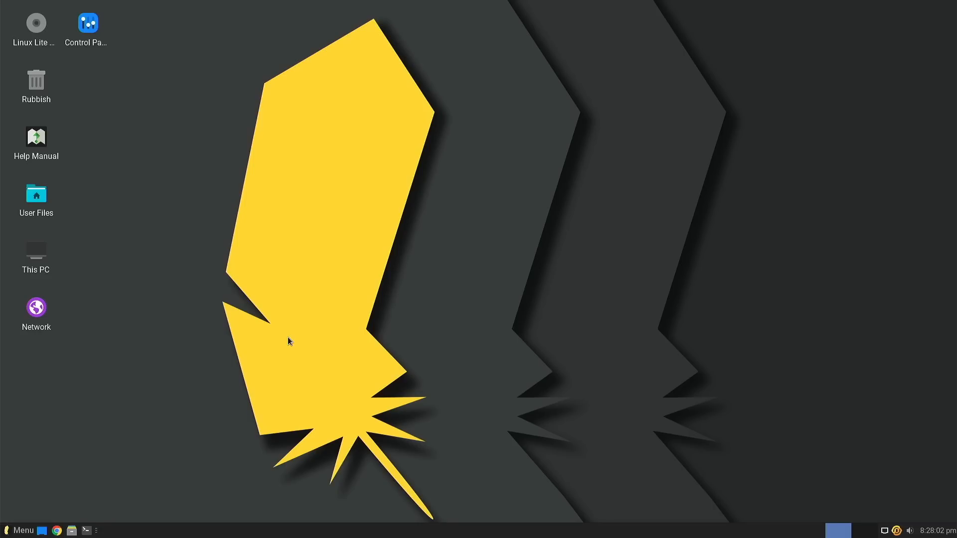
mouse_move(234, 357)
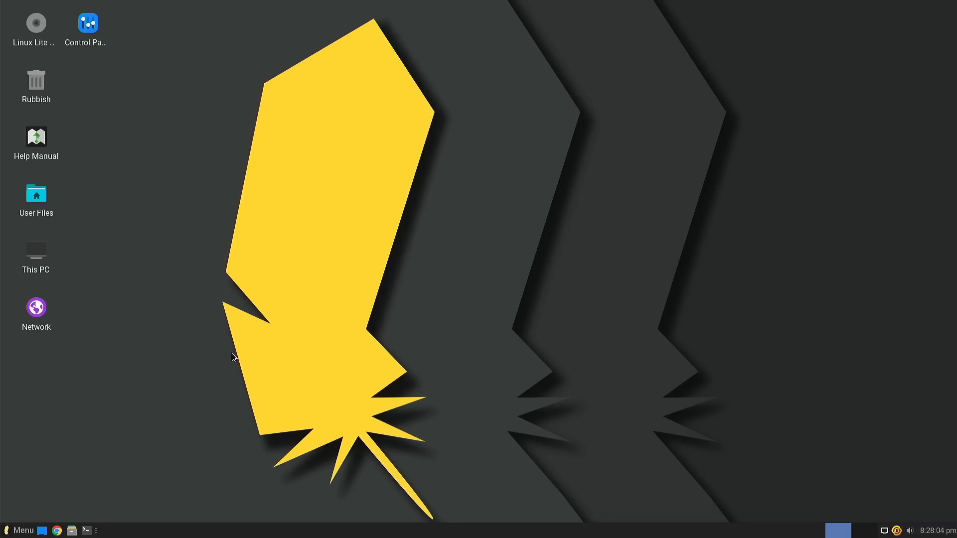
Show All Applications in the menu and scroll down to Web Browser and Workspaces
left_click(19, 530)
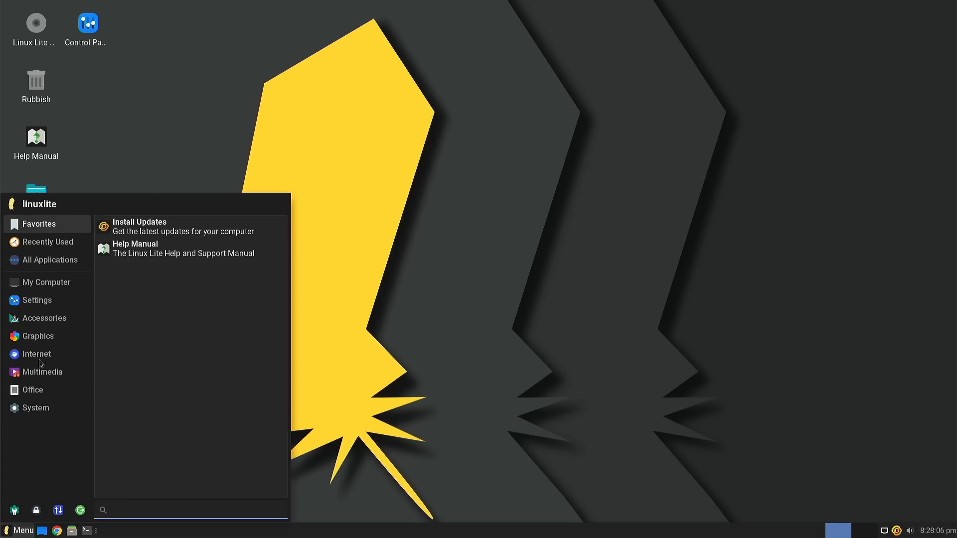
left_click(46, 283)
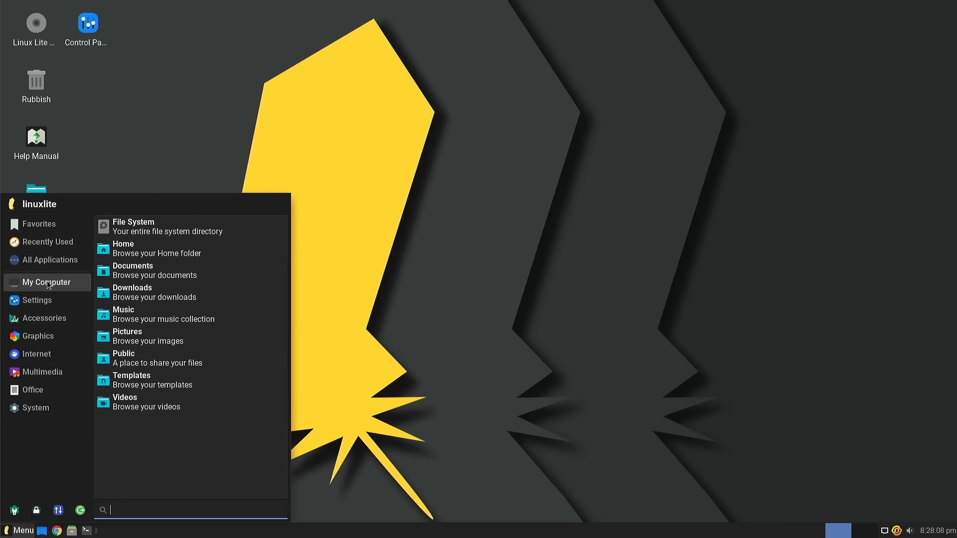
left_click(48, 260)
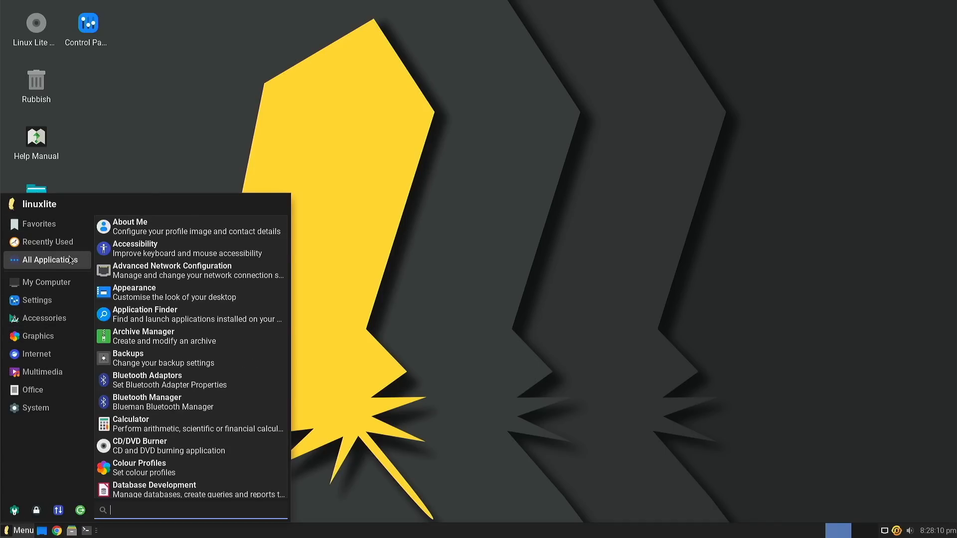
scroll("down", 3)
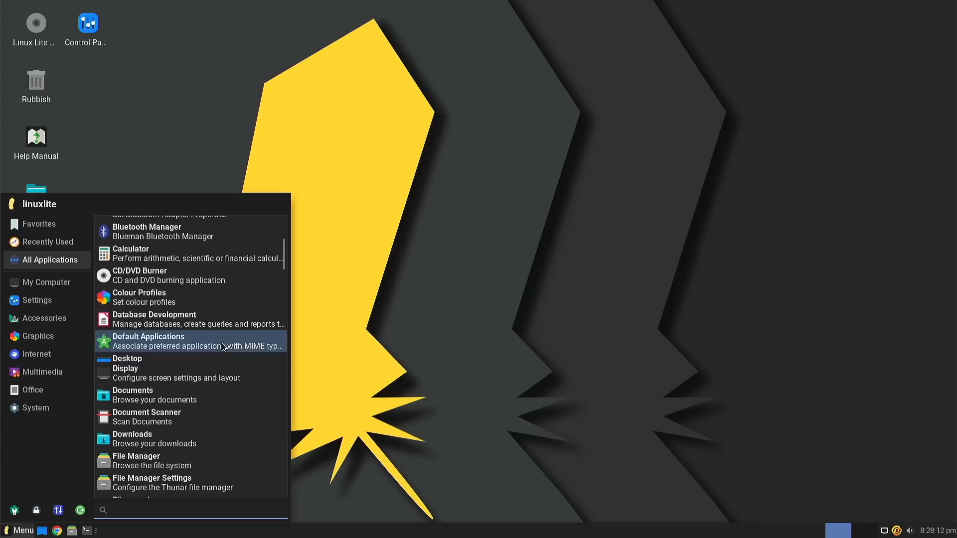
scroll("down", 3)
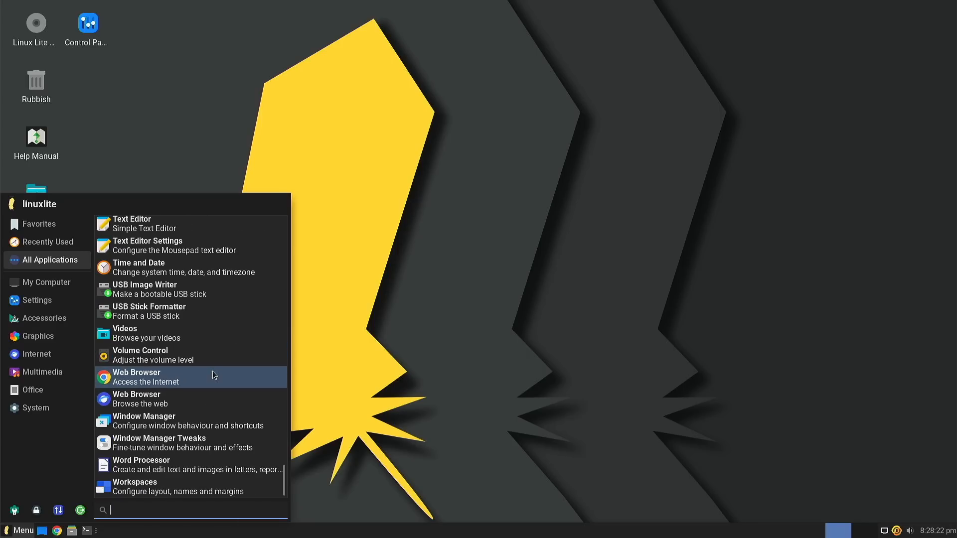